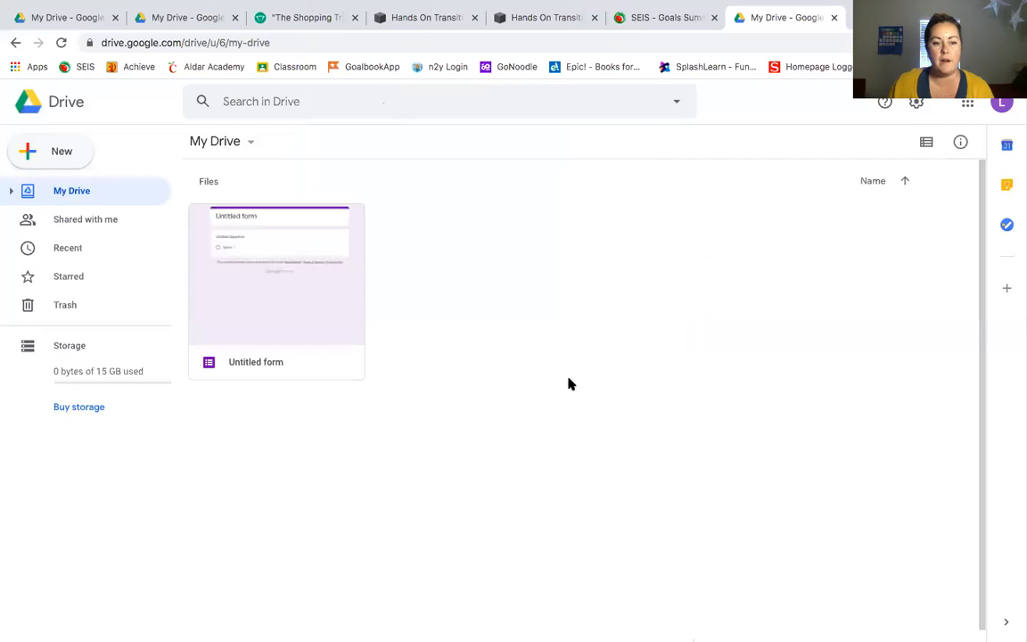
mouse_move(578, 375)
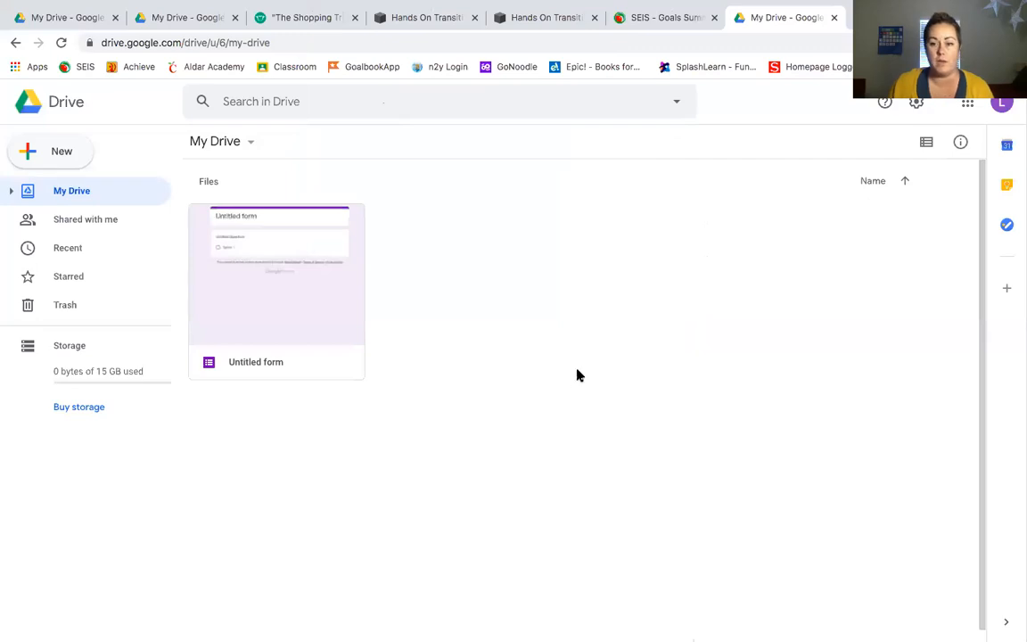
mouse_move(590, 367)
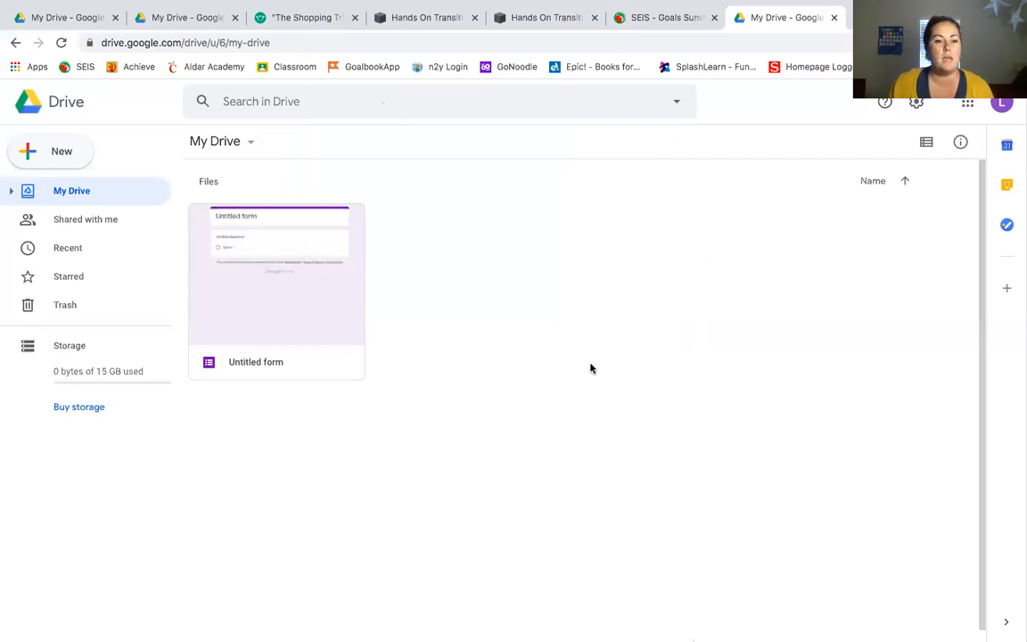
mouse_move(55, 159)
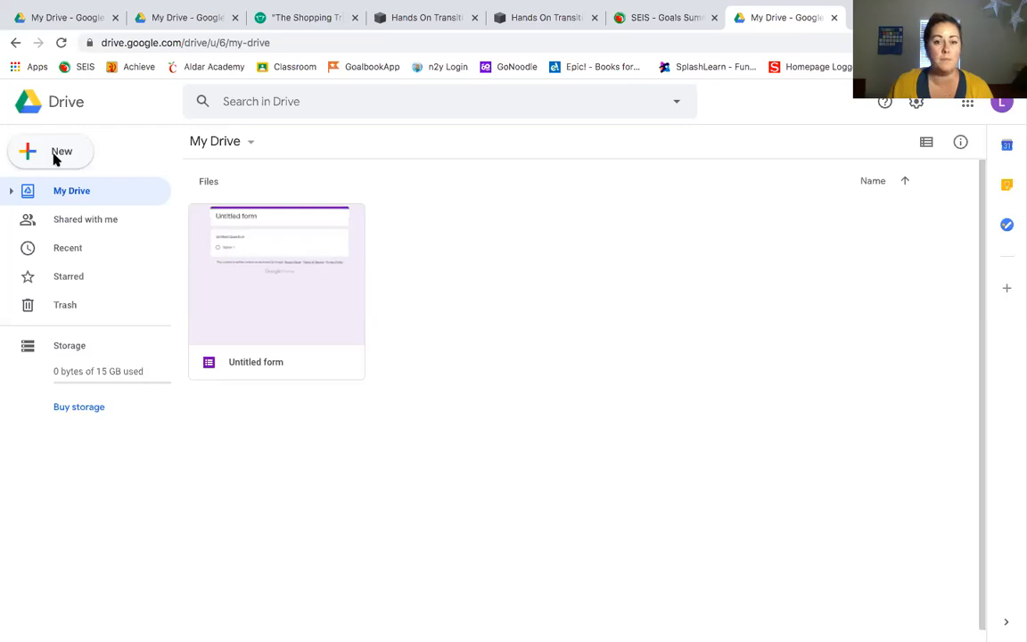
- Create a new blank Google Form from Drive's New > More menu
click(50, 152)
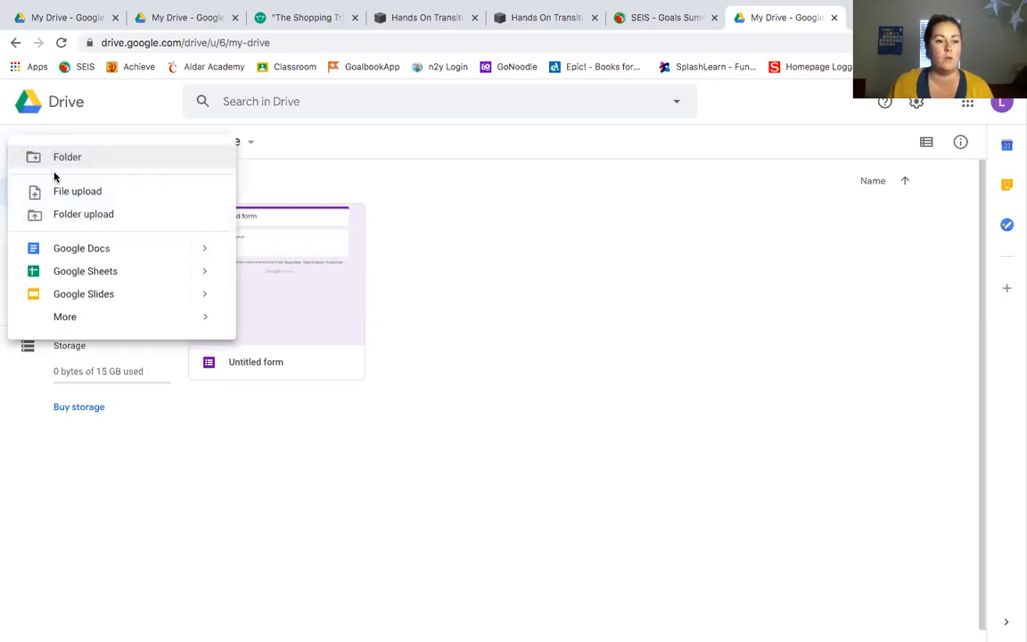
click(64, 318)
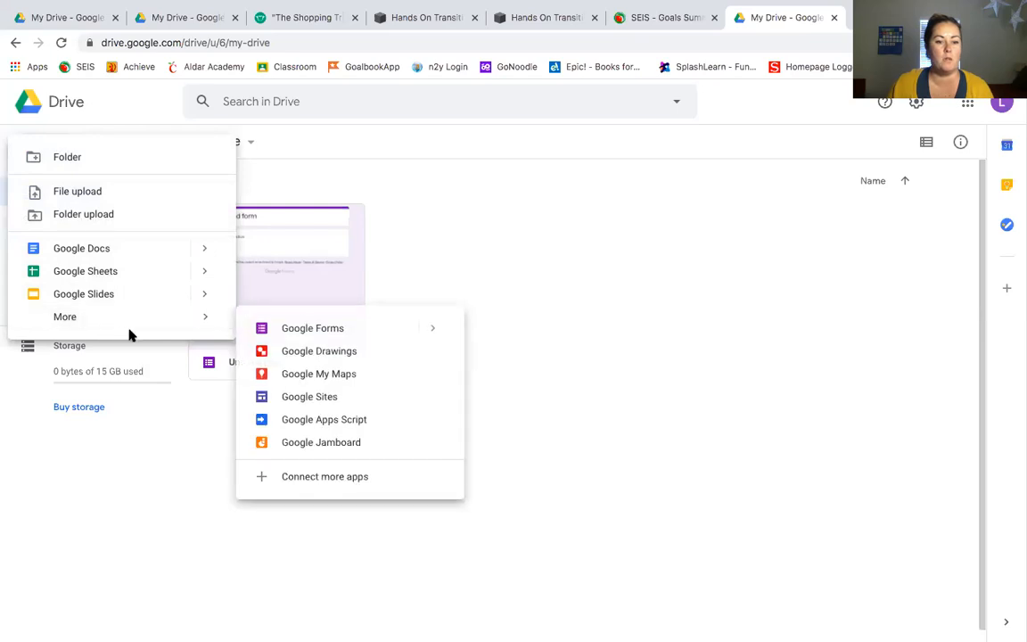
mouse_move(342, 332)
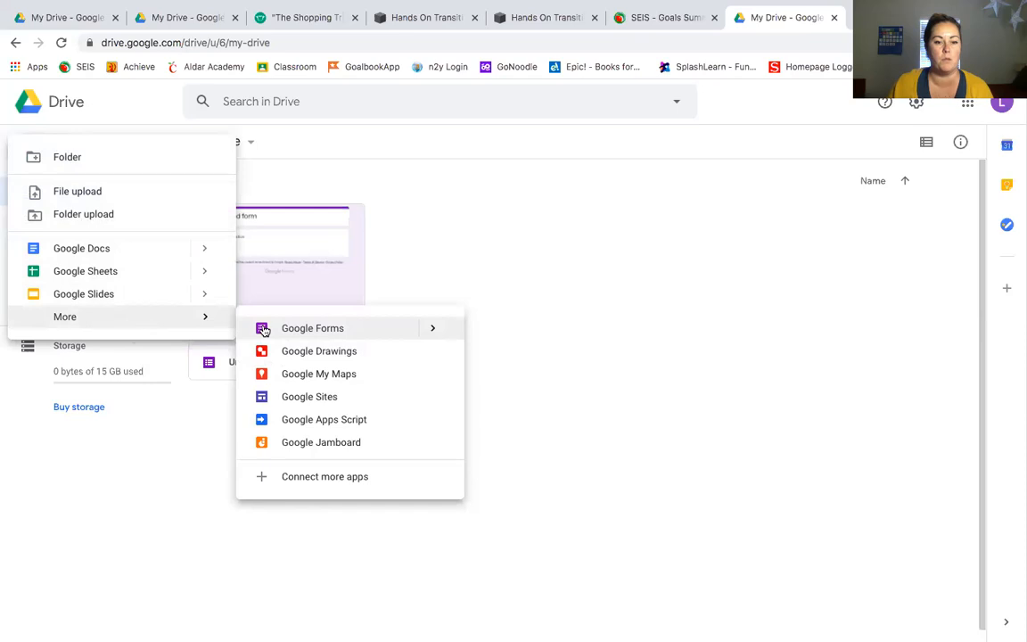
mouse_move(312, 330)
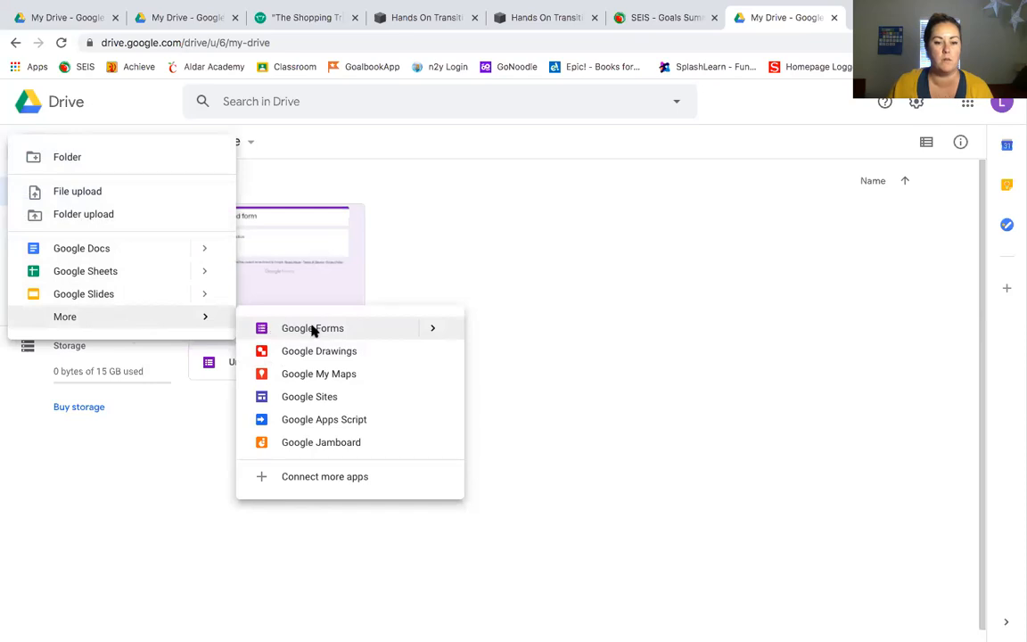
click(312, 328)
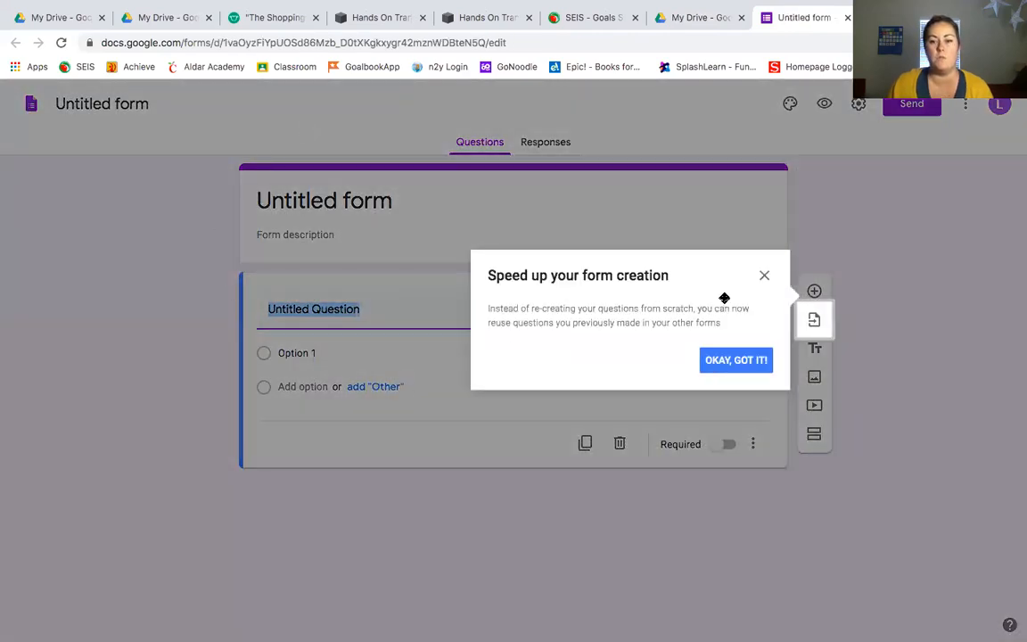
click(735, 360)
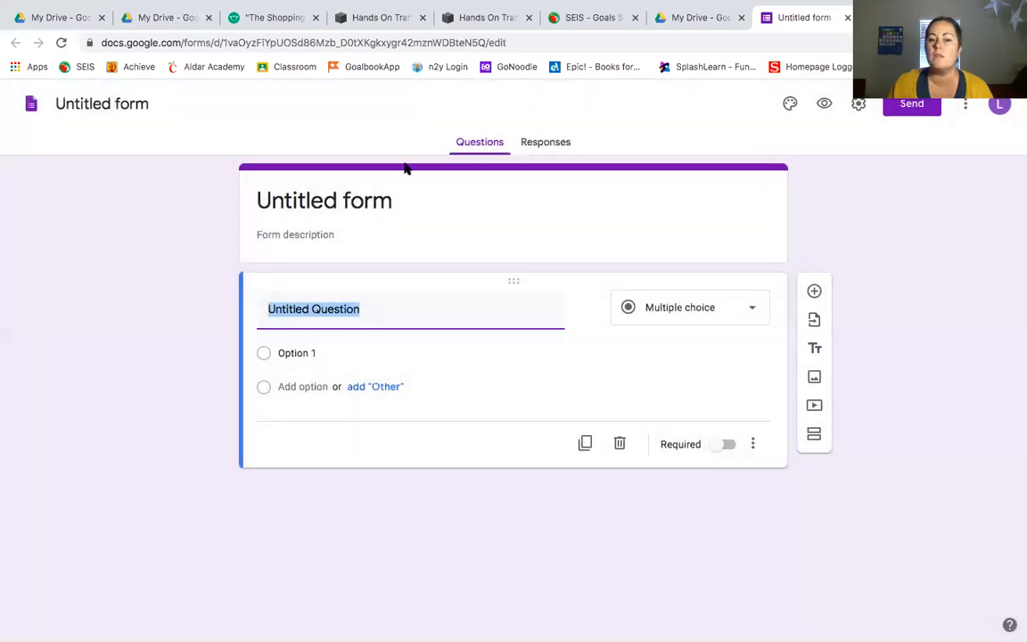
mouse_move(478, 250)
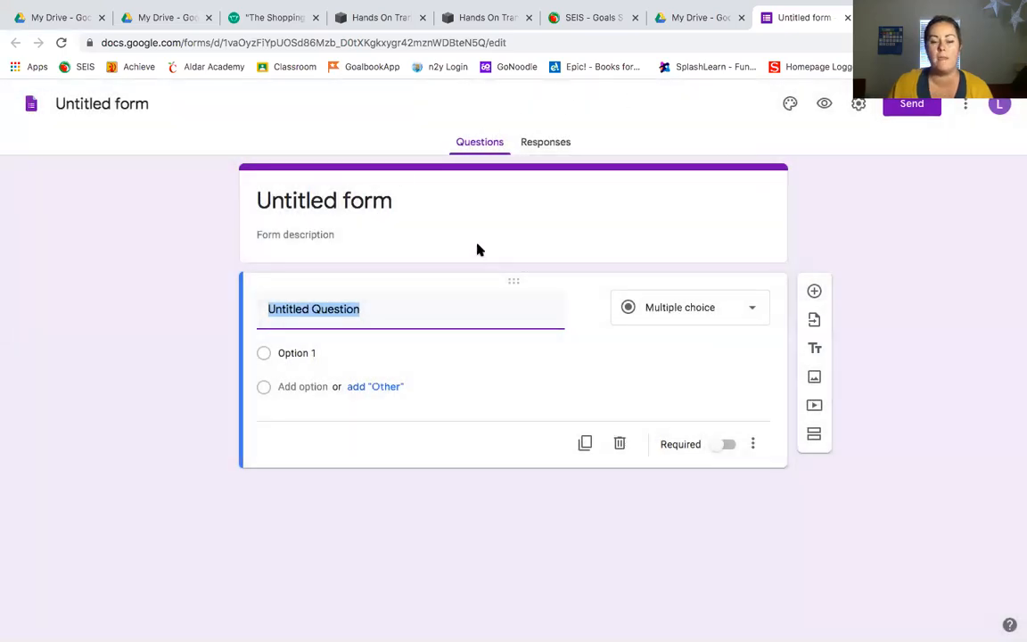
click(325, 200)
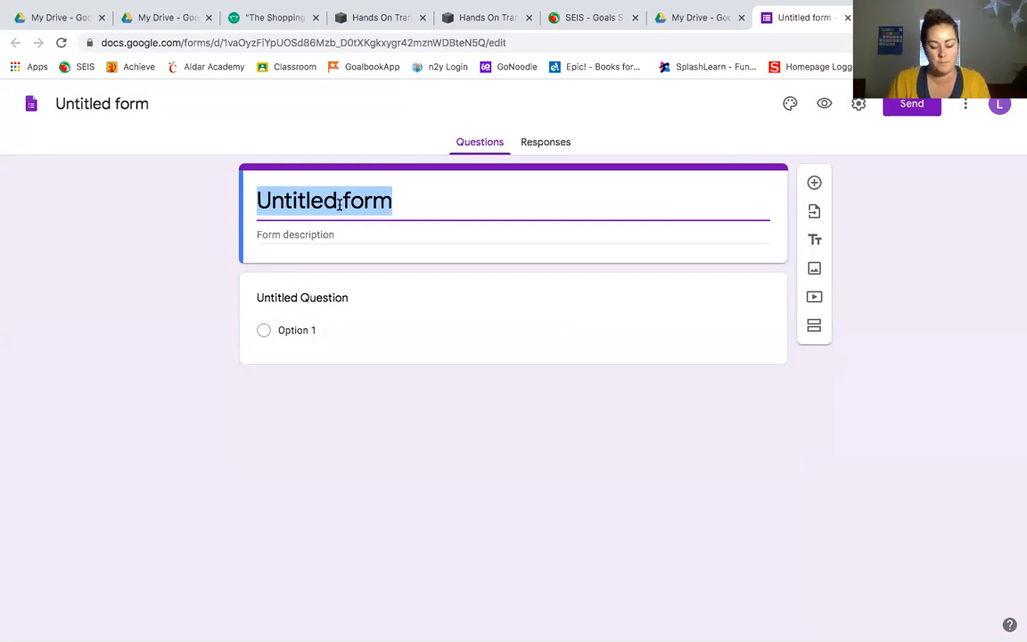
text(Sm)
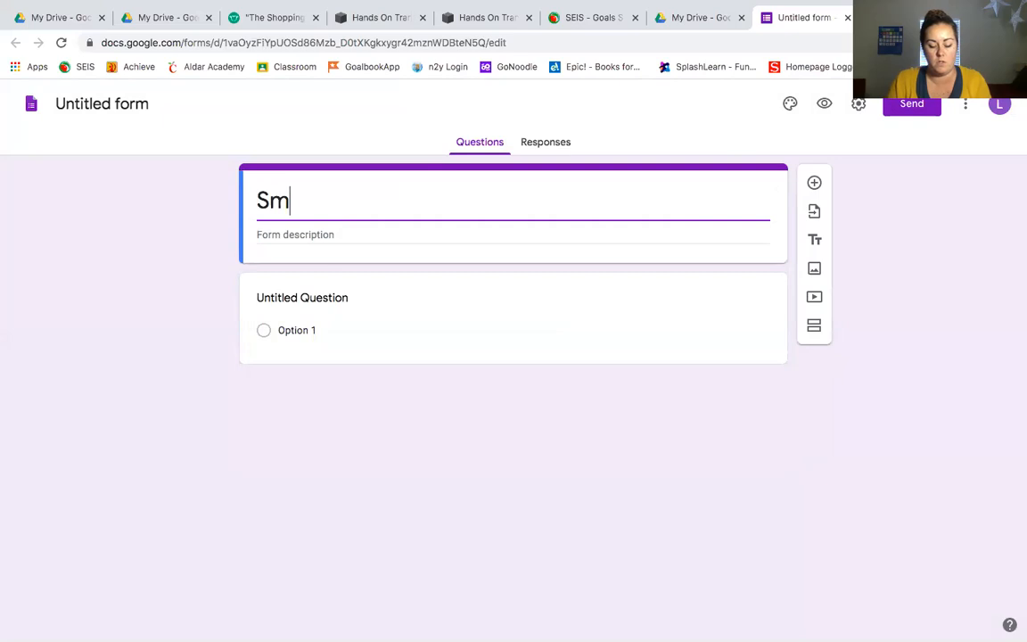
text(ith, S)
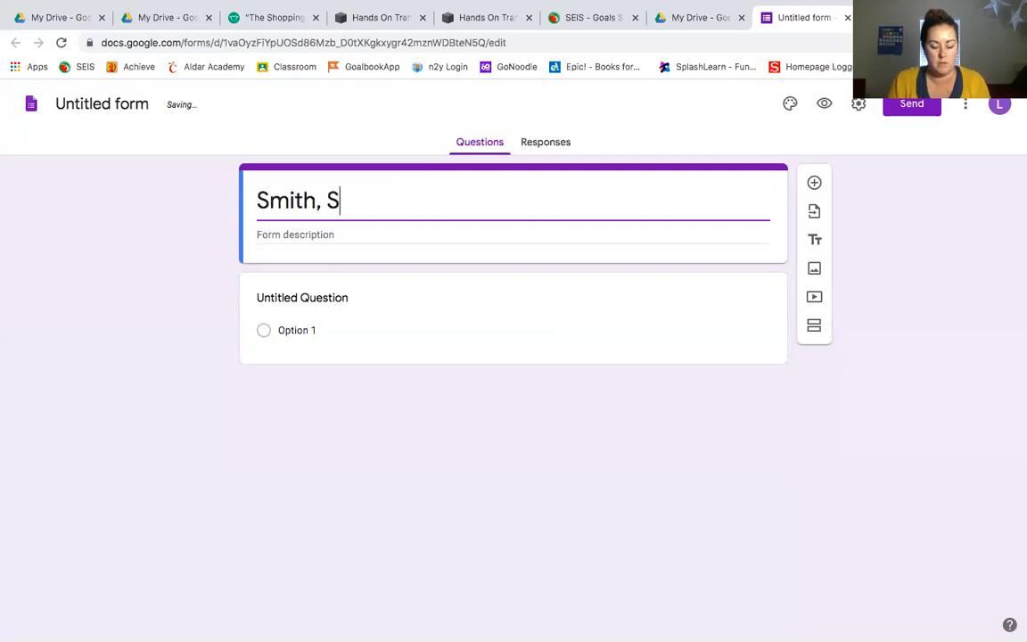
text(.)
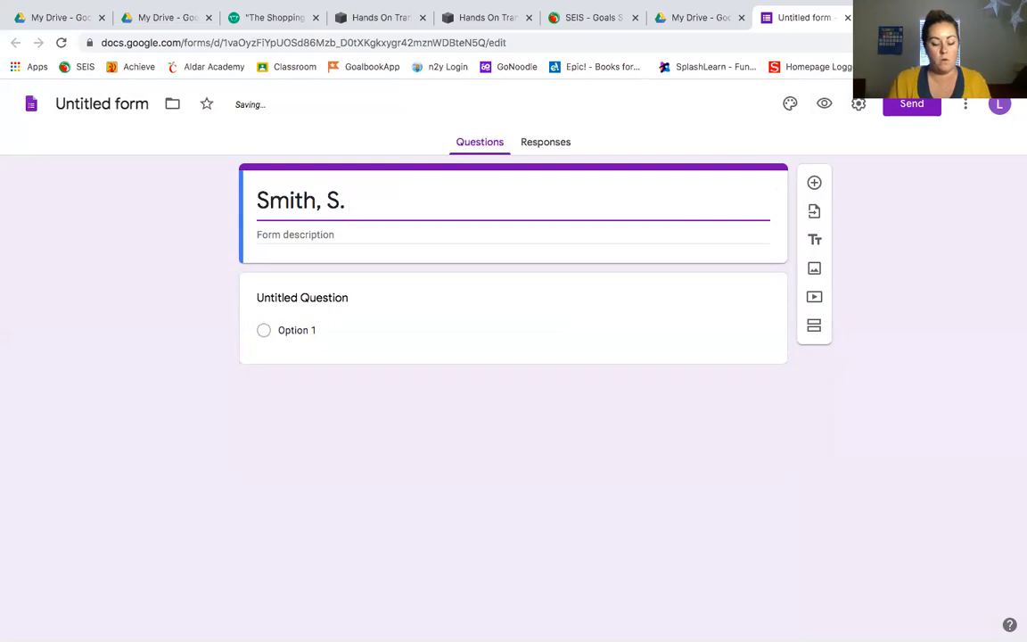
text(IEP)
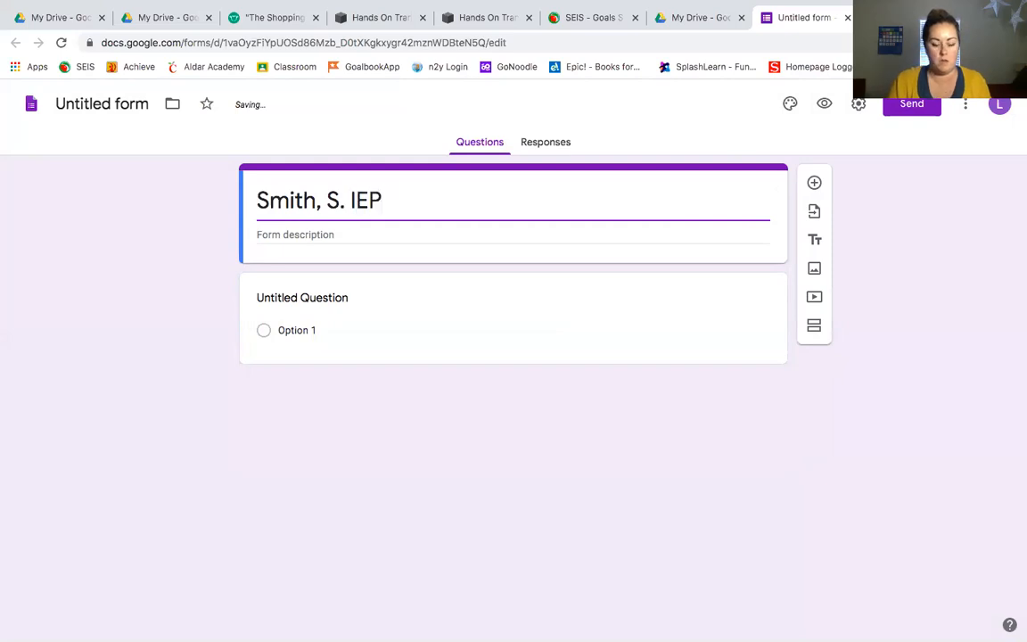
text(Reading)
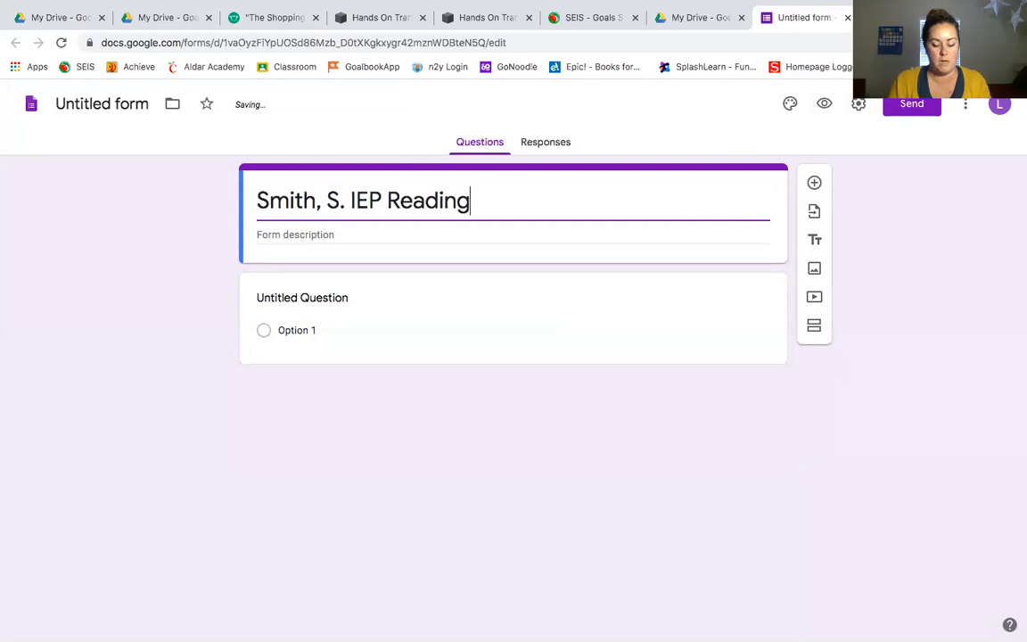
text(Comprehn)
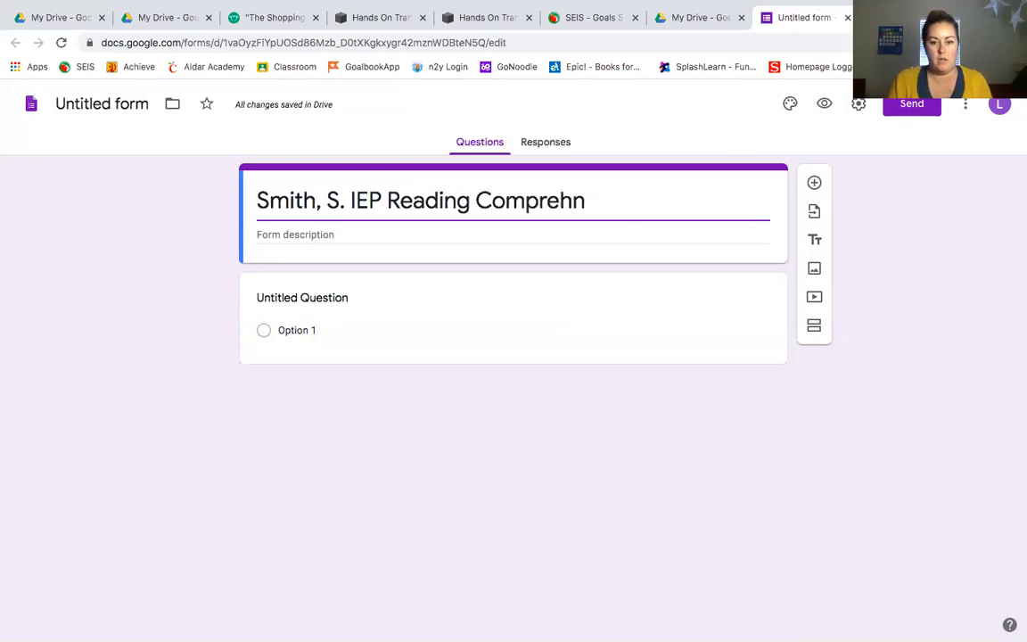
key(BackSpace)
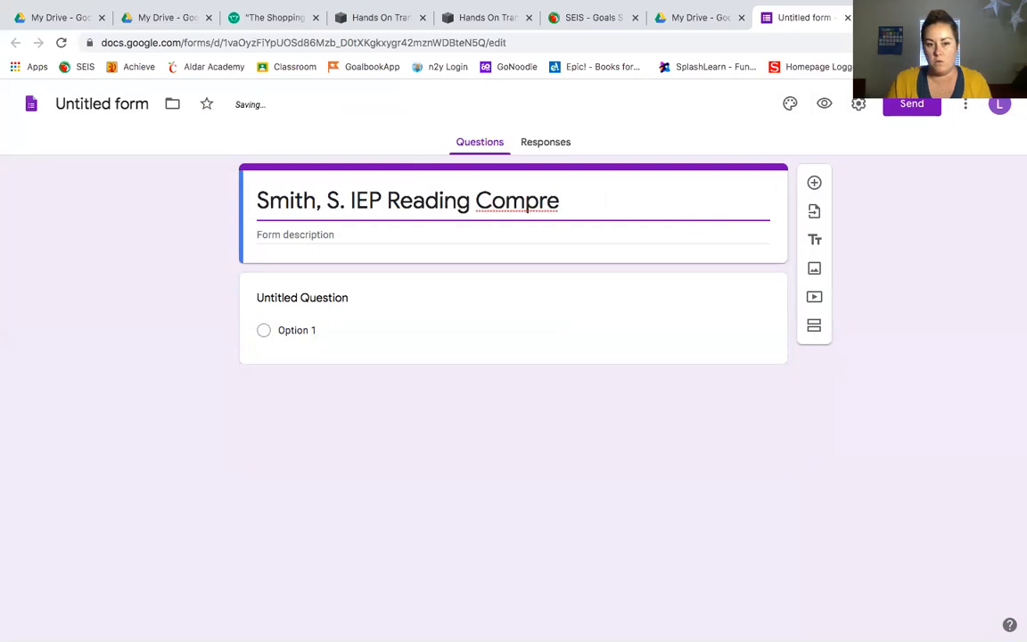
text(hensio)
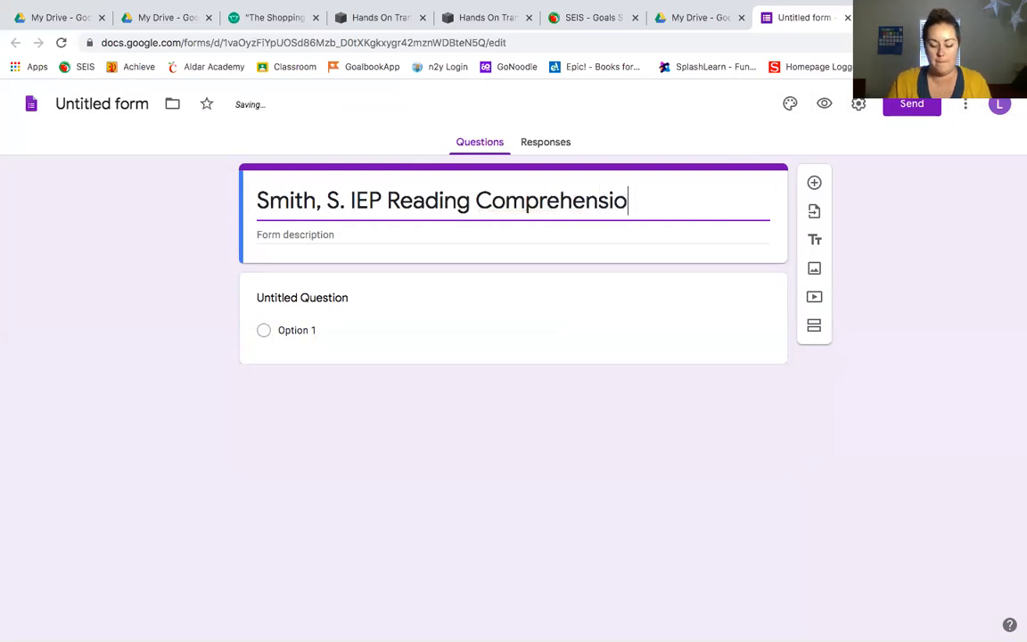
text(n)
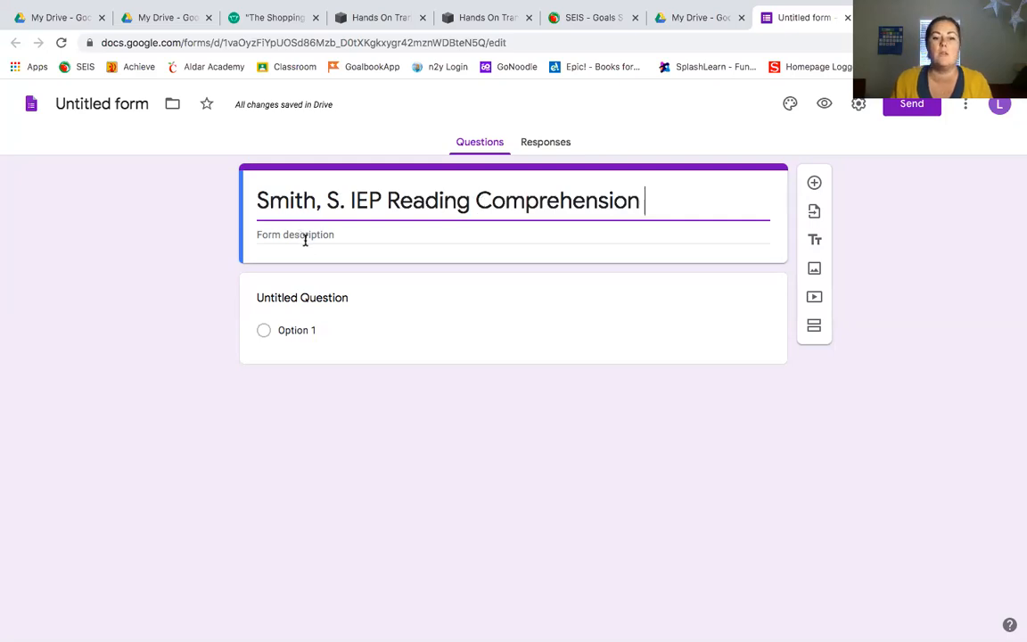
- Copy the second goal paragraph about Wh questions from the Docs goal document and return to the form
click(303, 235)
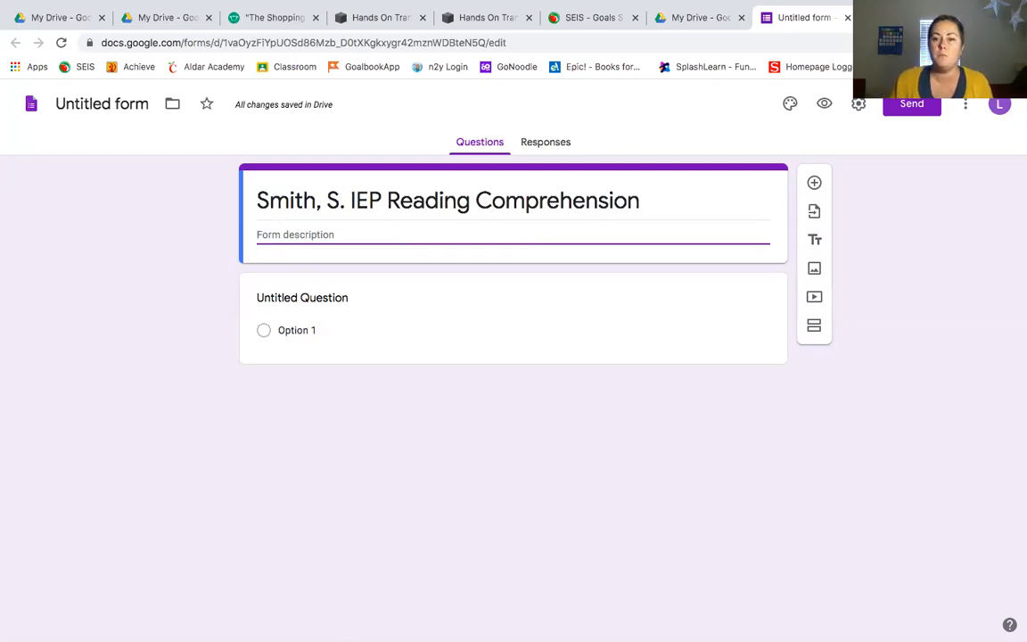
click(701, 18)
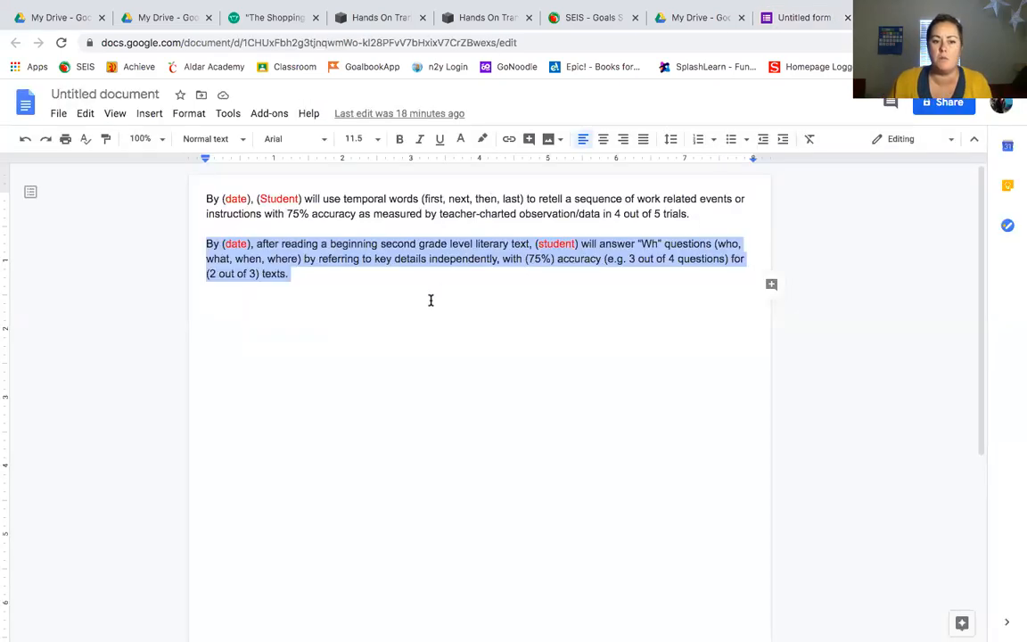
click(314, 283)
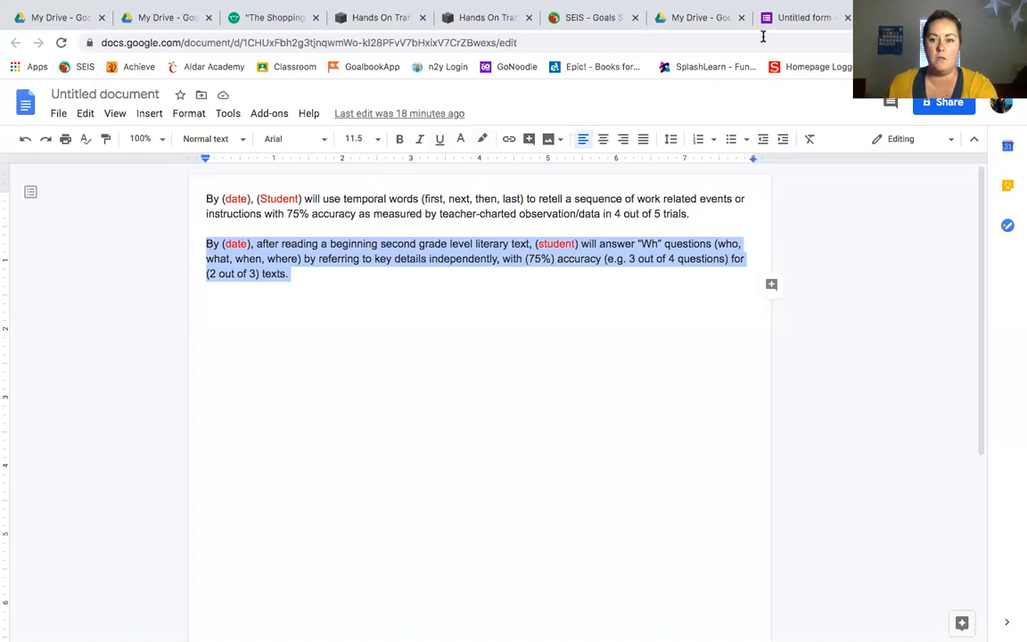
click(802, 18)
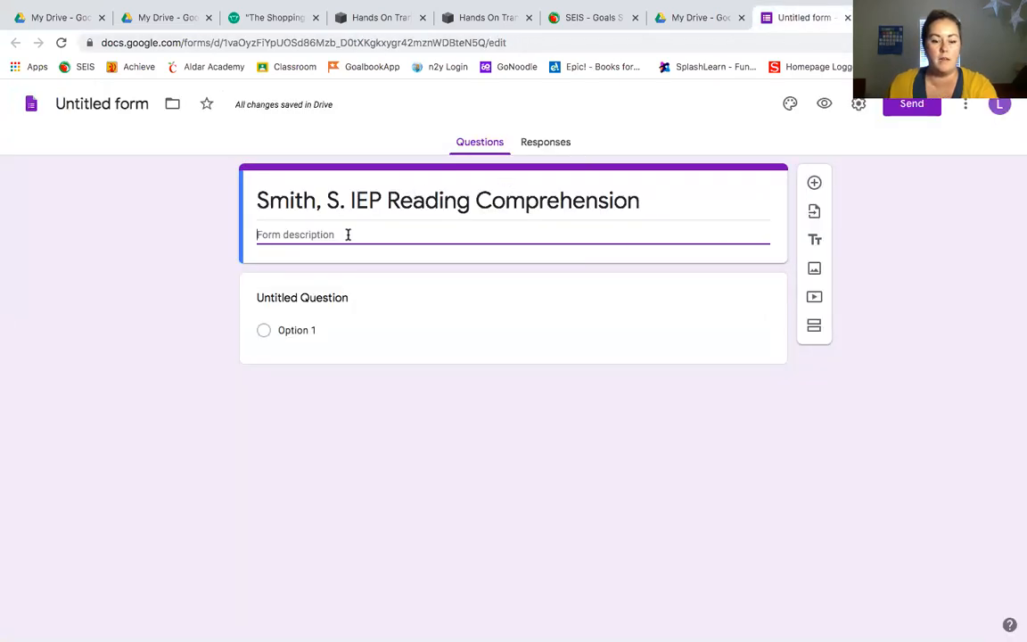
- Paste the reading-comprehension goal text into the form description
text(By (date), after reading a beginning second grade level literary text, (student) will answer "Wh" questions (who, what, when, where) by referring to key details independently, with (75%) accuracy (e.g. 3 out of 4 questions) for (2 out of 3) texts.)
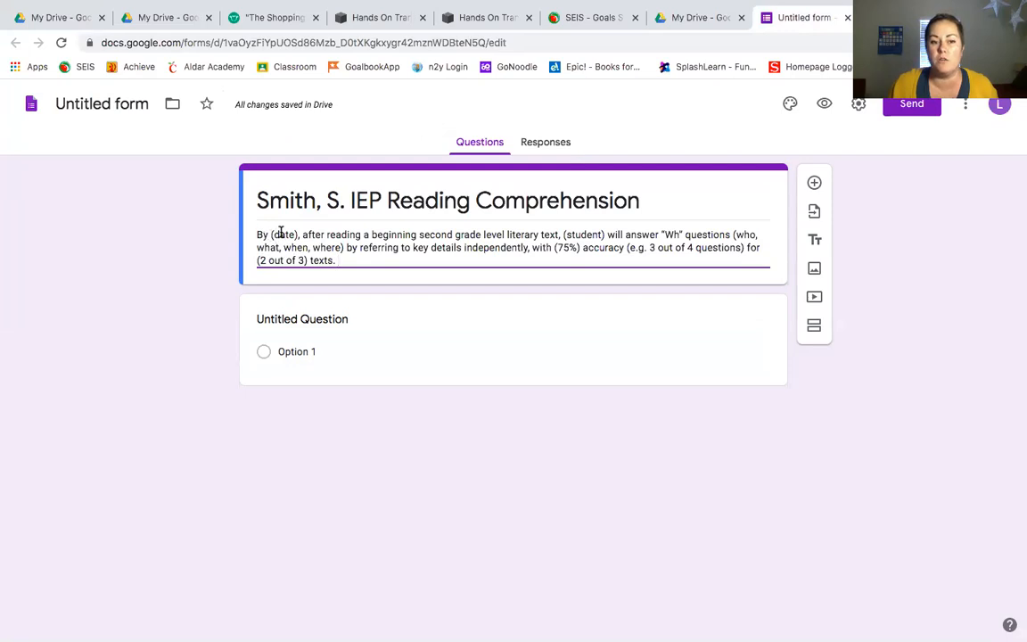
mouse_move(603, 274)
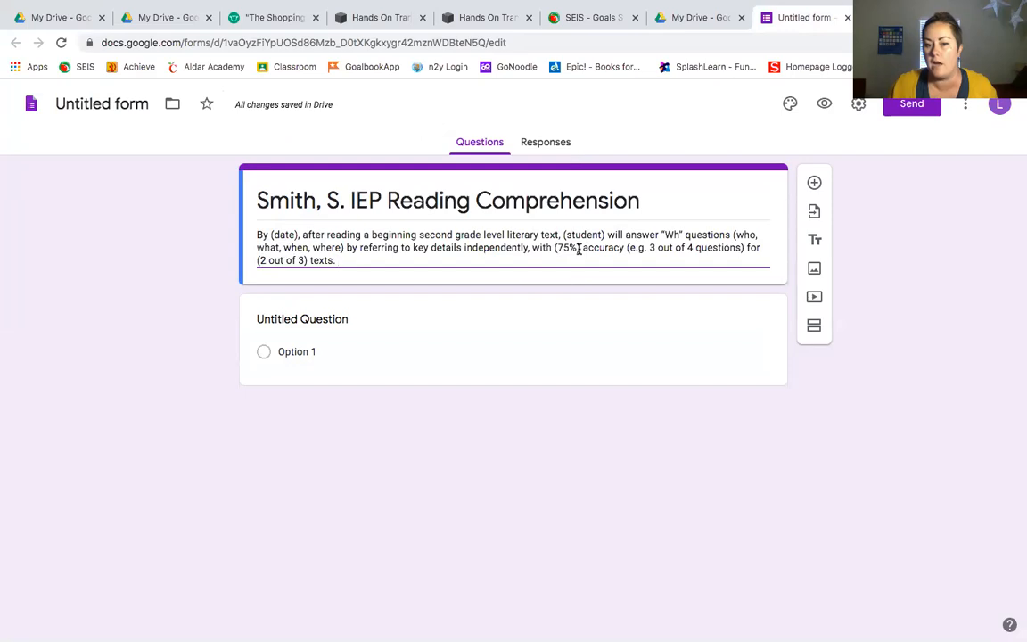
mouse_move(302, 275)
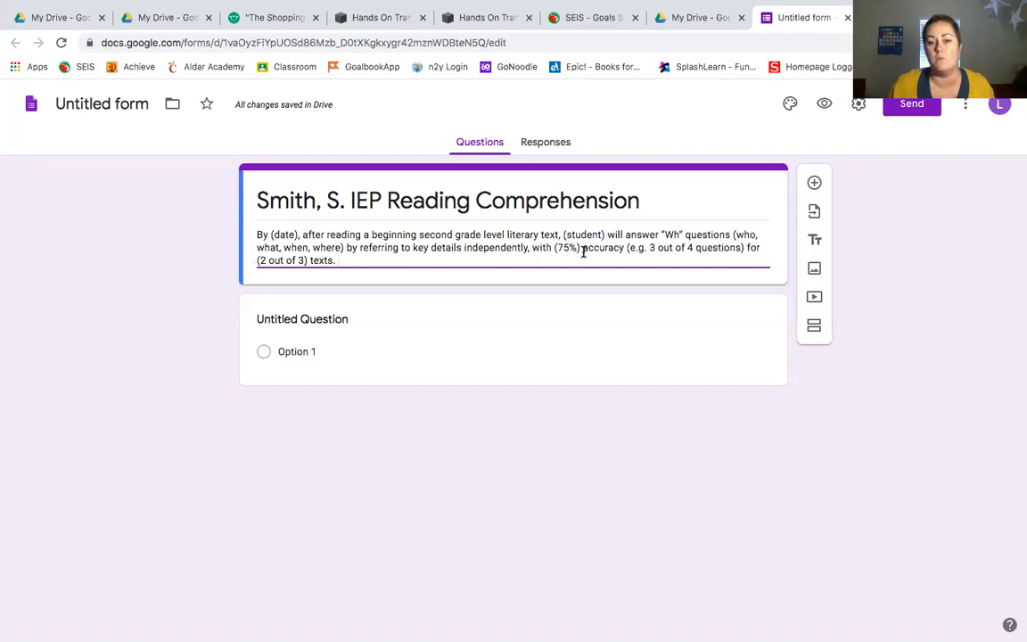
mouse_move(640, 248)
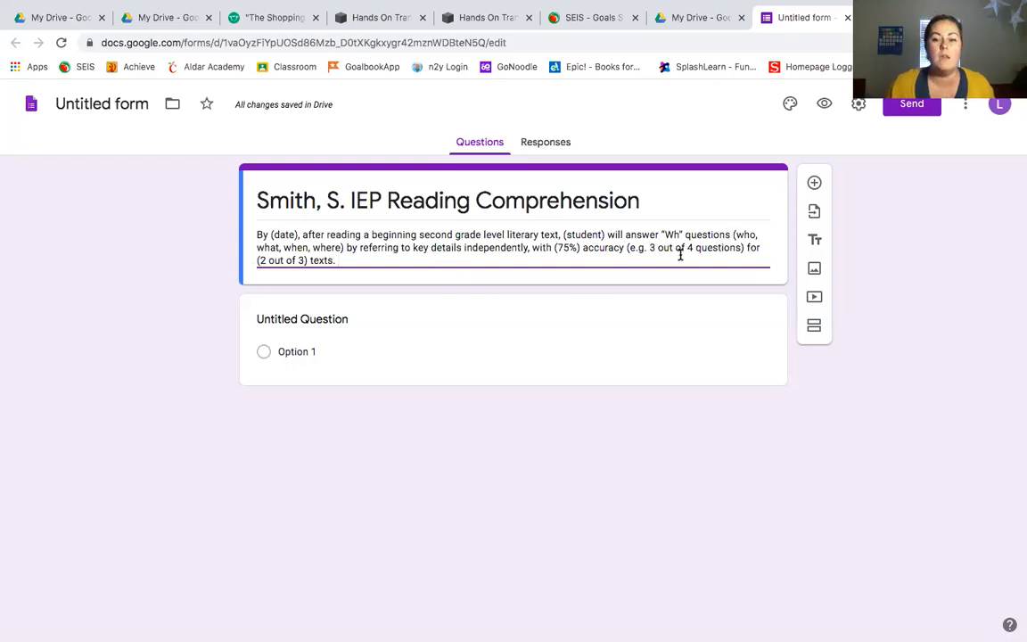
mouse_move(303, 272)
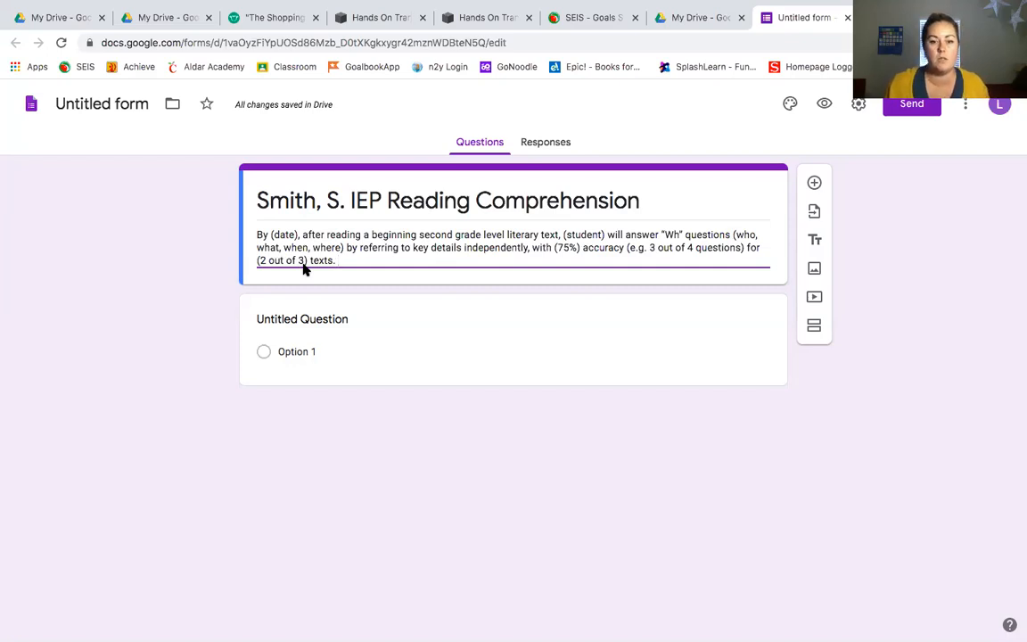
mouse_move(322, 271)
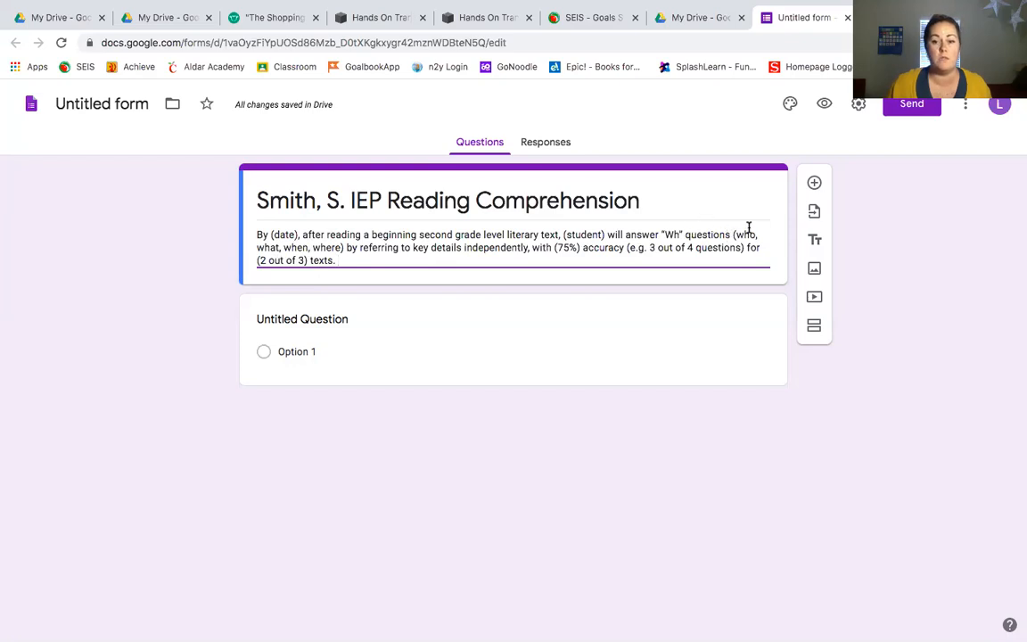
mouse_move(503, 274)
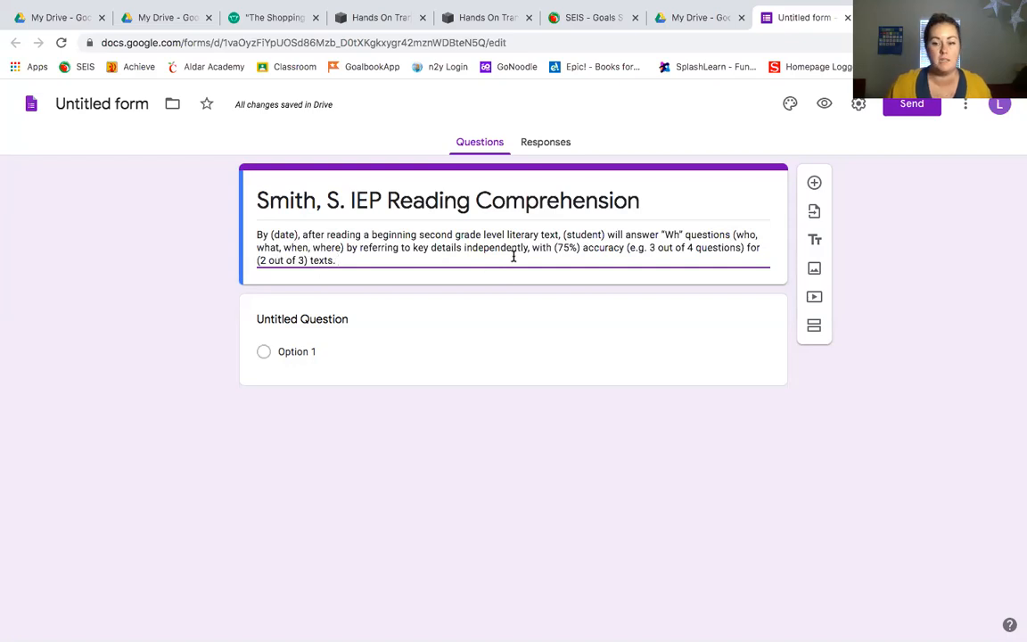
mouse_move(403, 303)
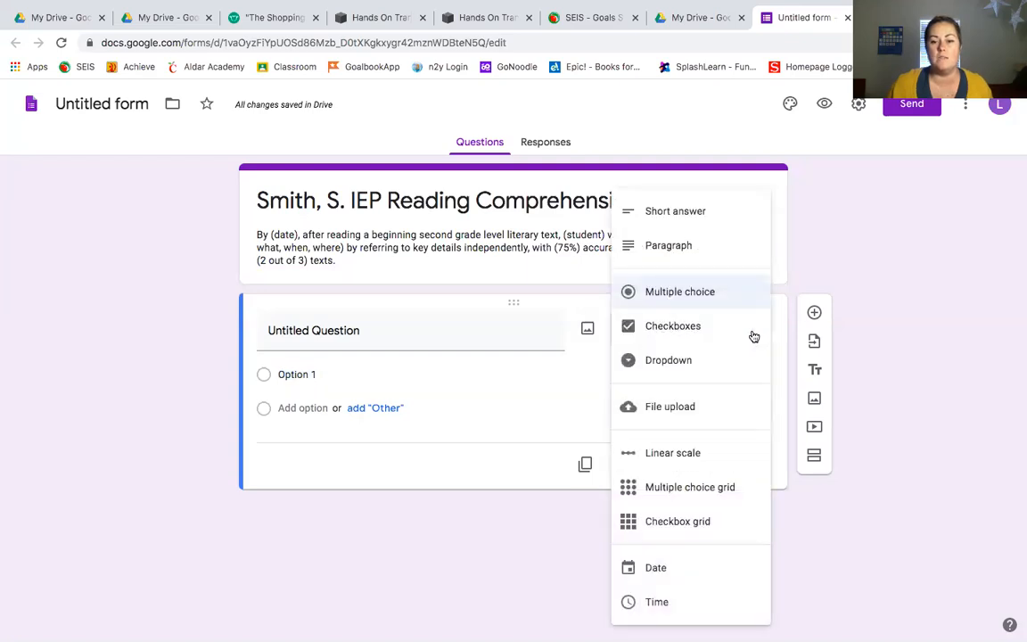
mouse_move(736, 371)
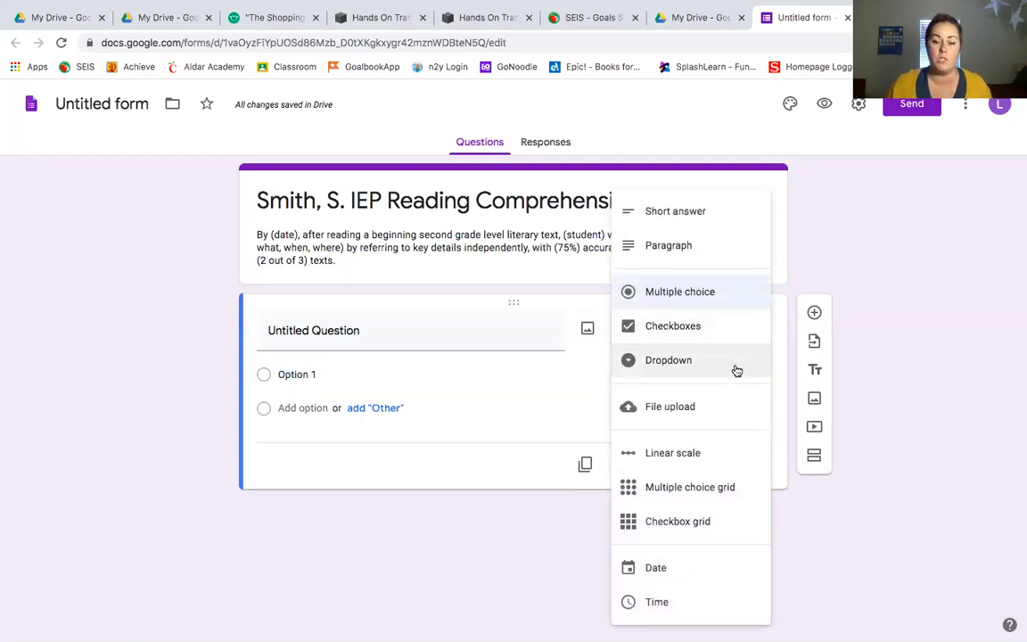
mouse_move(705, 453)
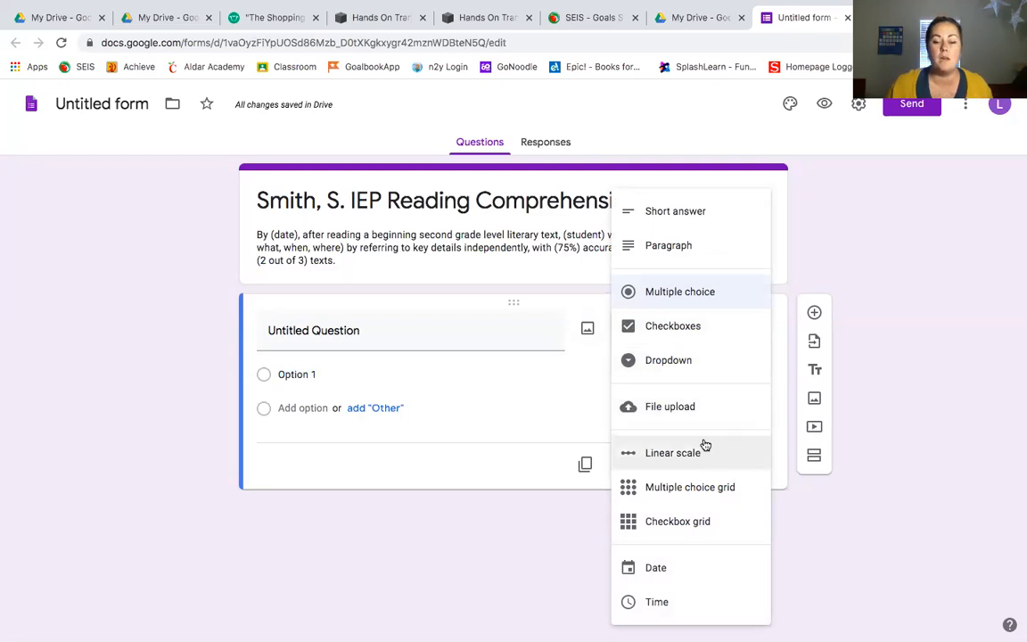
mouse_move(677, 520)
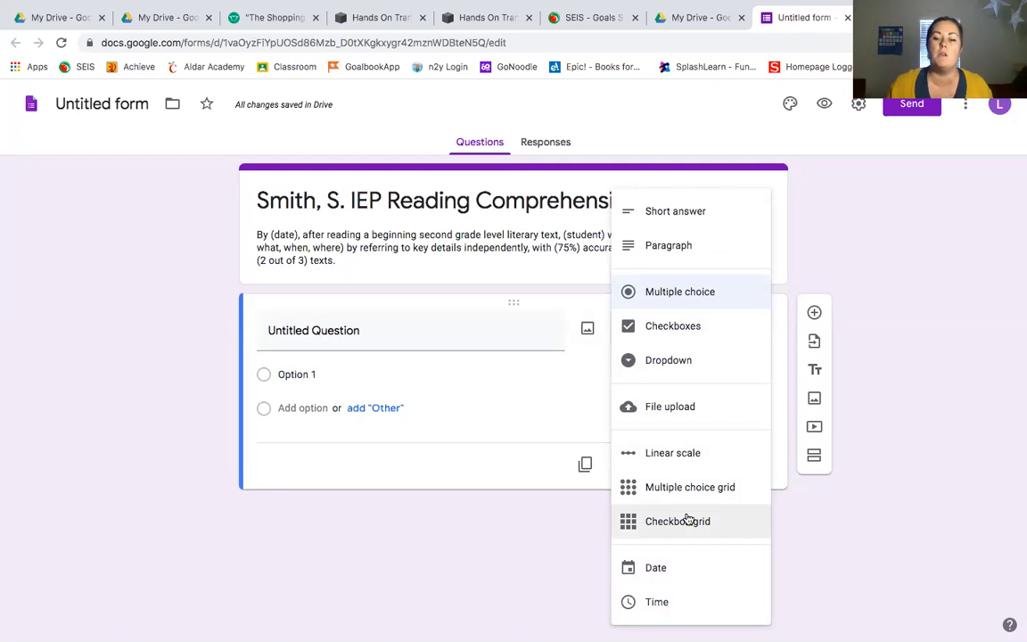
mouse_move(717, 535)
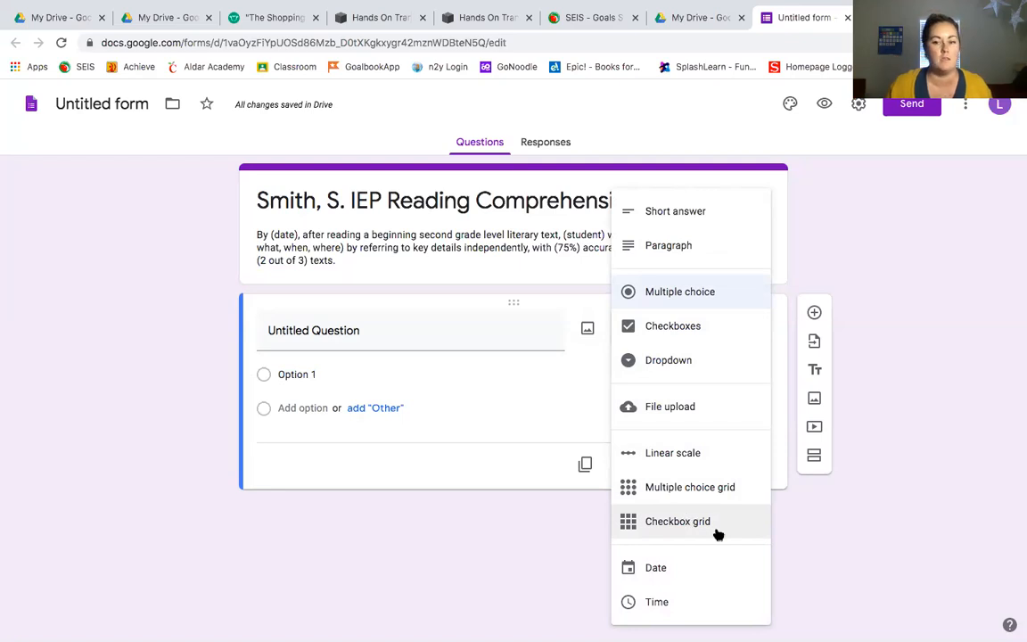
- Change the first question's type to Checkbox grid
click(677, 521)
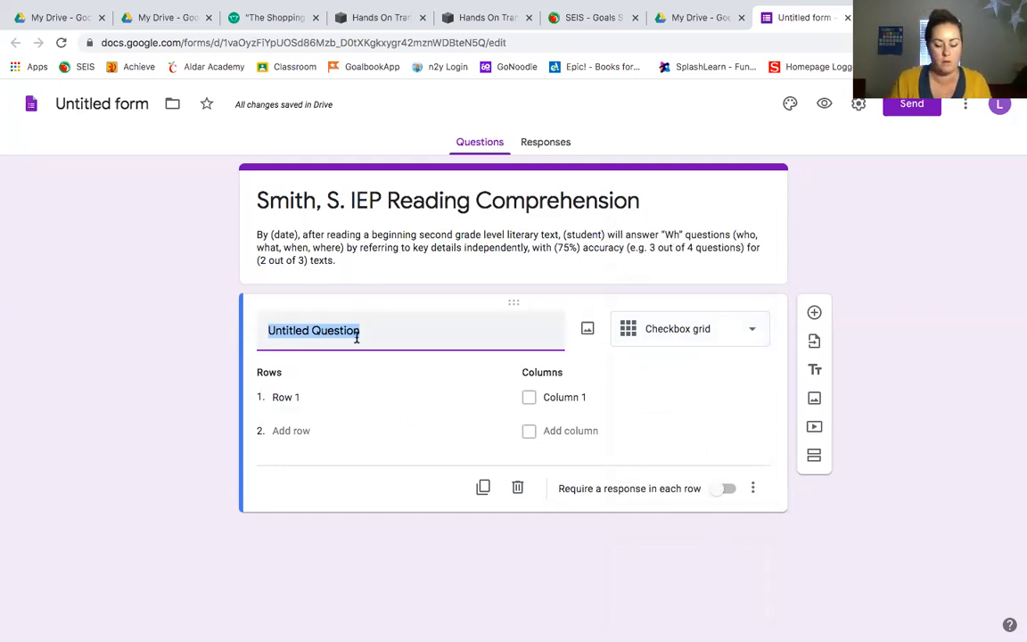
- Name the grid question 'Answer Wh questions independently'
text(Answer)
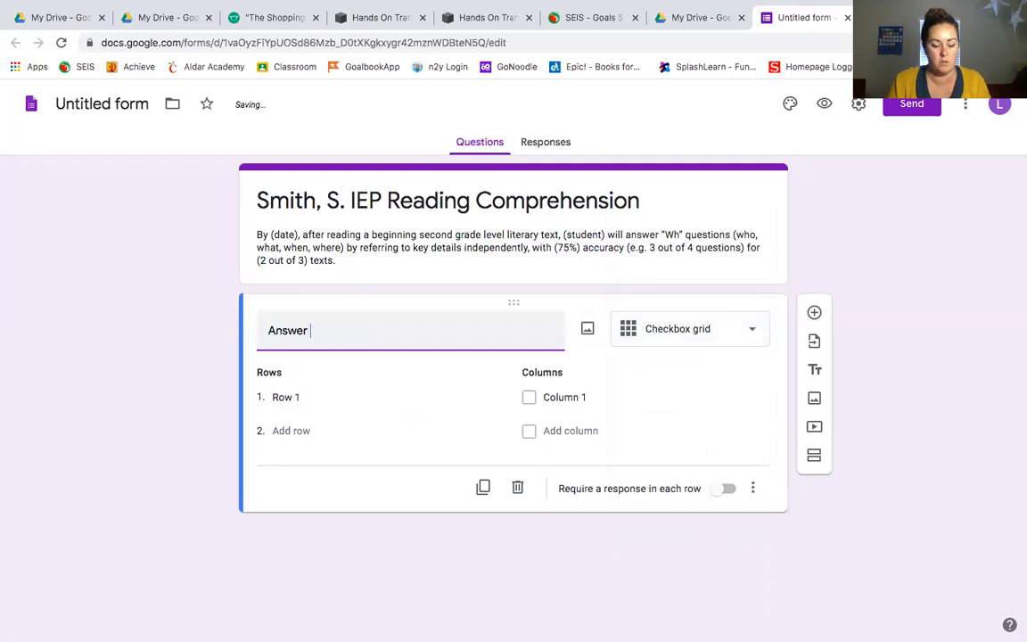
text(Wh)
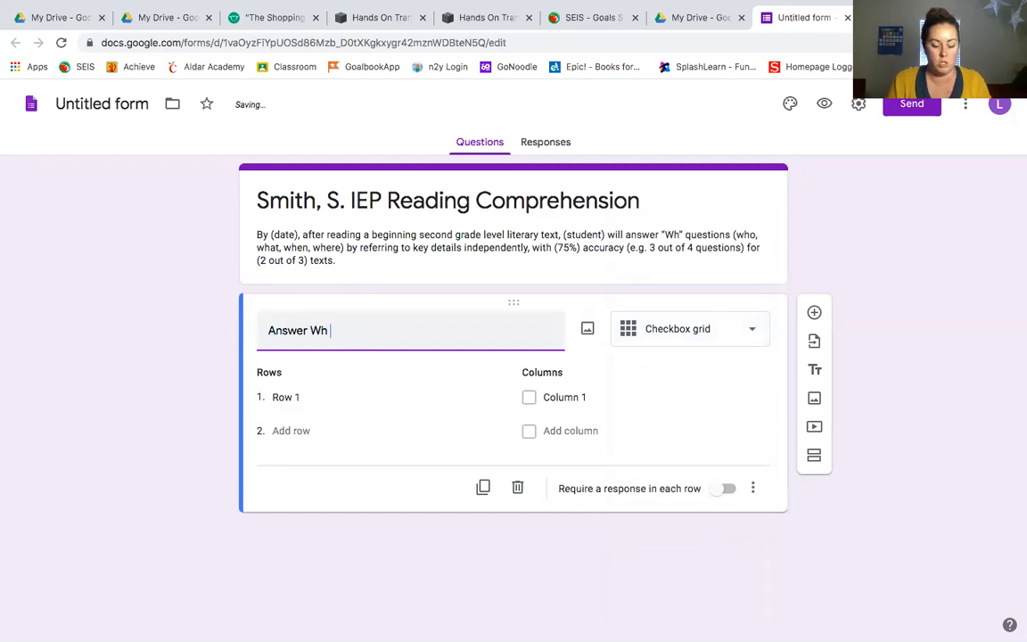
text(questions)
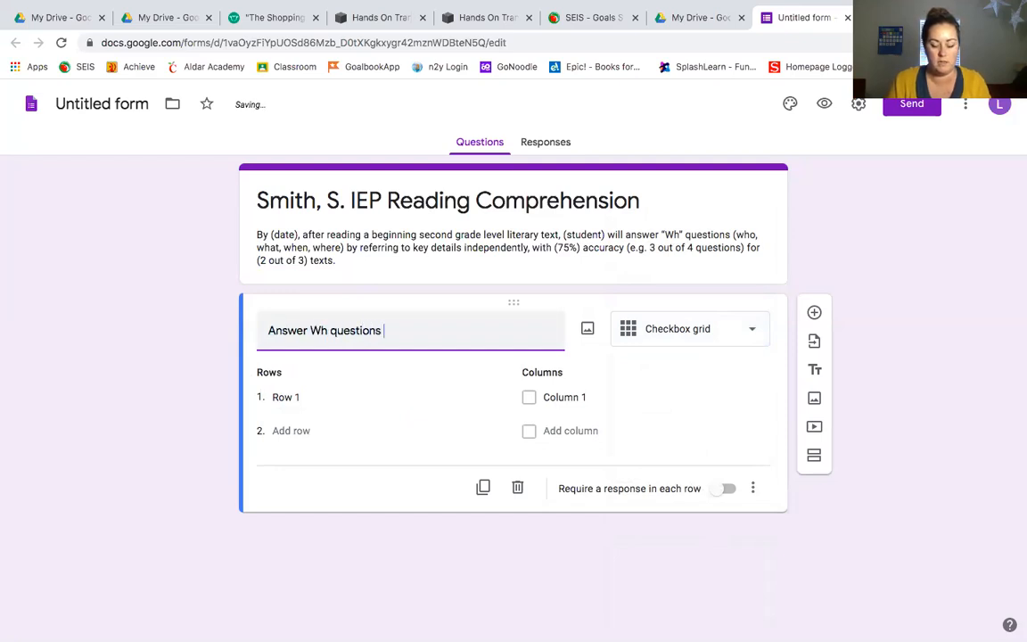
text(indepen)
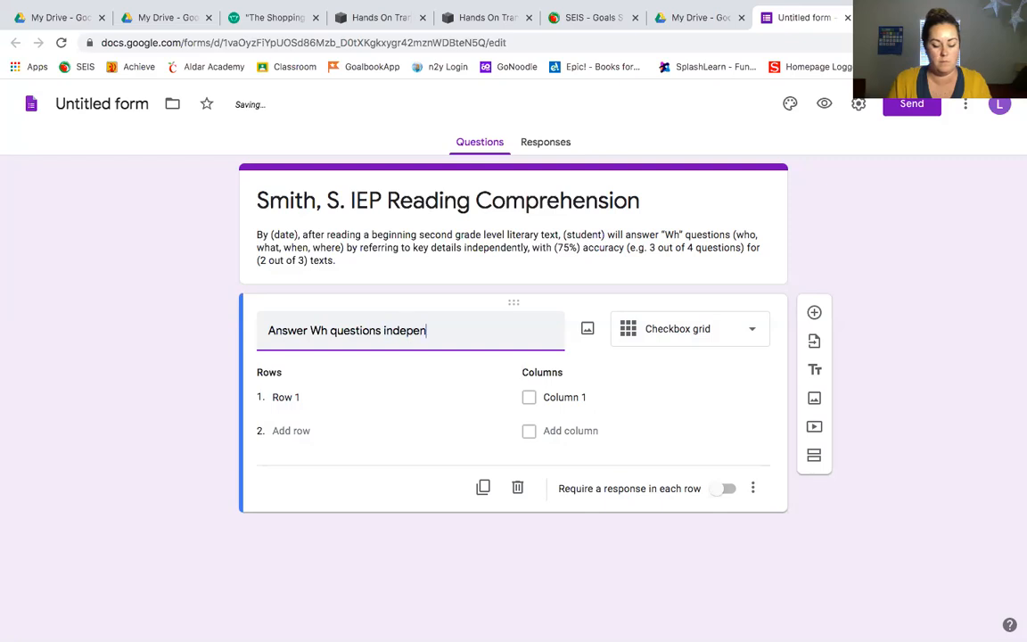
text(dently)
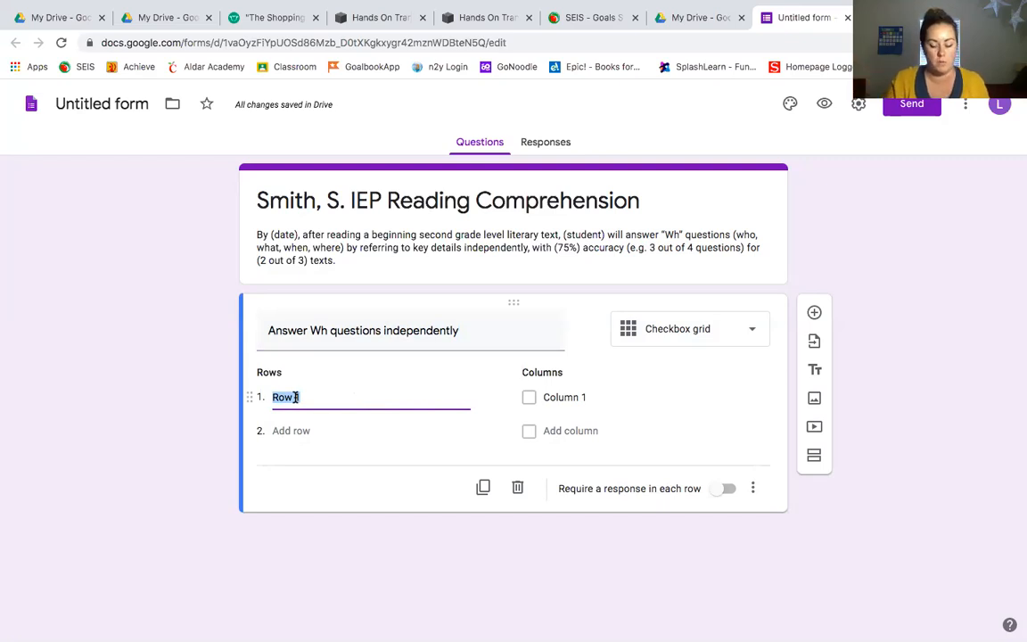
- Add four grid rows for answering who, what, when and where
text(Answer Who)
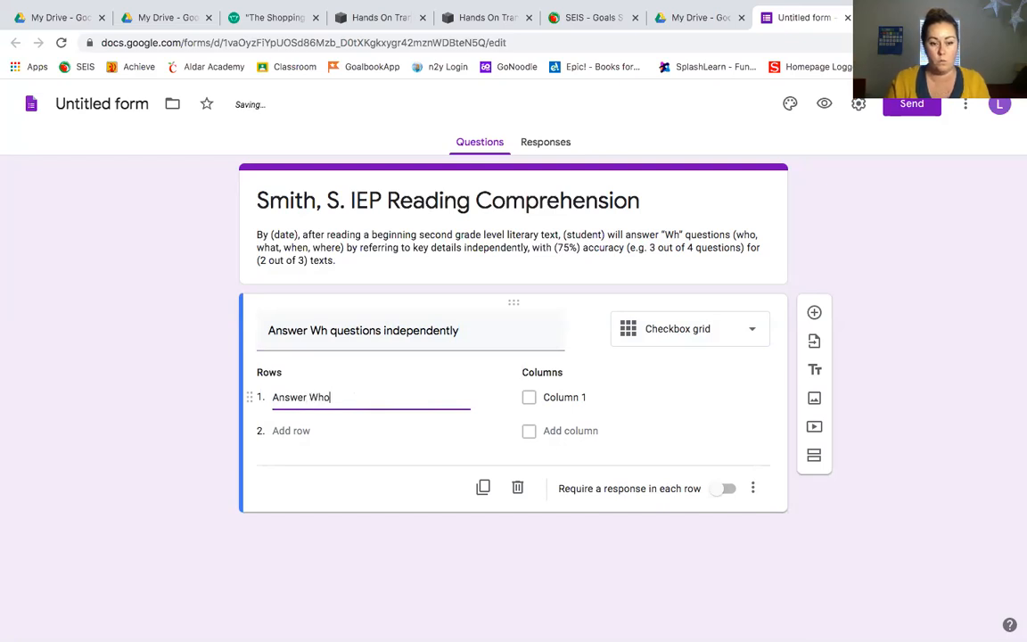
click(292, 430)
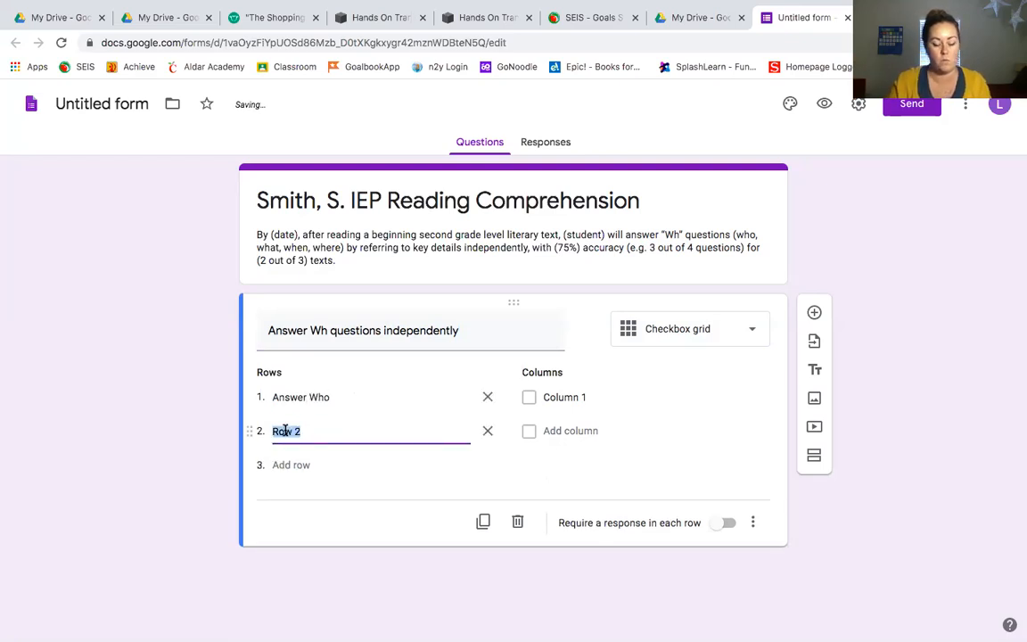
text(ANswer)
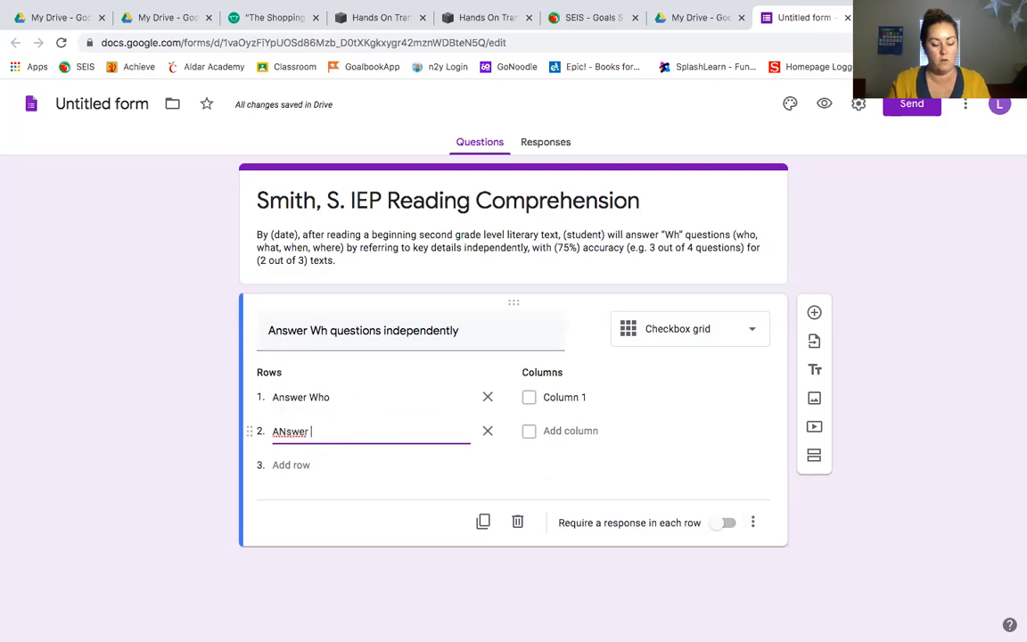
text(what)
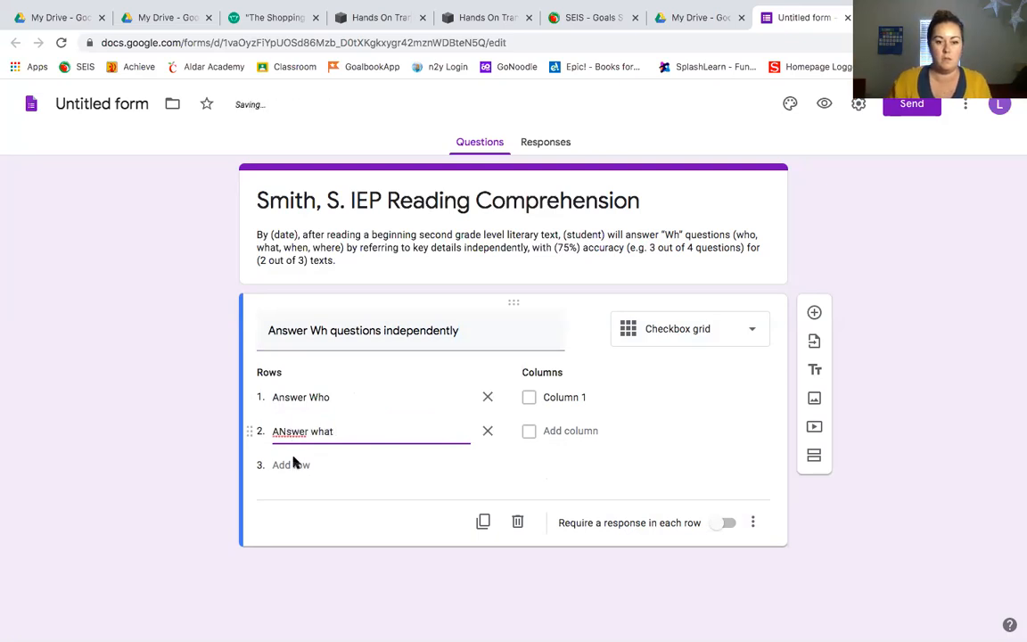
right_click(289, 432)
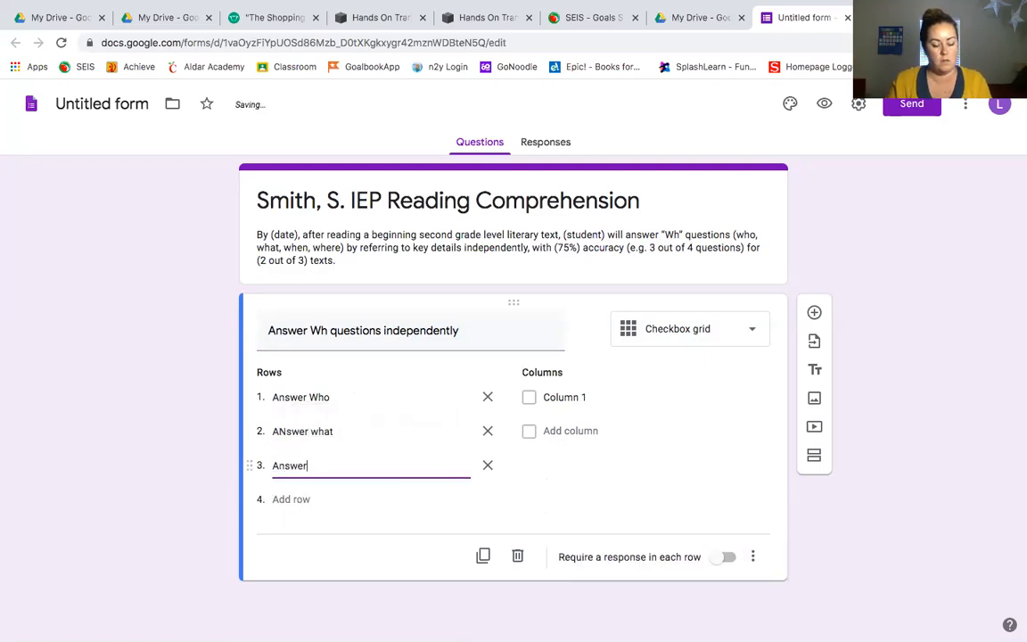
text(whe)
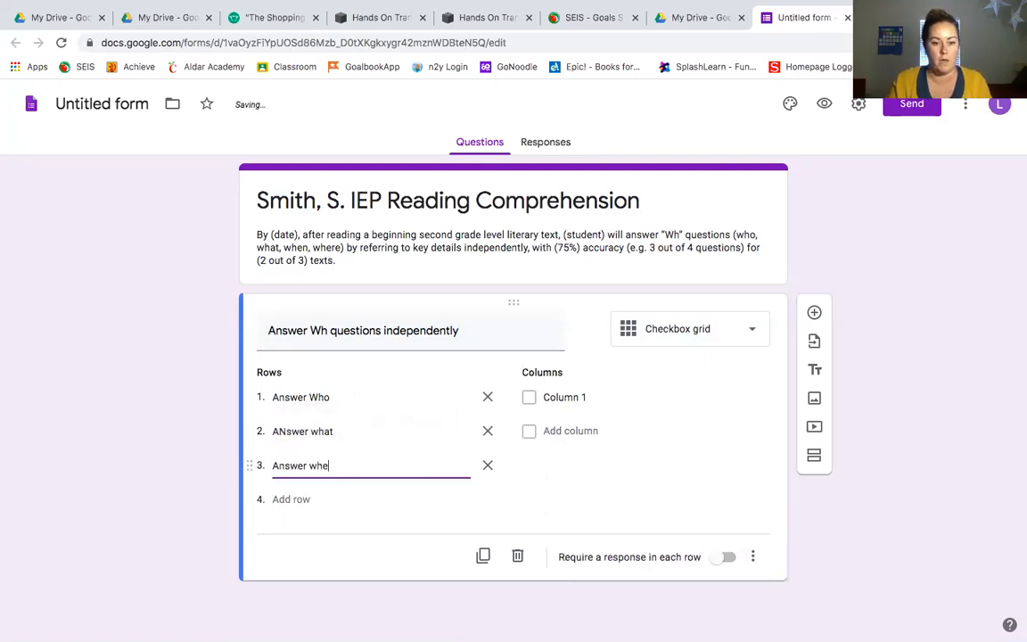
click(290, 499)
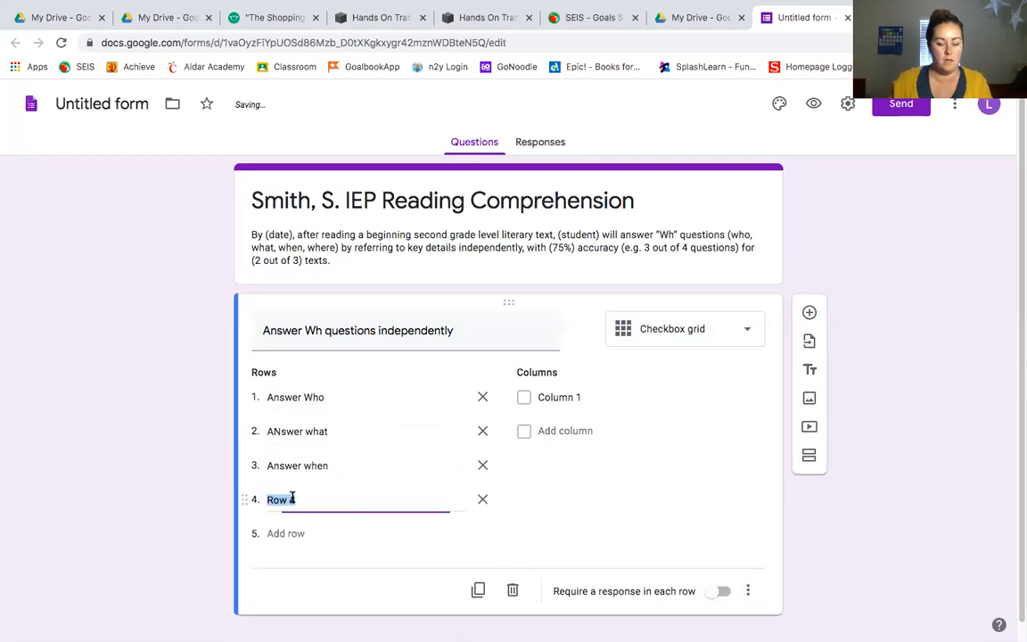
text(Answere)
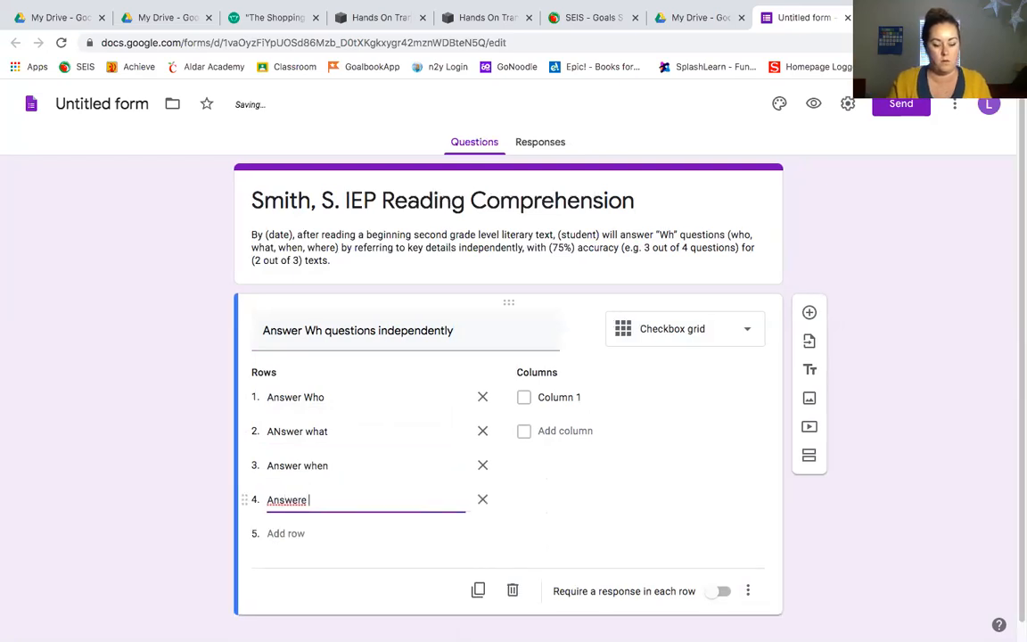
text(where)
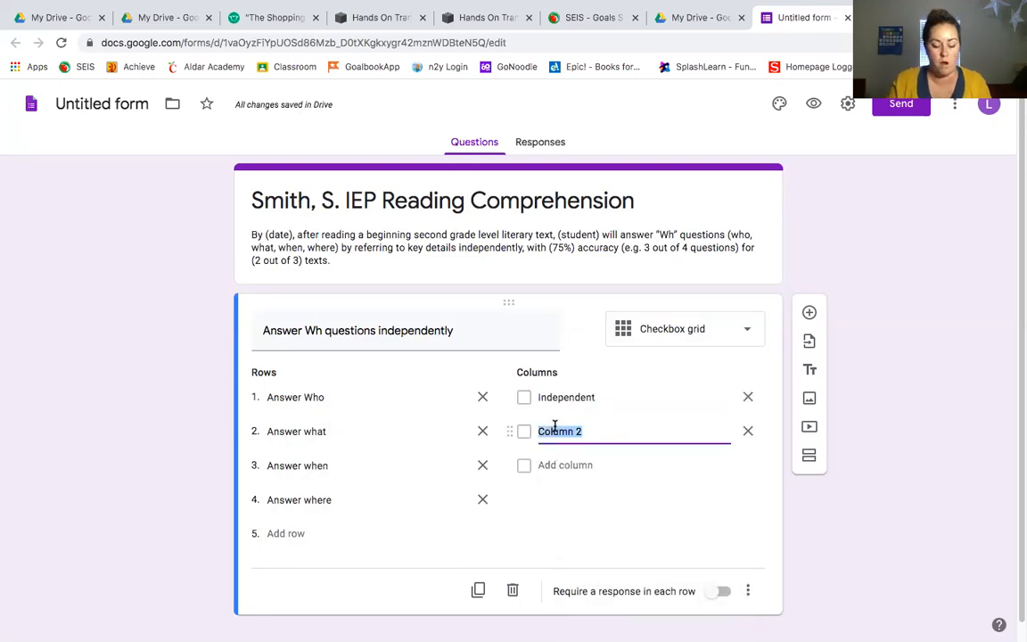
- Add grid columns 'One prompt' and '2 or more prompts' after 'Independent'
text(One p)
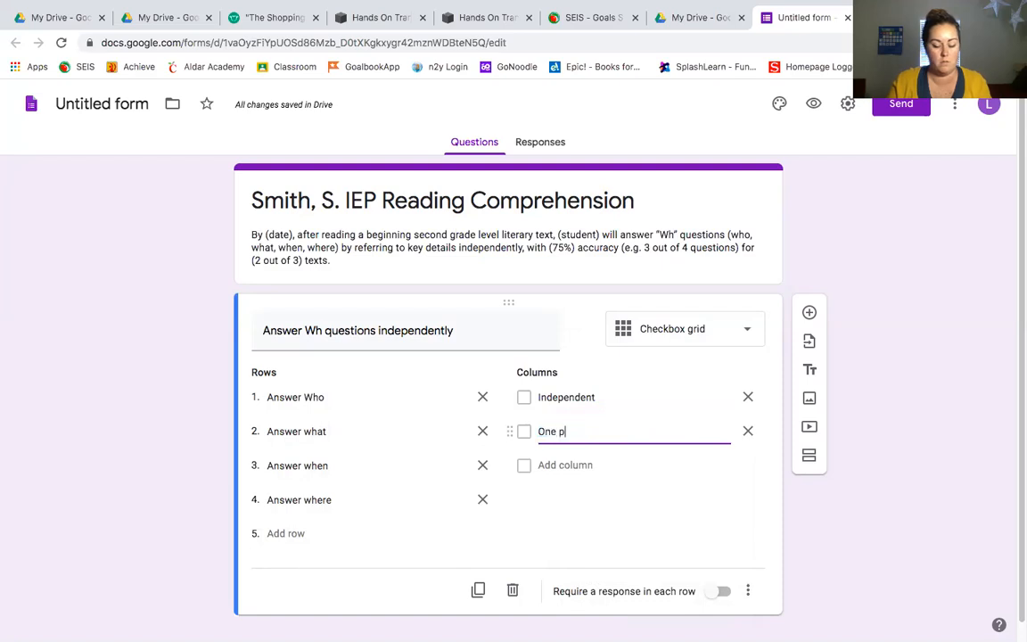
text(orm)
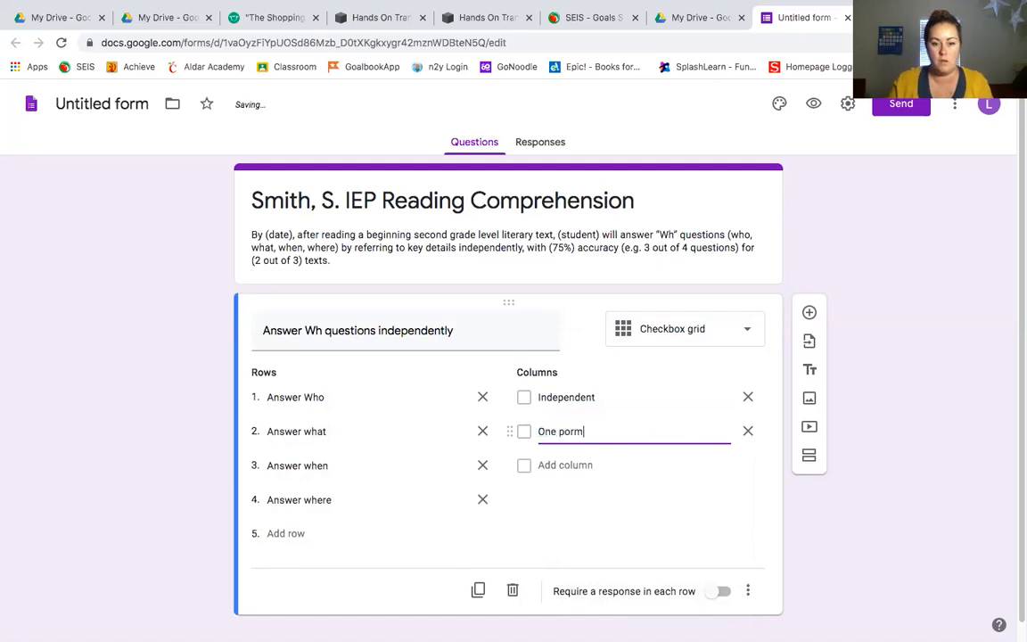
text(pt)
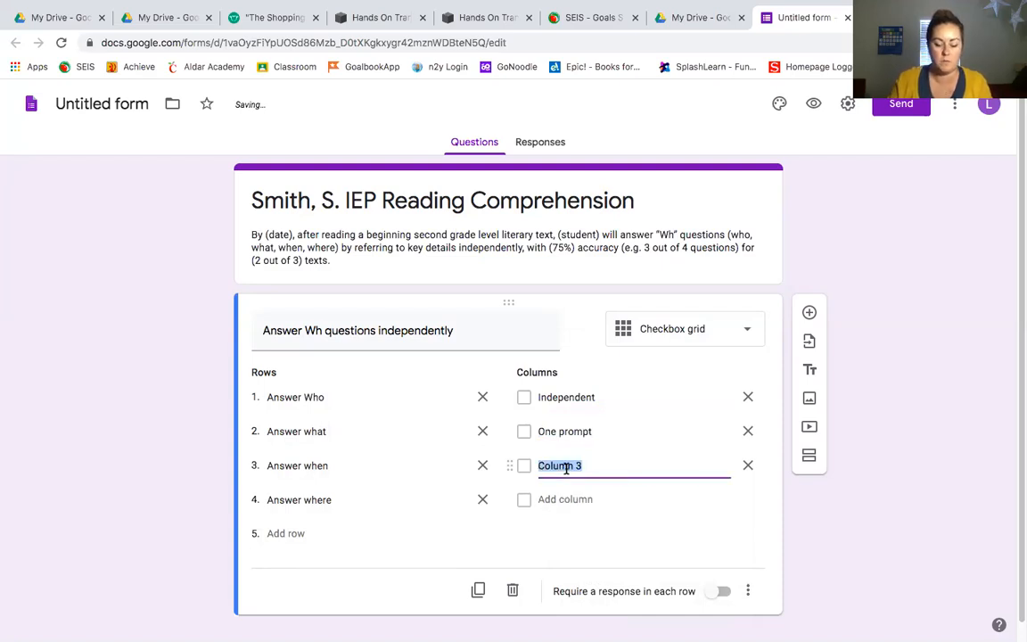
text(2 or m)
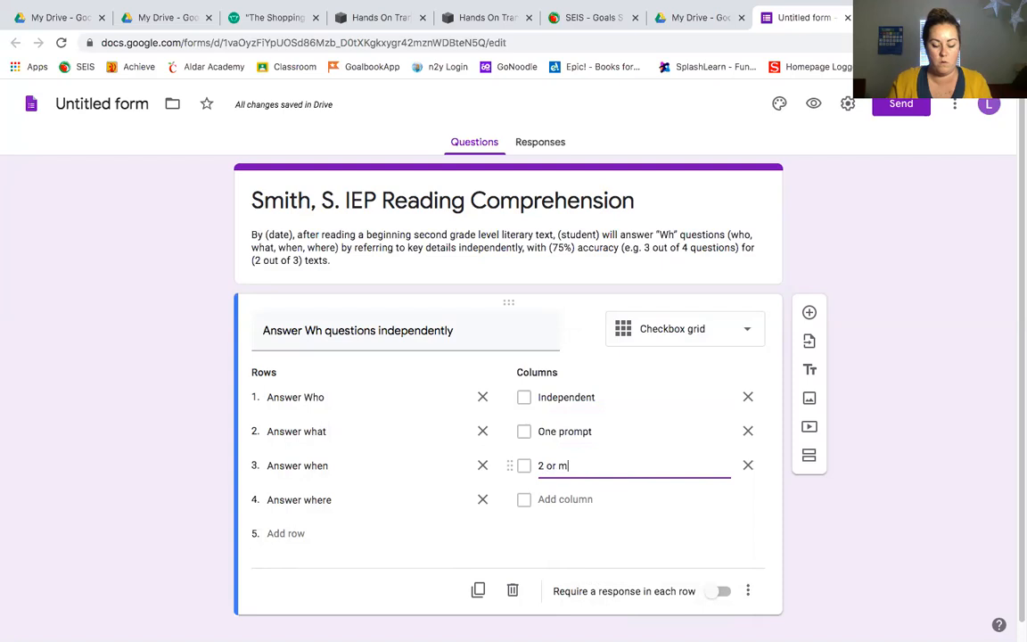
text(ore prompts)
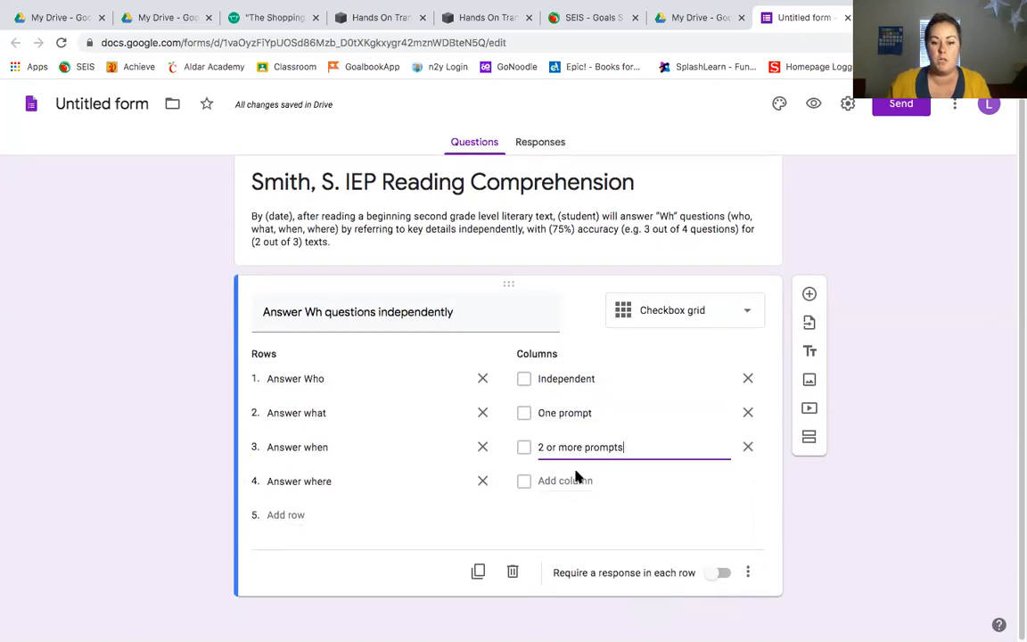
- Add two more grid columns, 'no response' and 'refused'
click(565, 482)
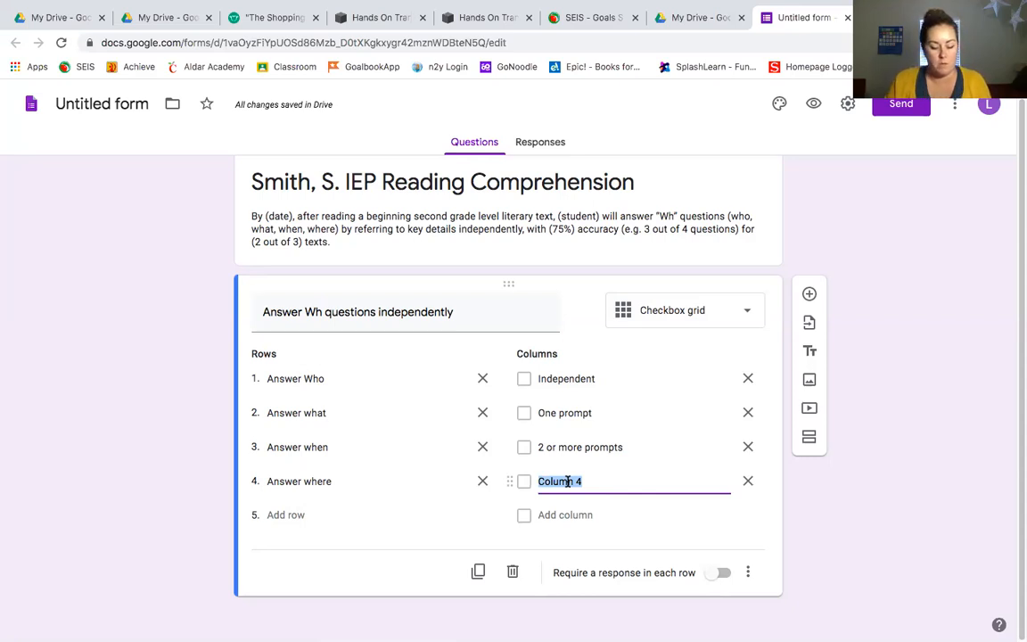
text(no)
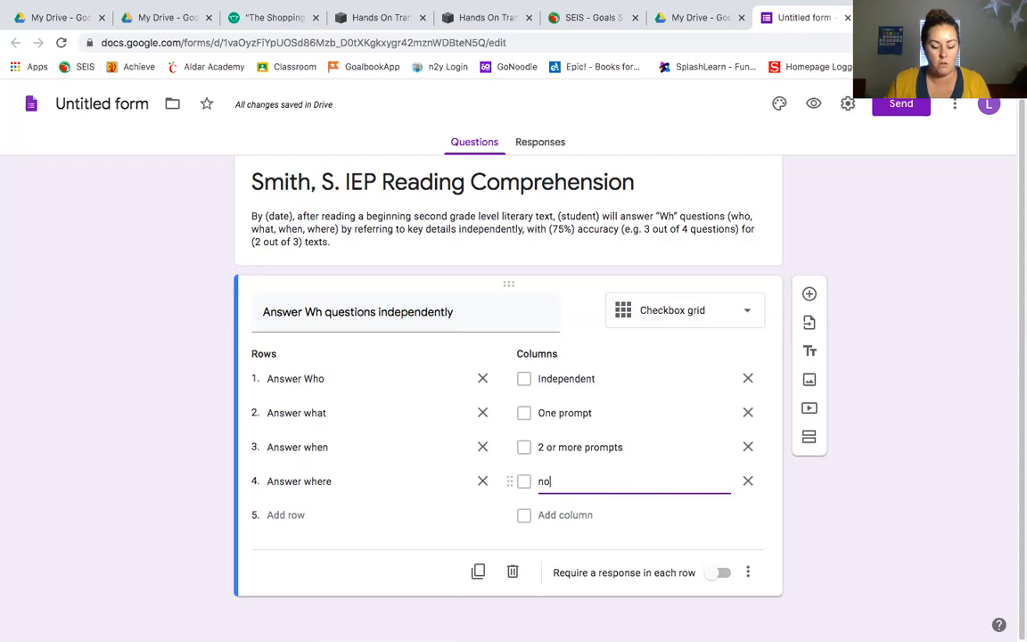
text(repn)
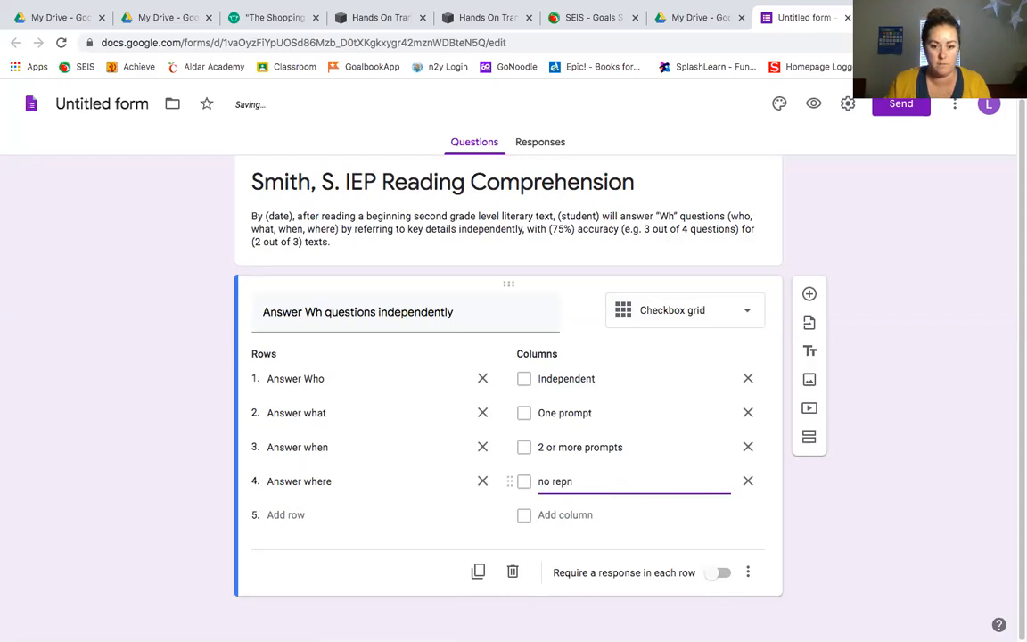
text(onse)
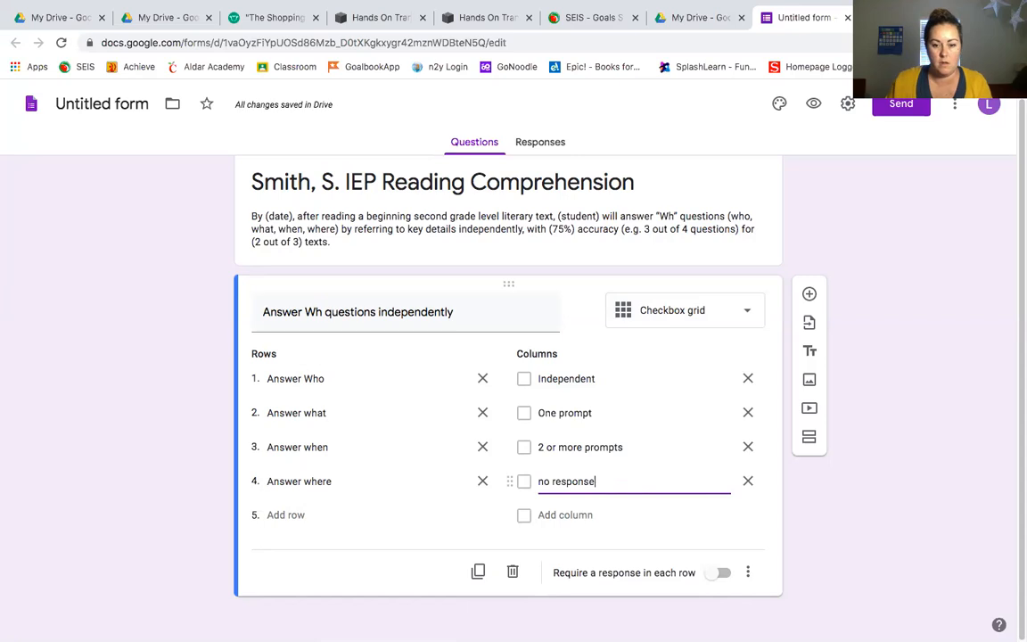
text(re)
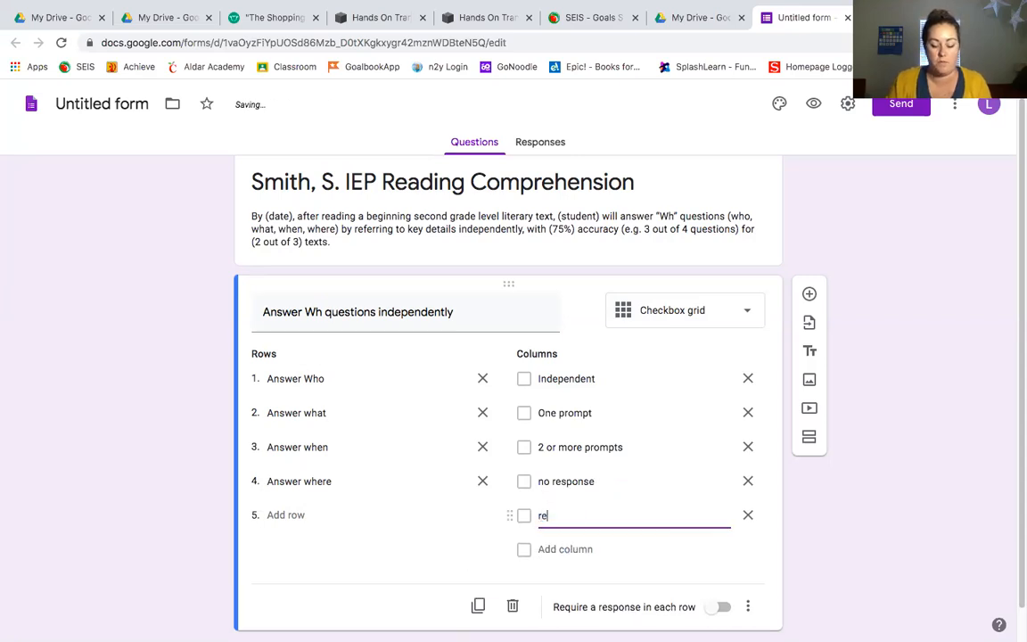
text(fused)
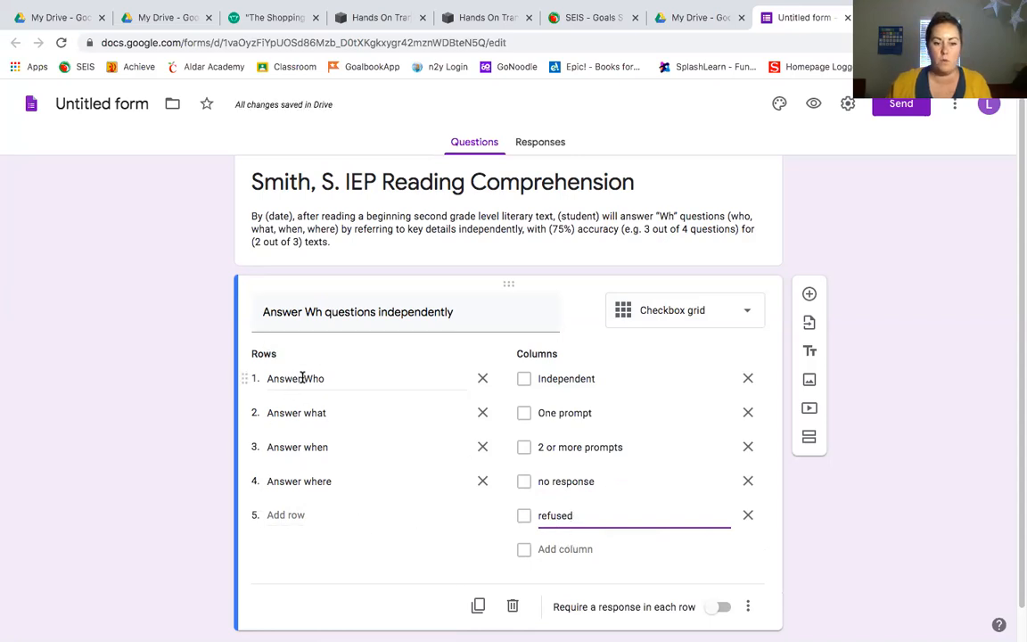
mouse_move(310, 373)
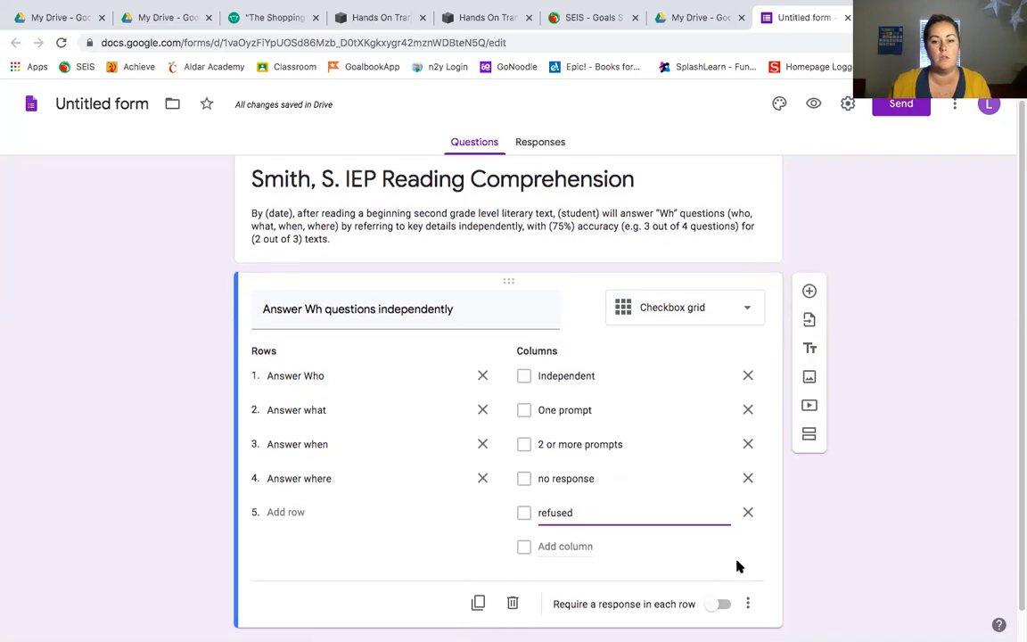
- Switch on 'Require a response in each row' for the grid question
scroll(down, 3)
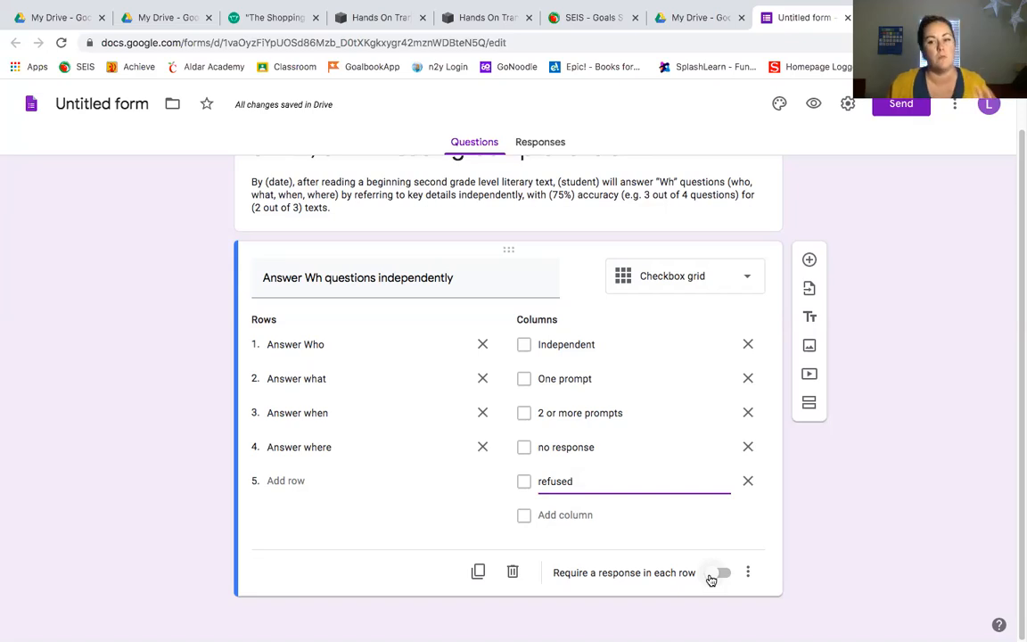
click(720, 572)
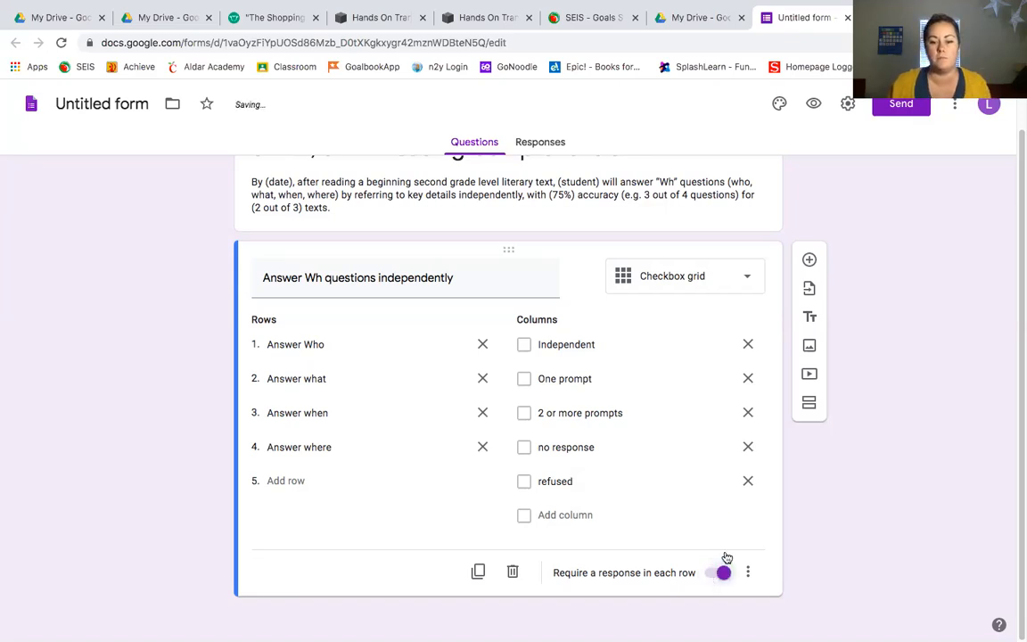
mouse_move(836, 491)
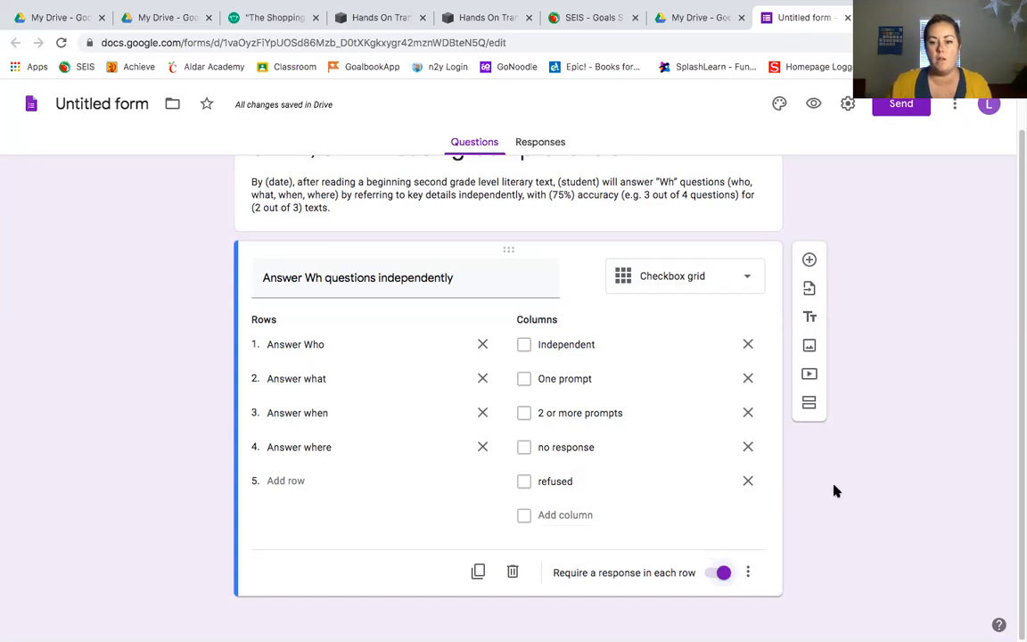
mouse_move(810, 260)
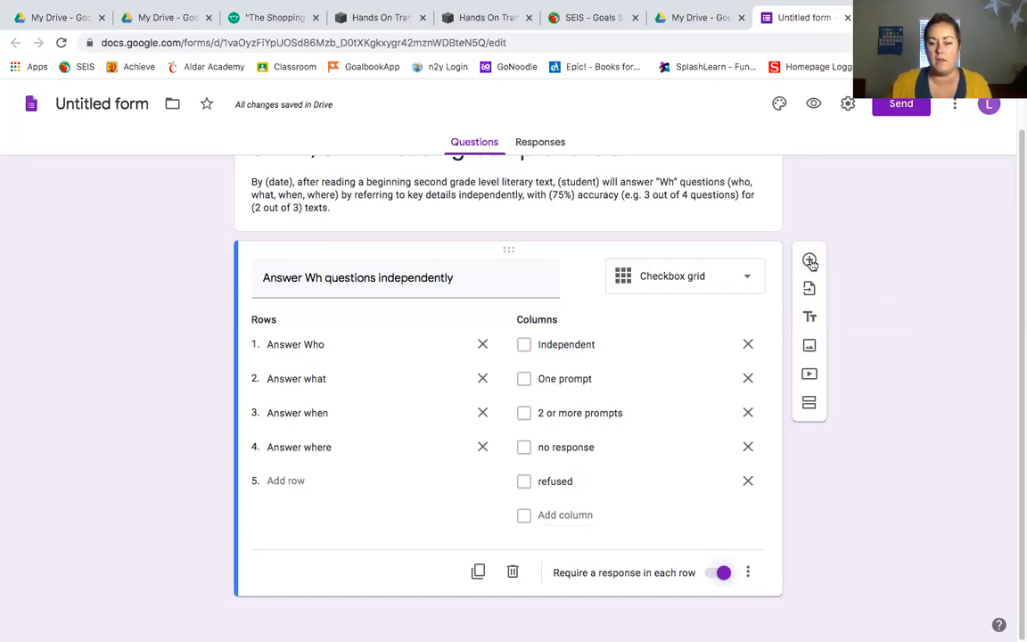
mouse_move(337, 498)
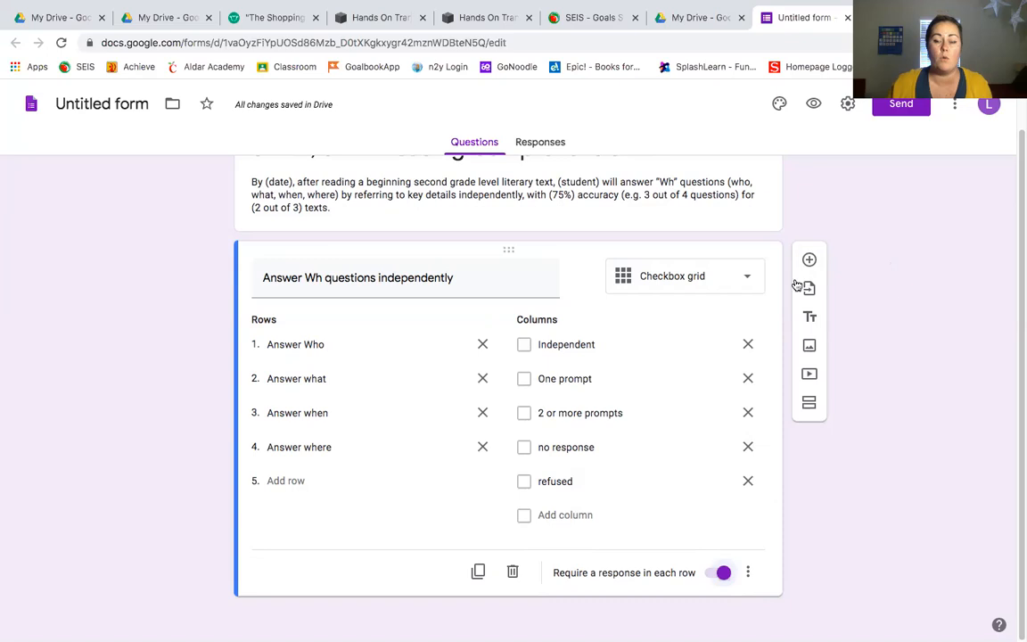
mouse_move(781, 283)
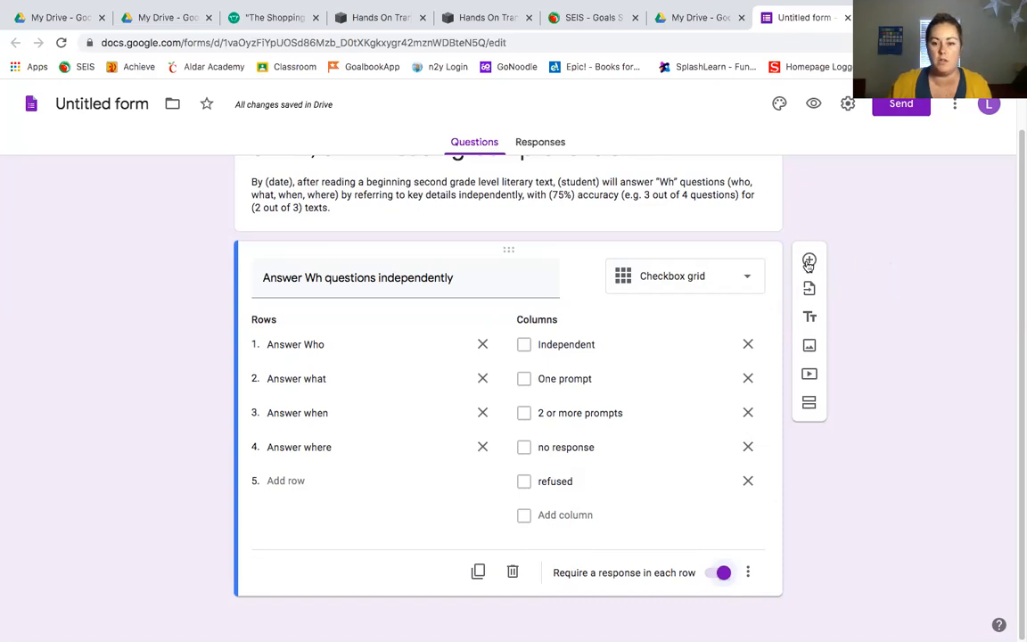
- Add a second question titled 'Who is taking the data?'
click(810, 263)
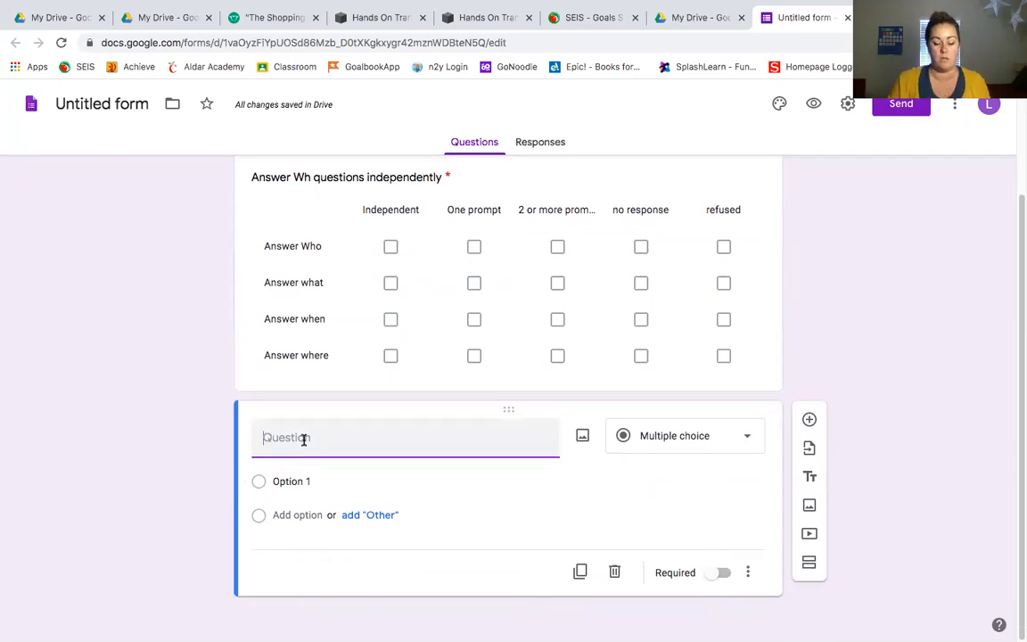
text(Who is taking)
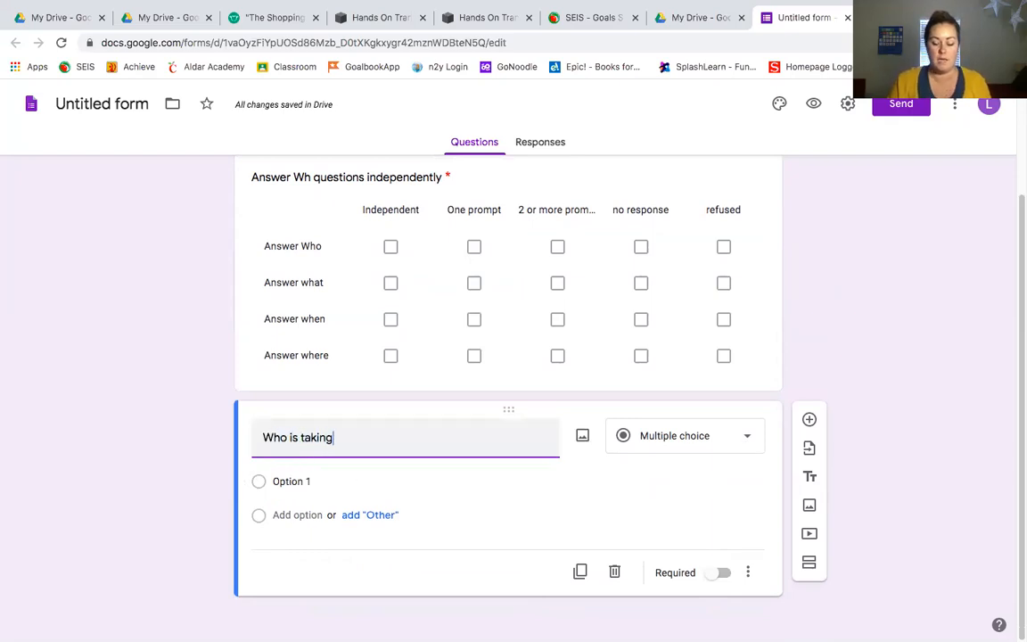
text(the dats)
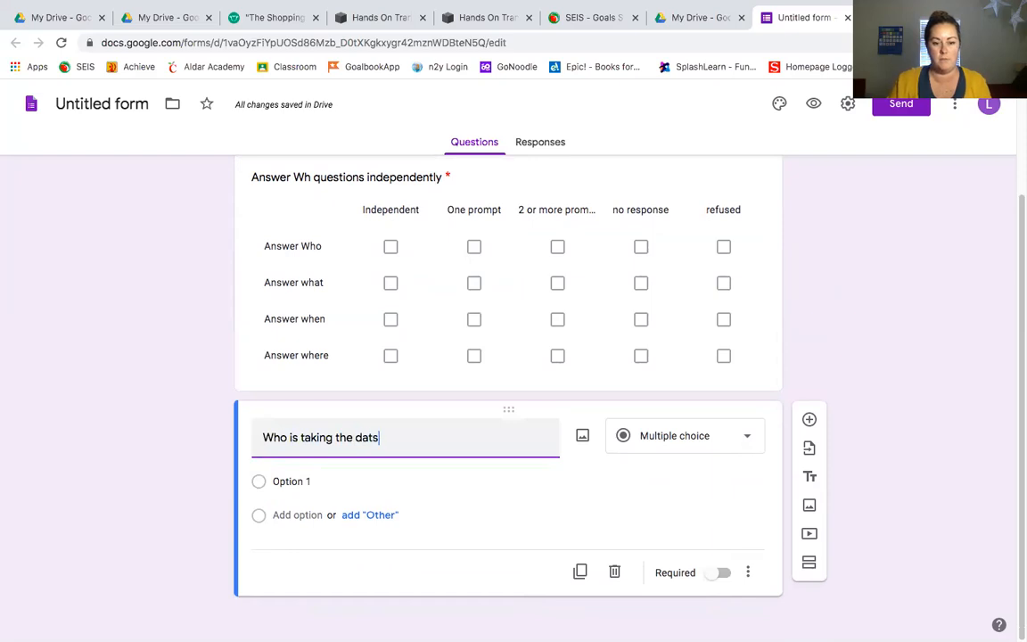
text(a?)
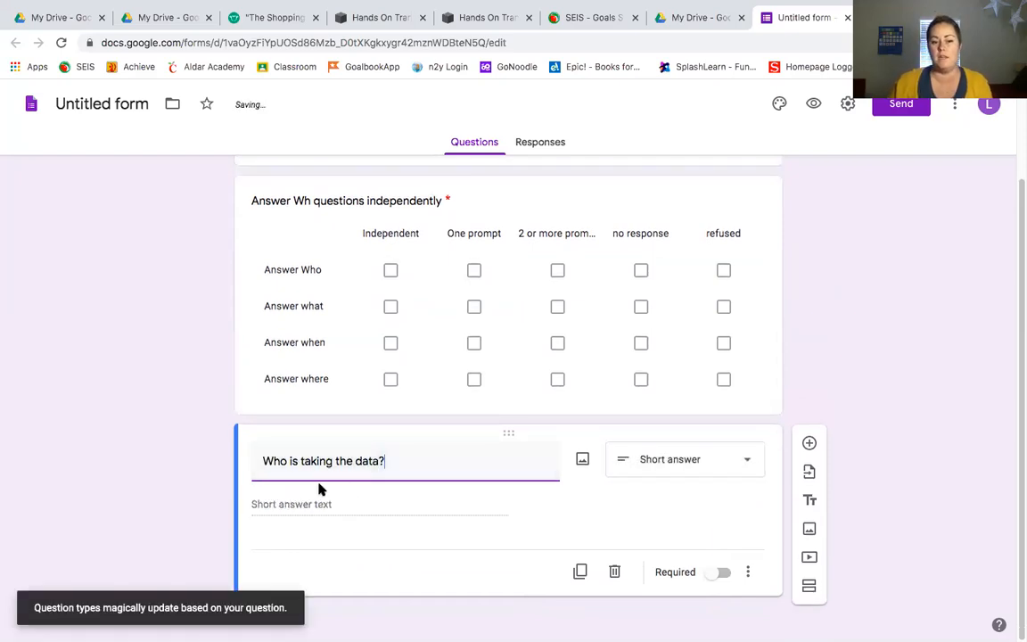
mouse_move(350, 526)
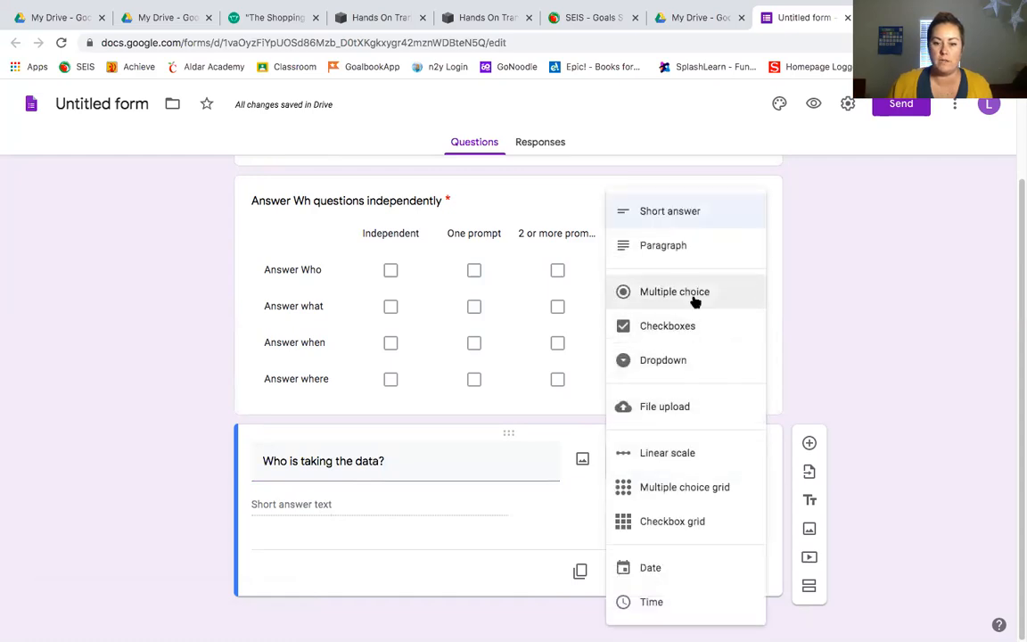
- Make 'Who is taking the data?' multiple choice with options Jane, Mark and Ms. Lindsey
click(674, 292)
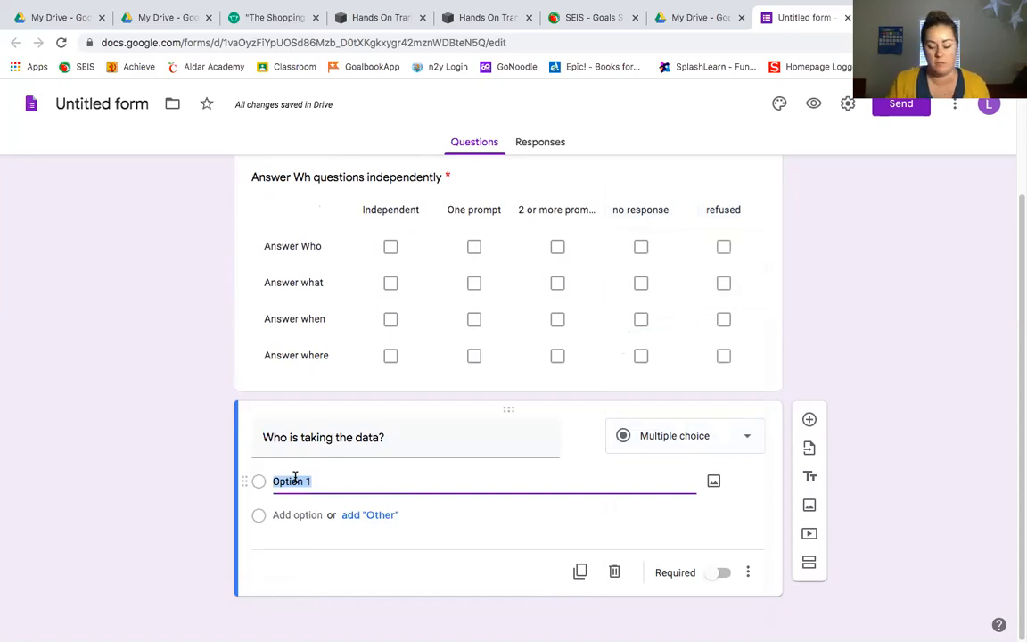
text(Jane)
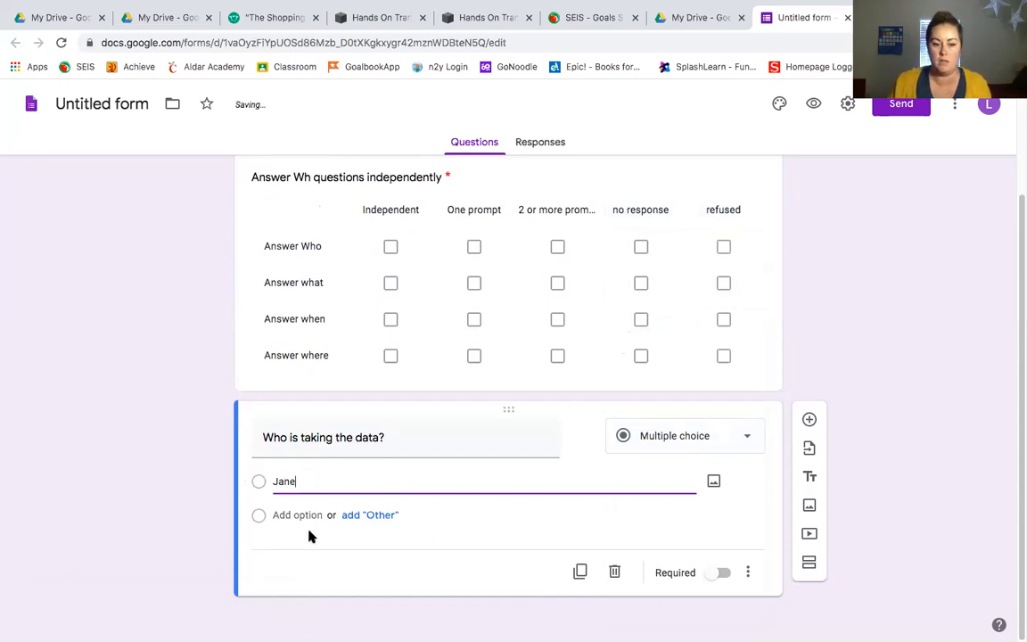
click(296, 513)
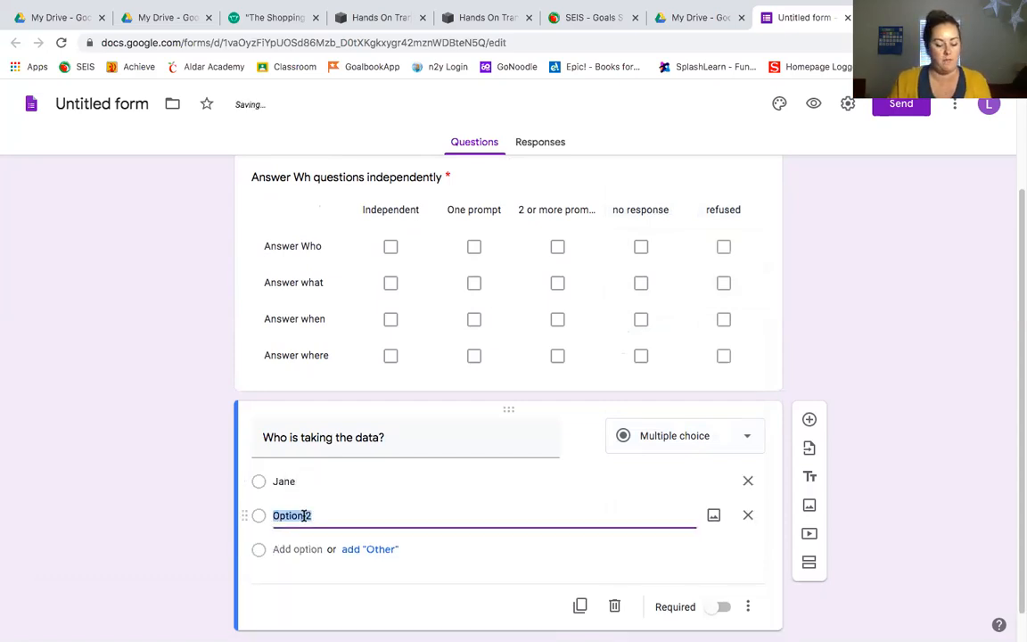
text(Mark)
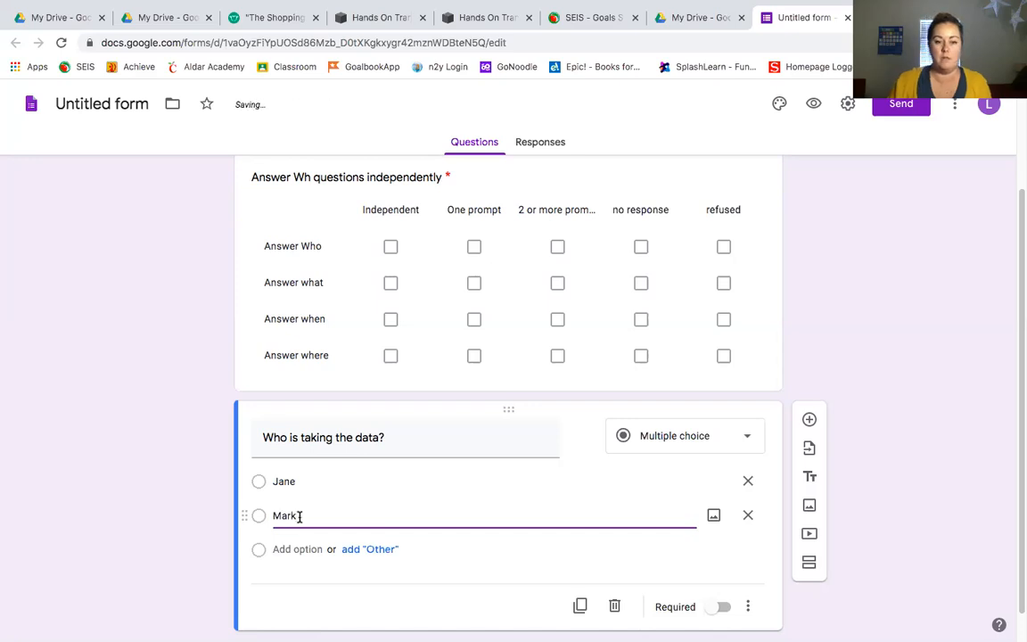
click(296, 549)
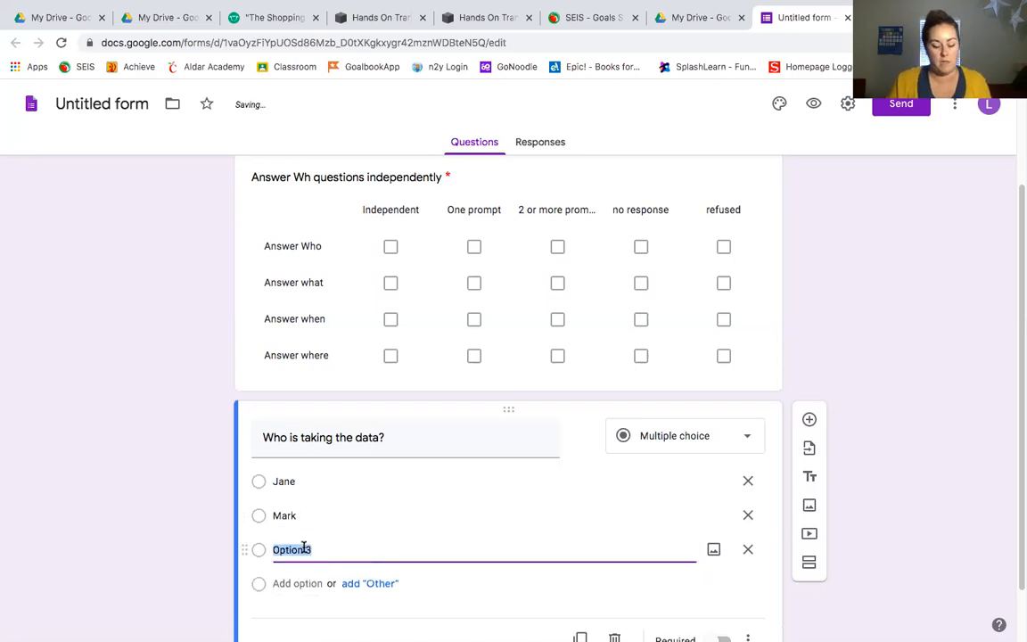
text(Ms. Lin)
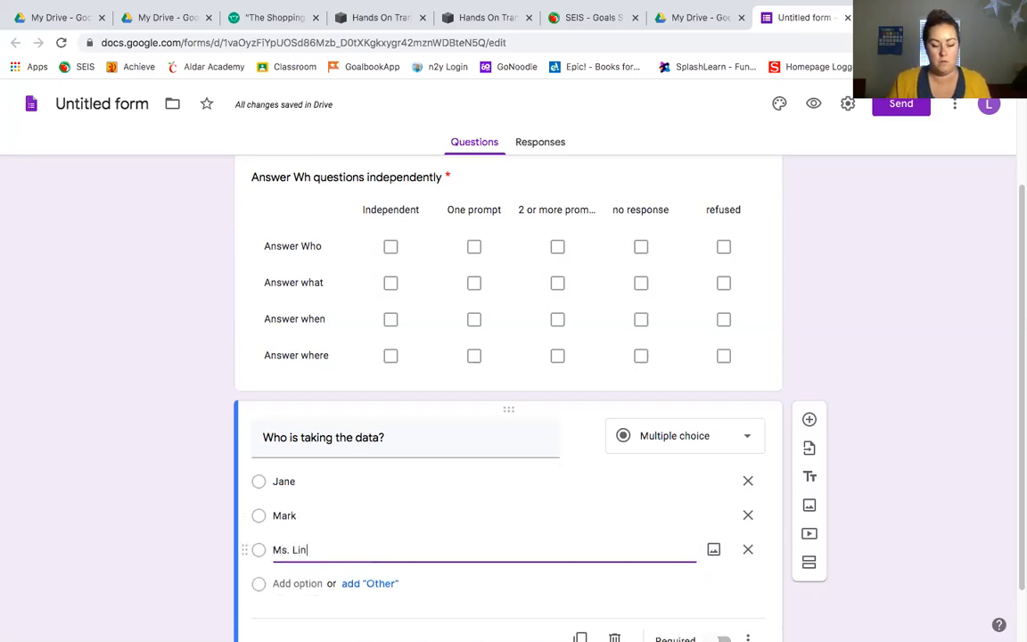
text(dsey)
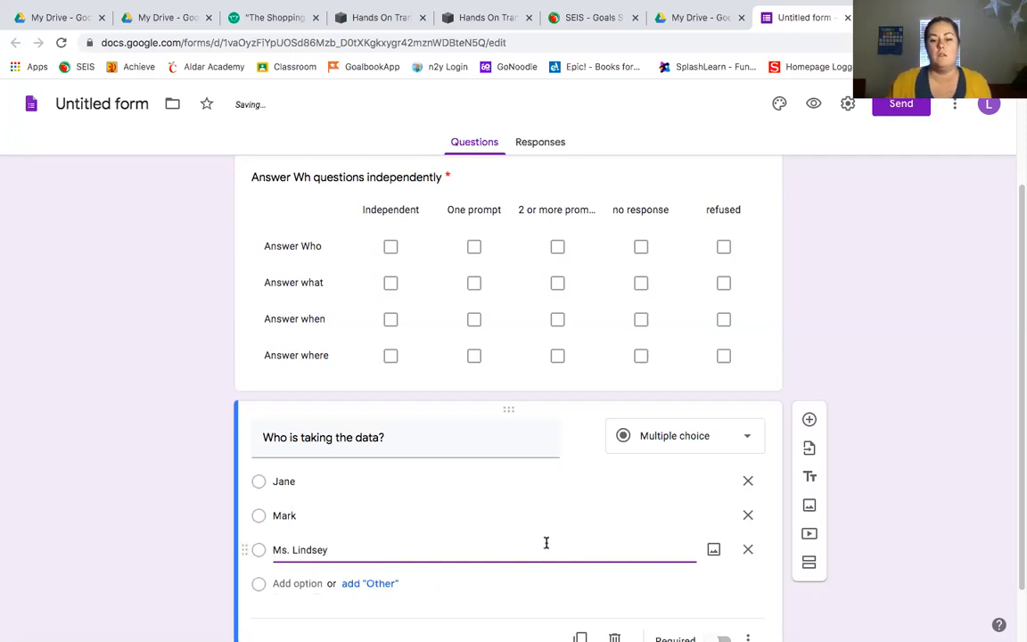
- Mark the data-taker question as required
scroll(down, 3)
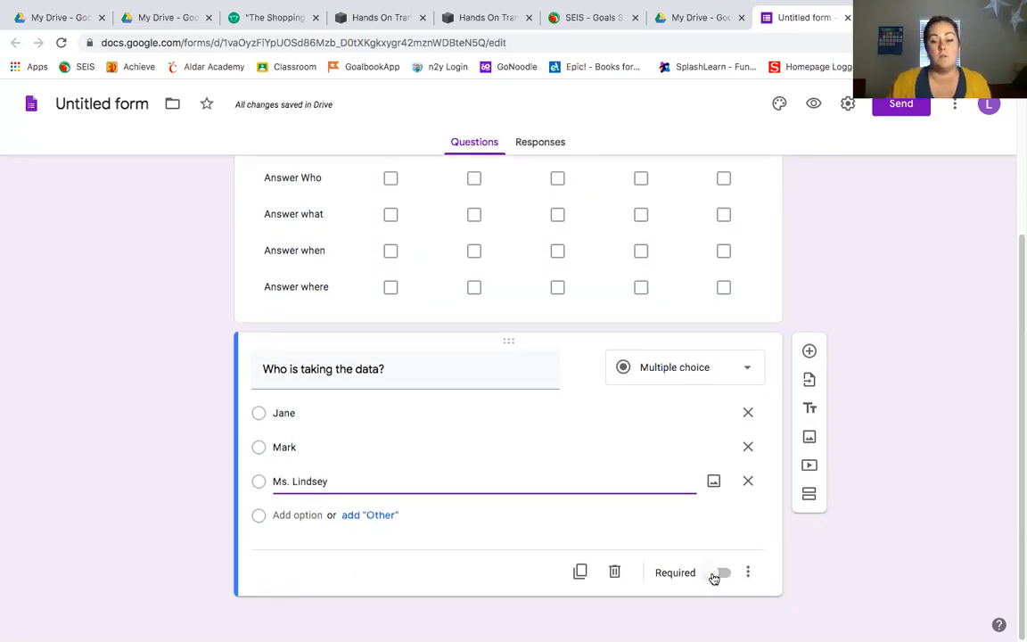
click(720, 573)
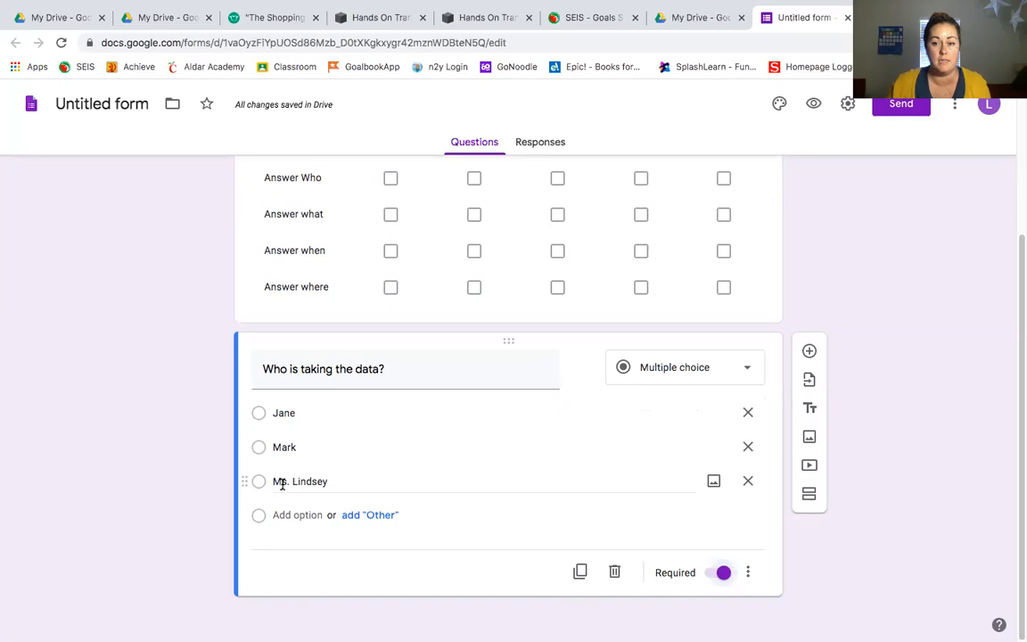
scroll(up, 3)
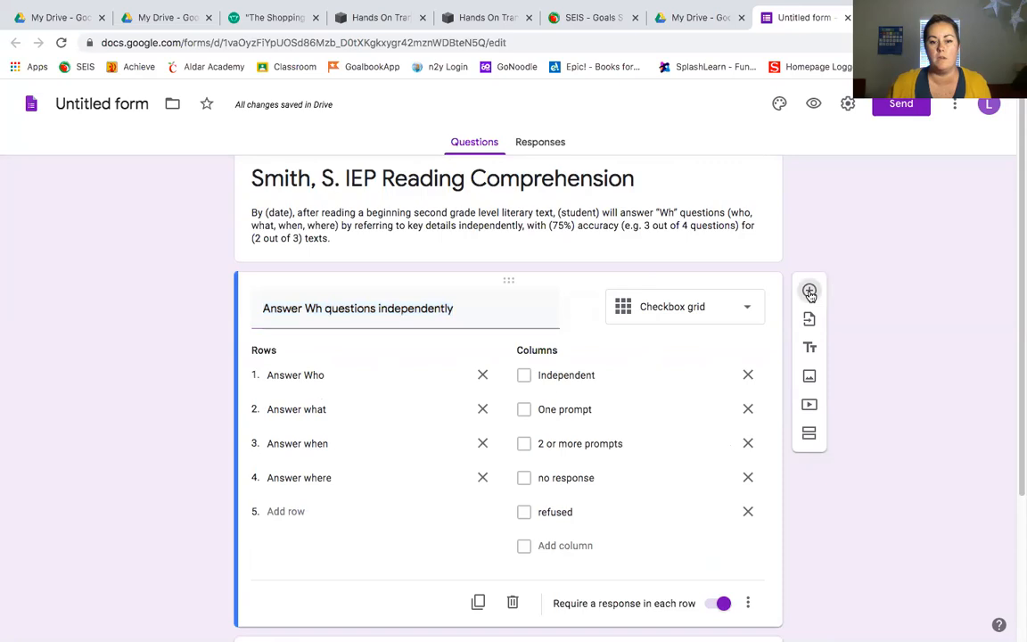
- Add a required Date question titled 'Today's Date'
click(809, 480)
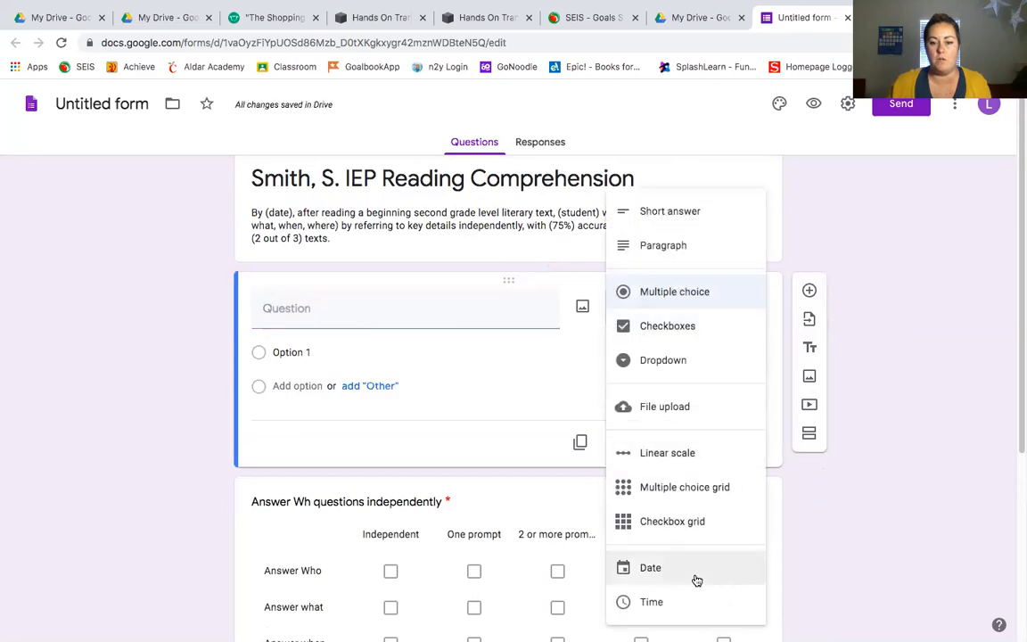
mouse_move(694, 578)
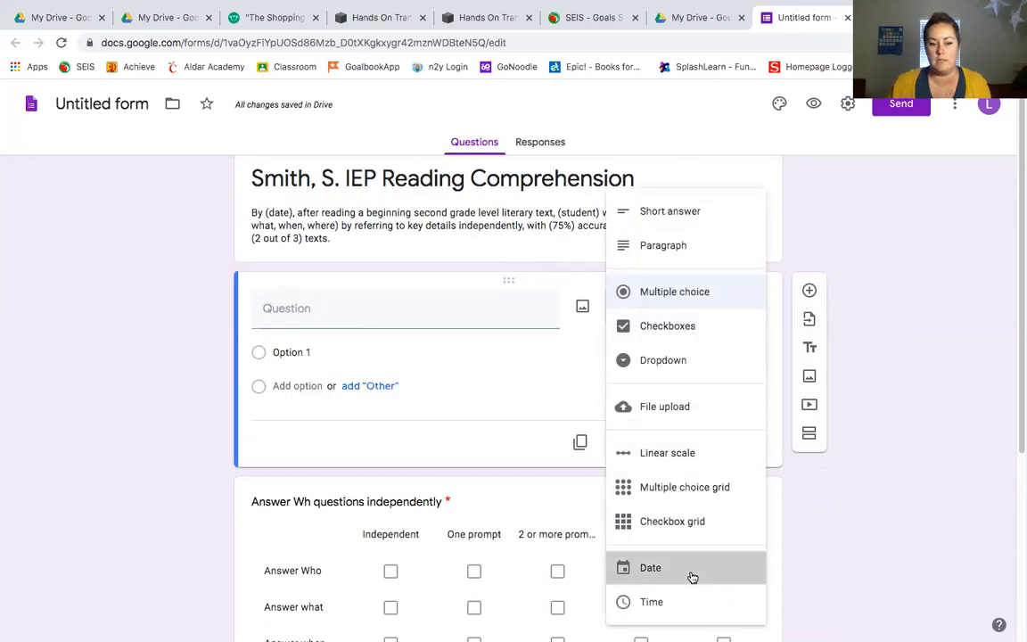
click(649, 567)
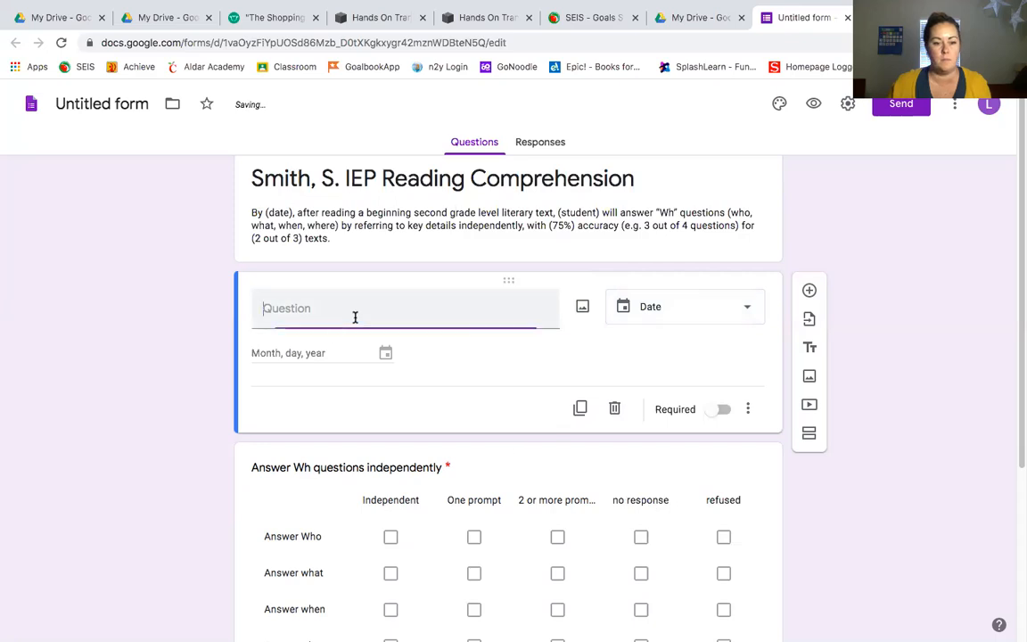
text(Today's Da)
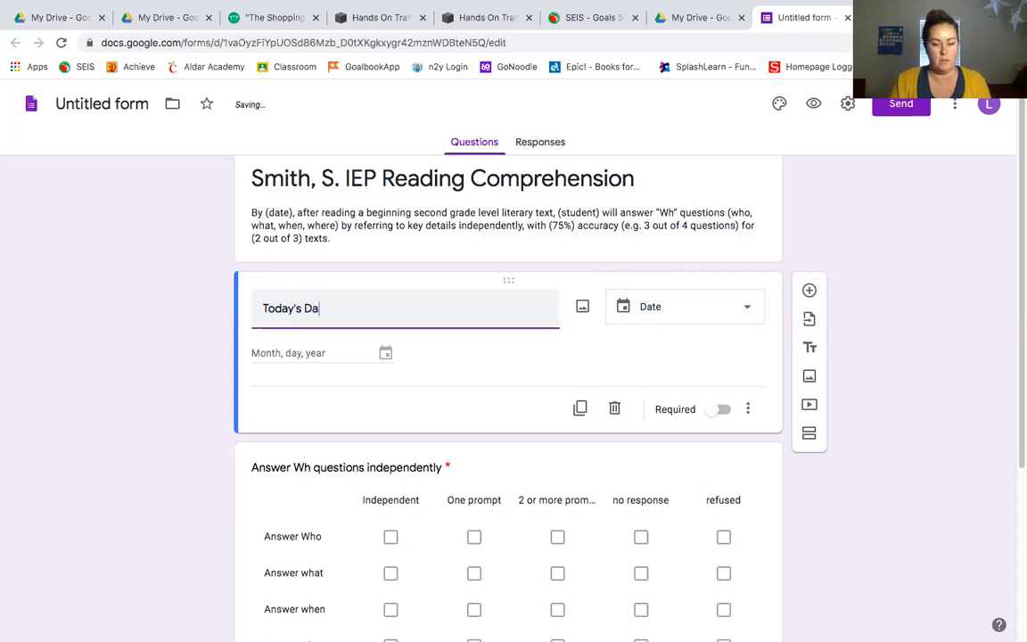
text(te)
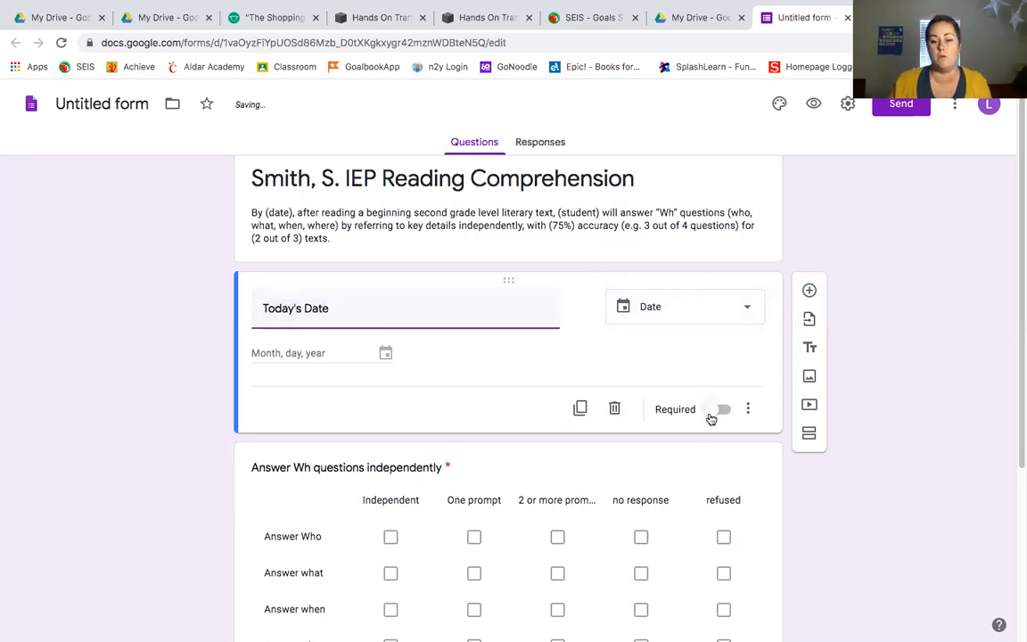
click(717, 409)
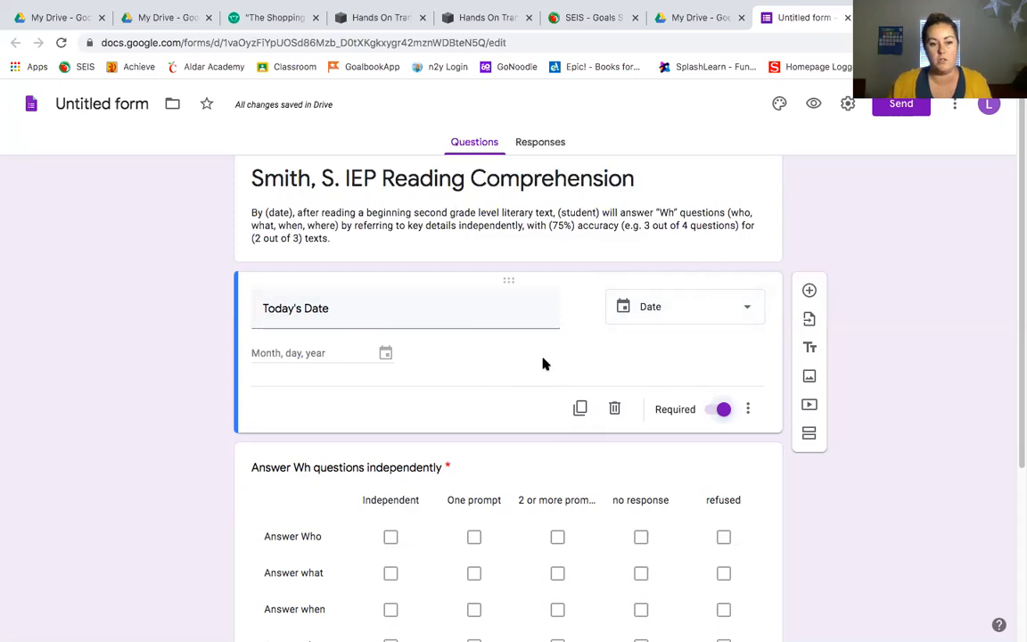
mouse_move(521, 367)
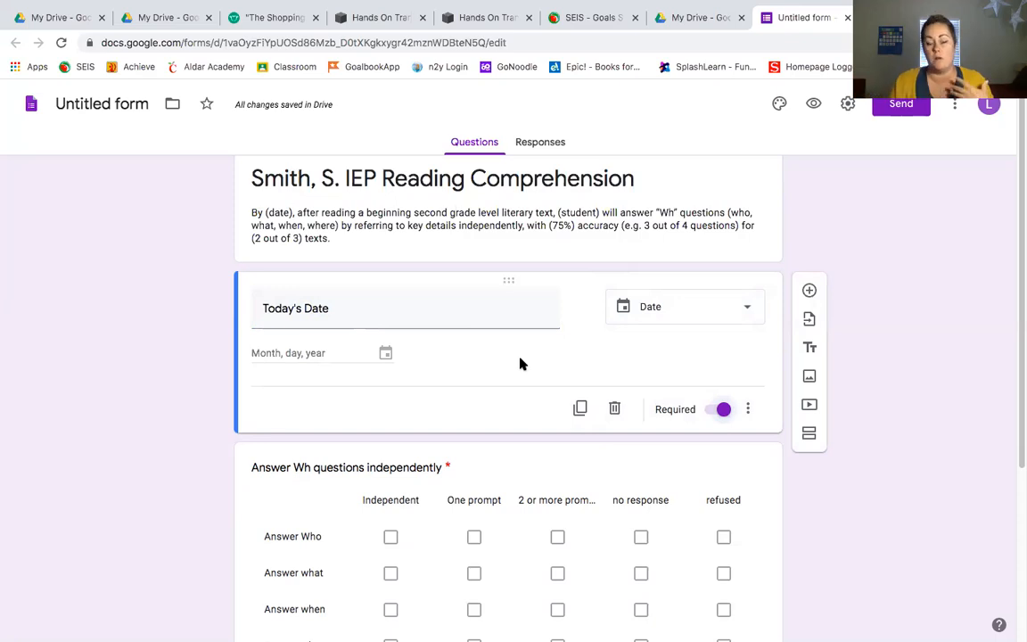
mouse_move(729, 385)
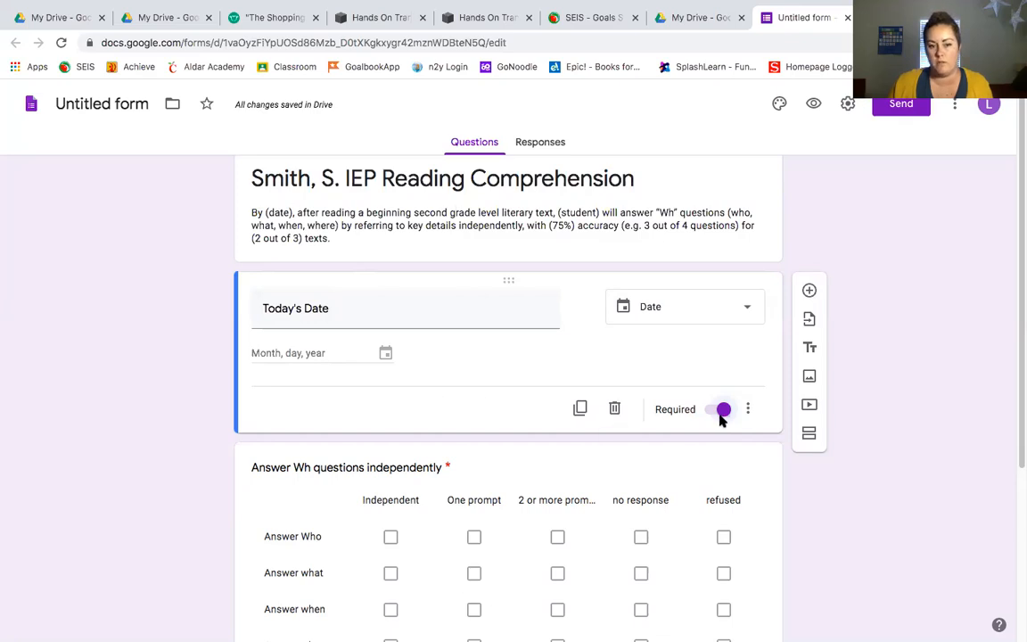
scroll(down, 3)
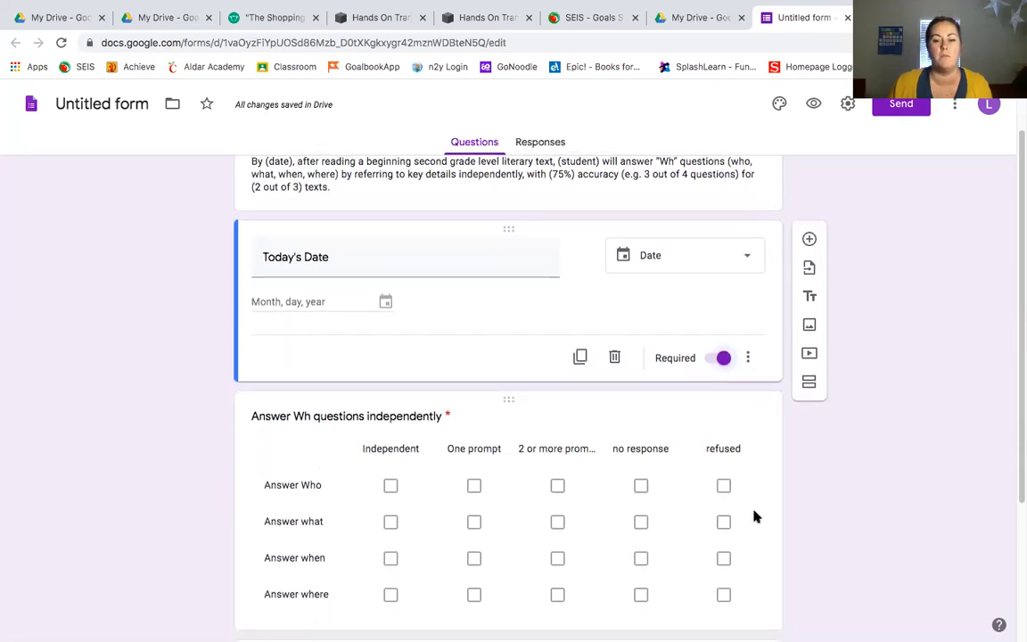
scroll(down, 3)
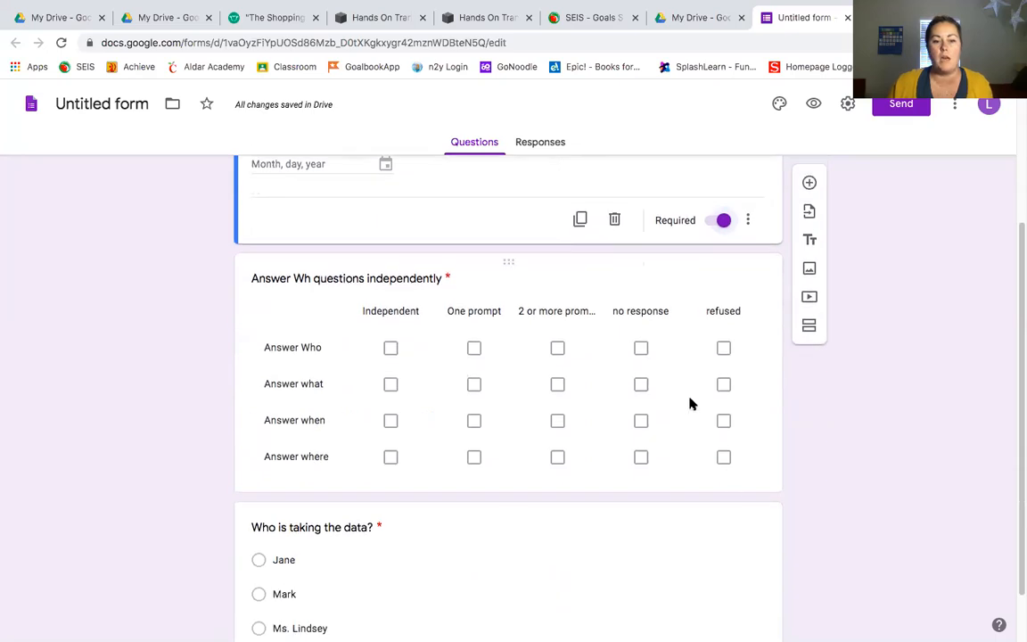
mouse_move(378, 403)
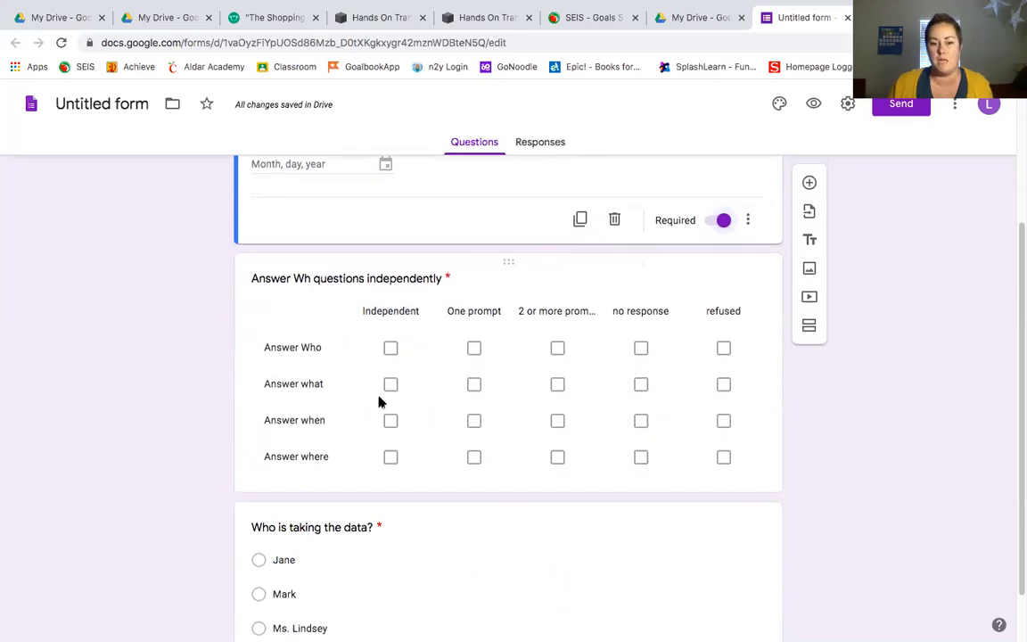
mouse_move(310, 303)
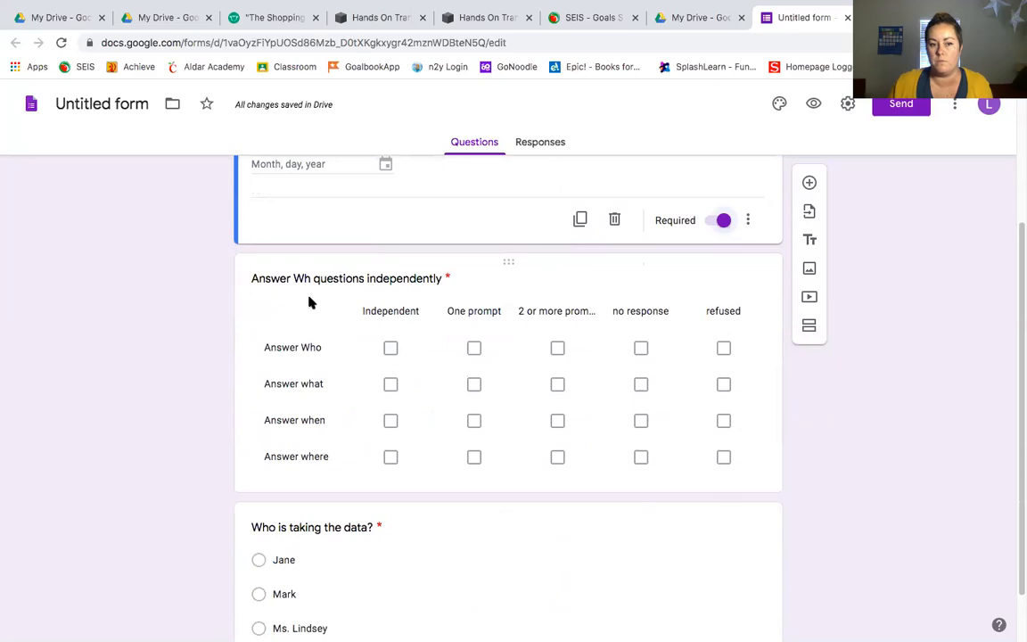
mouse_move(399, 293)
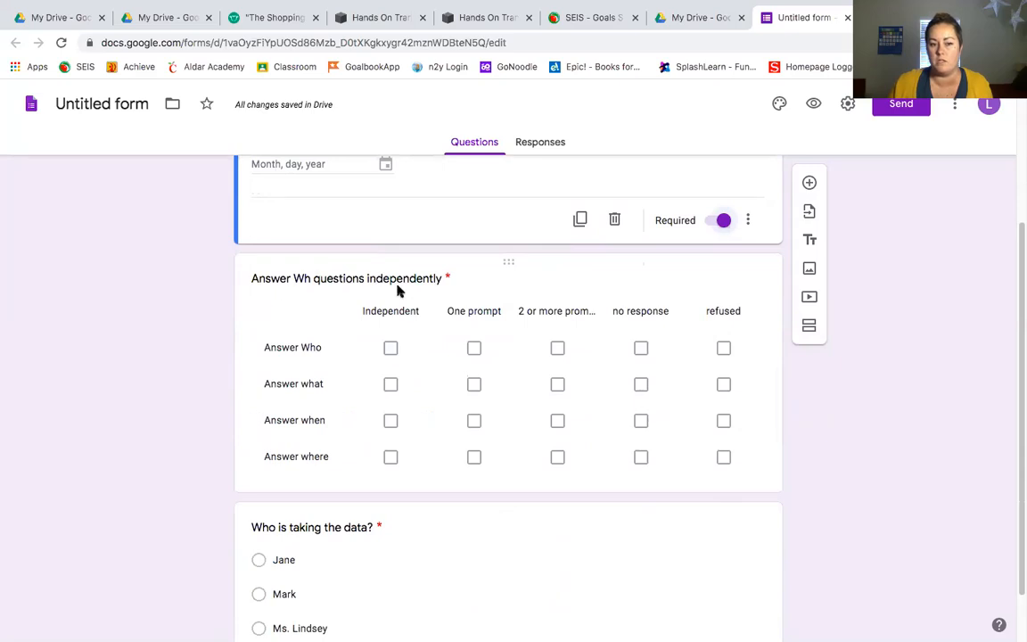
mouse_move(371, 328)
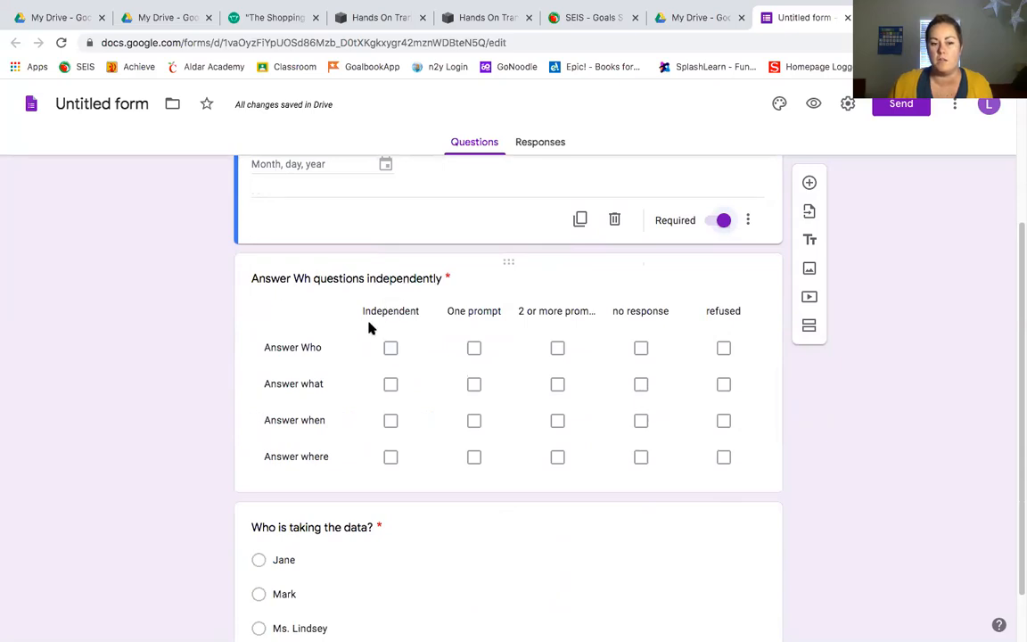
mouse_move(474, 318)
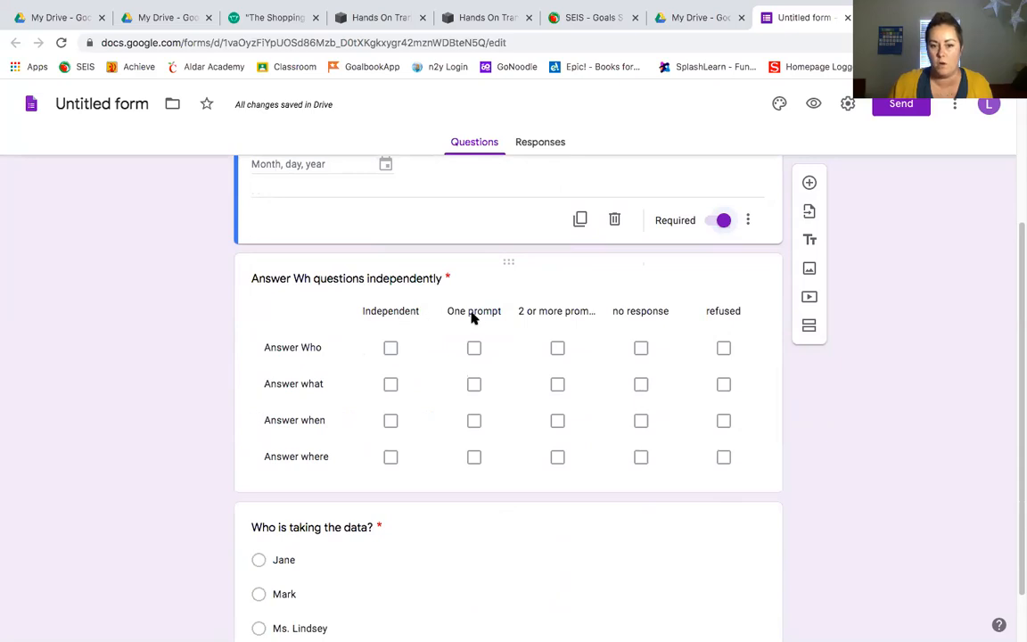
mouse_move(652, 320)
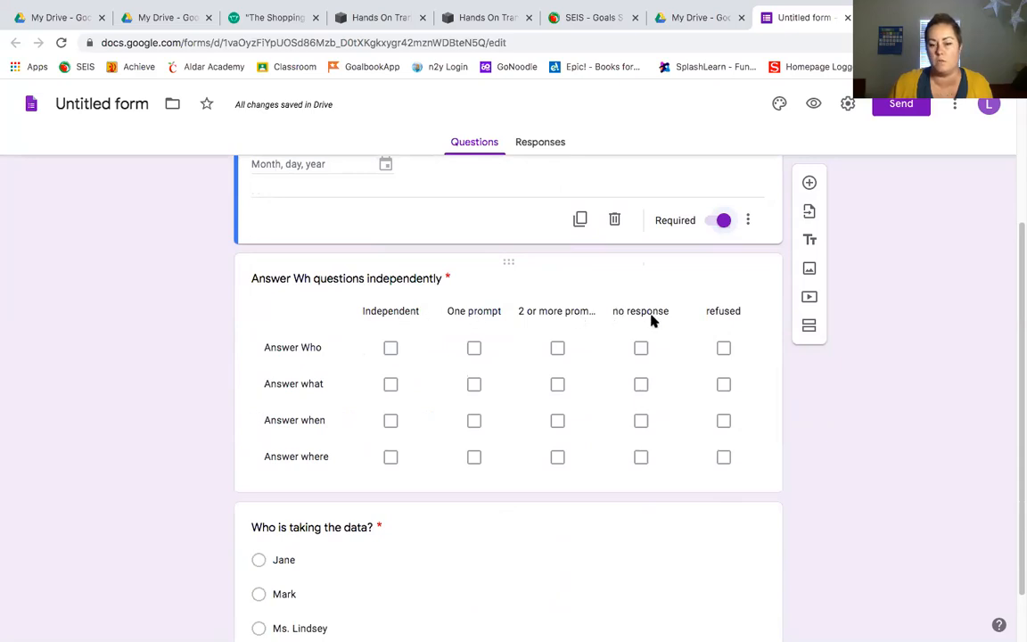
mouse_move(296, 353)
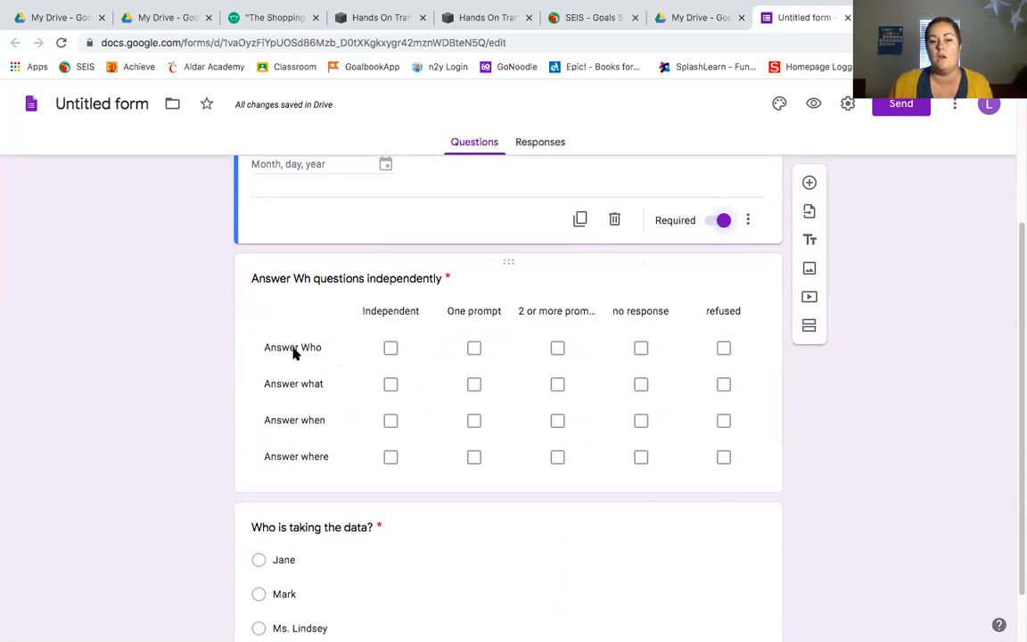
mouse_move(306, 457)
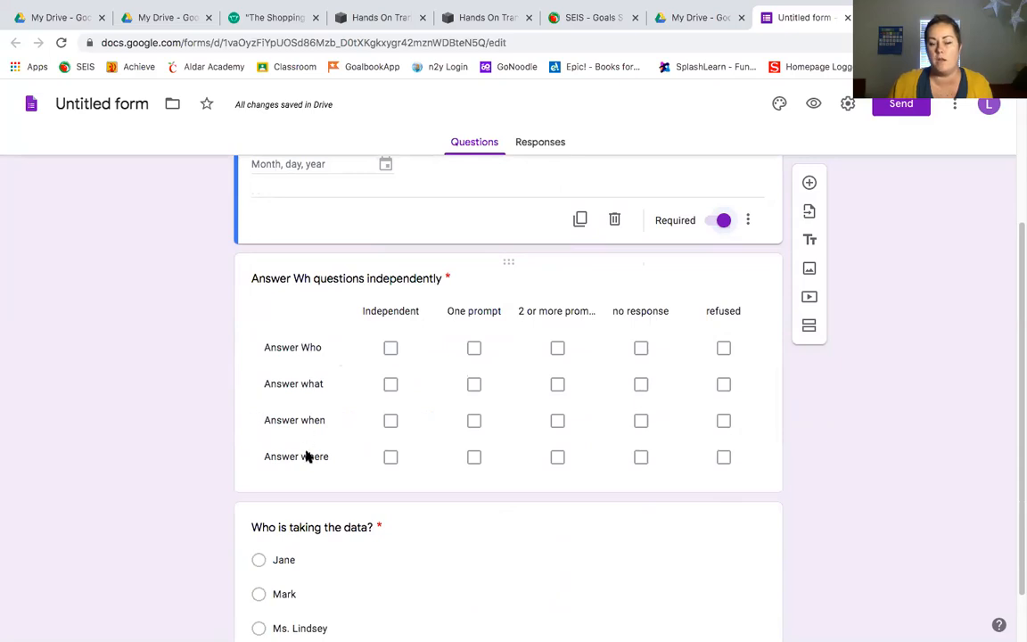
scroll(down, 3)
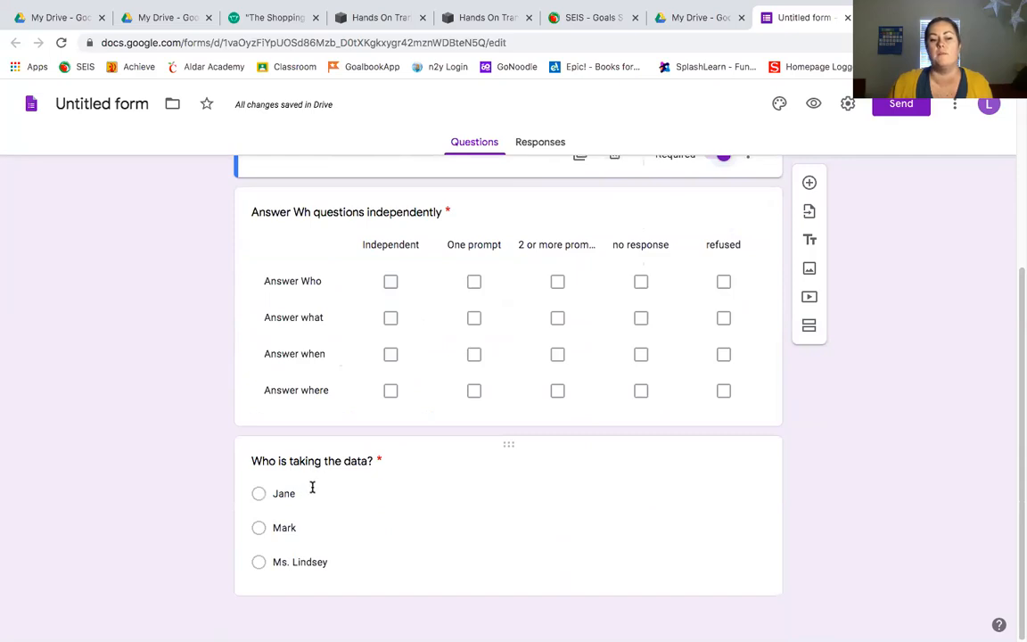
mouse_move(286, 556)
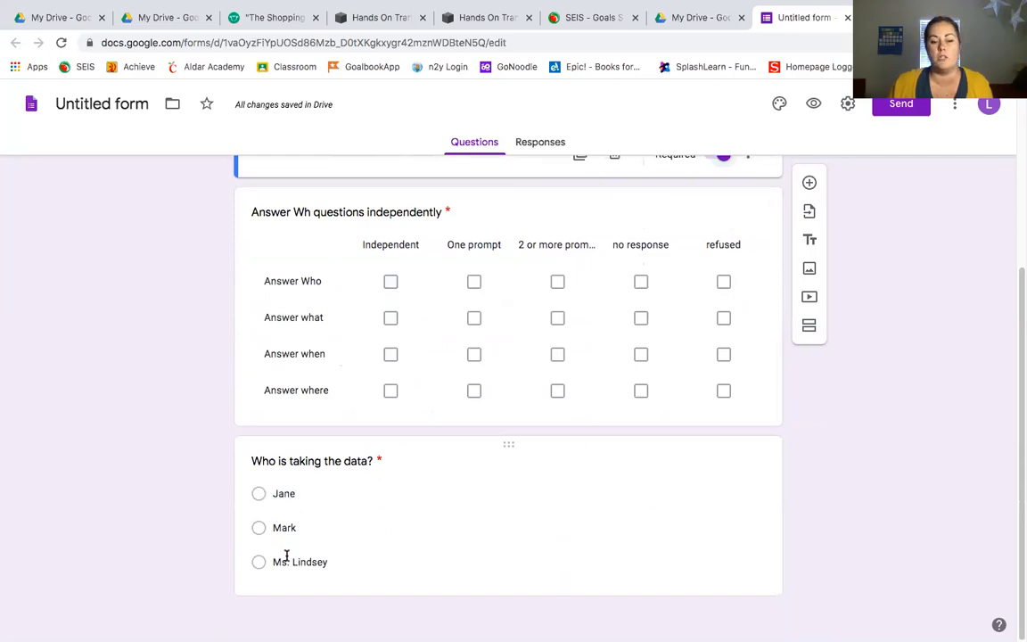
mouse_move(569, 521)
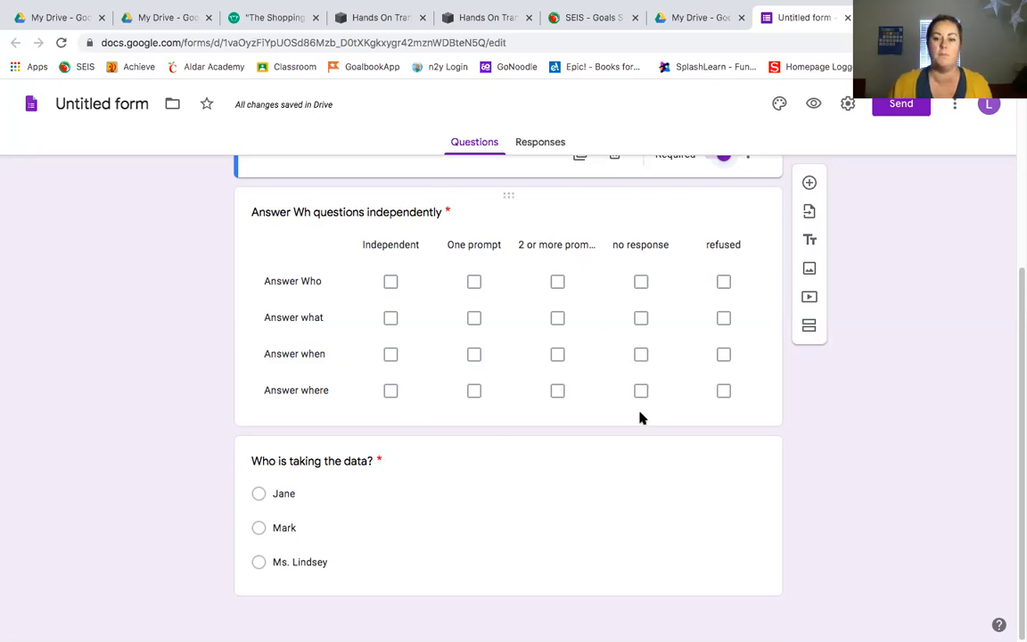
scroll(up, 3)
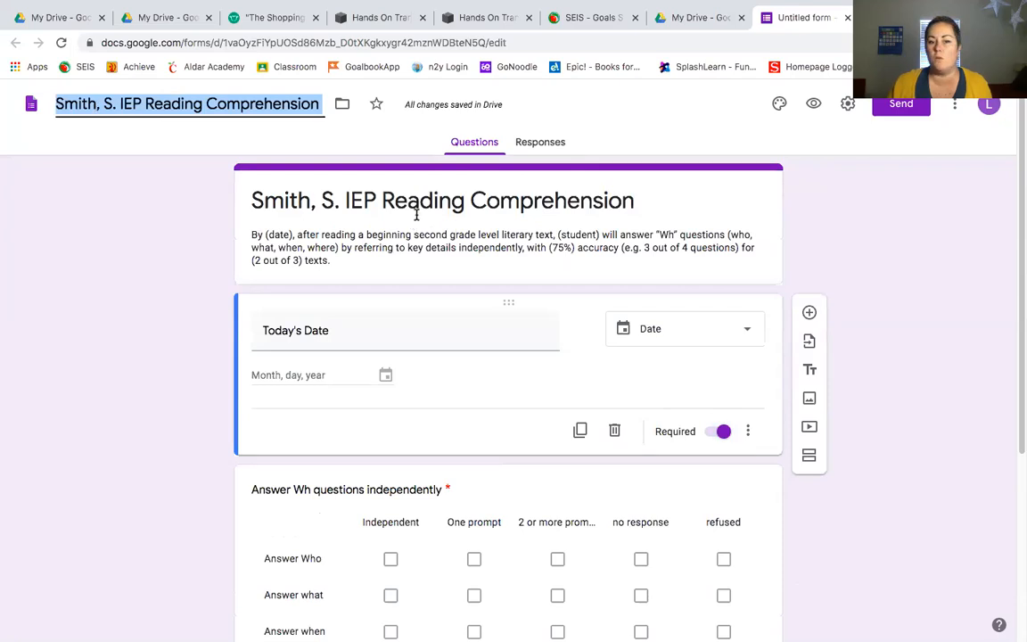
mouse_move(174, 144)
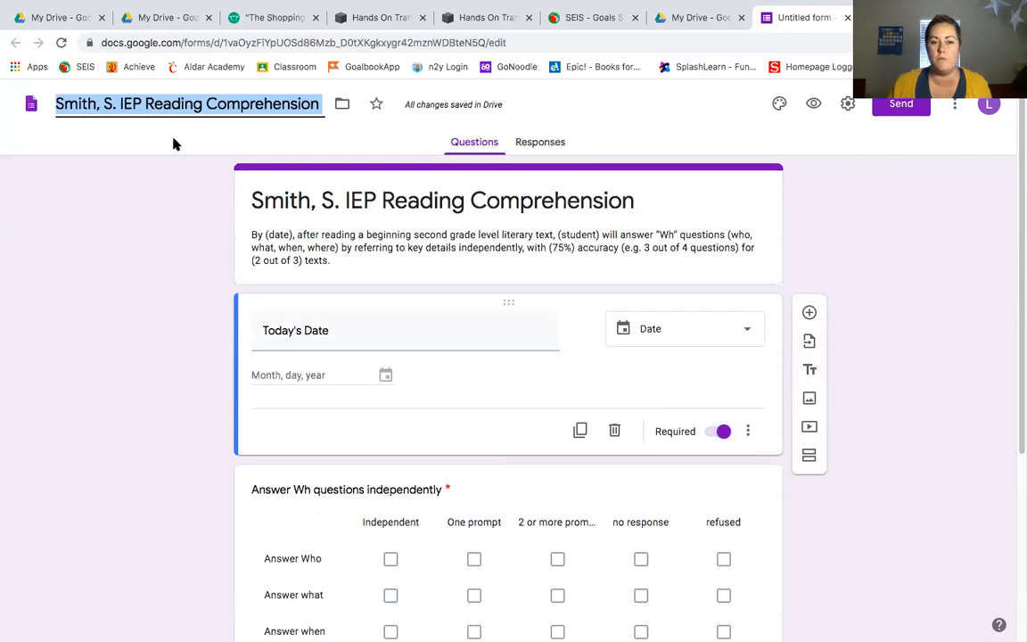
mouse_move(322, 149)
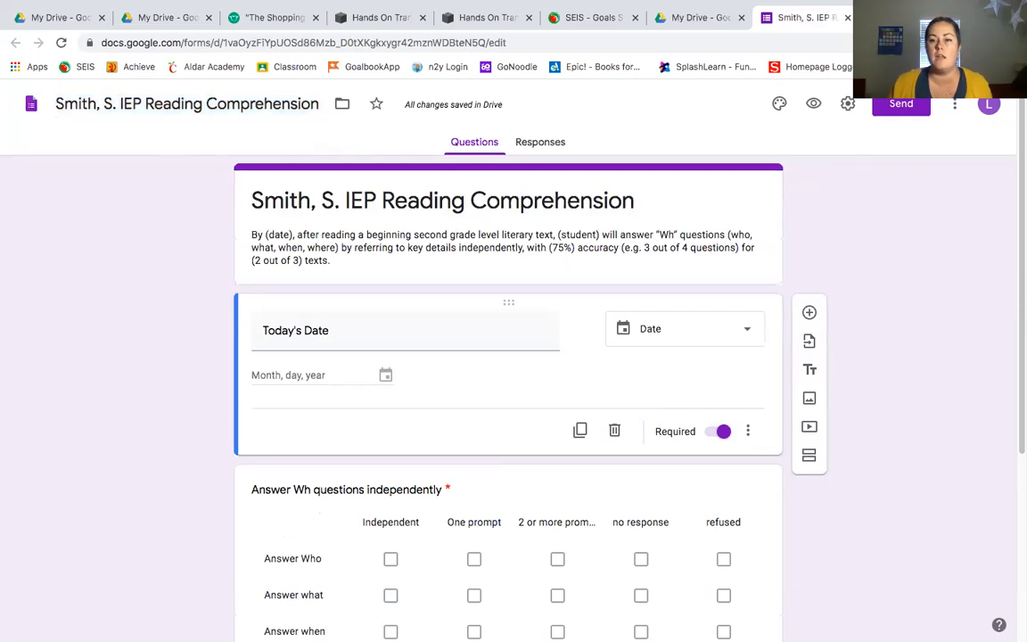
mouse_move(849, 109)
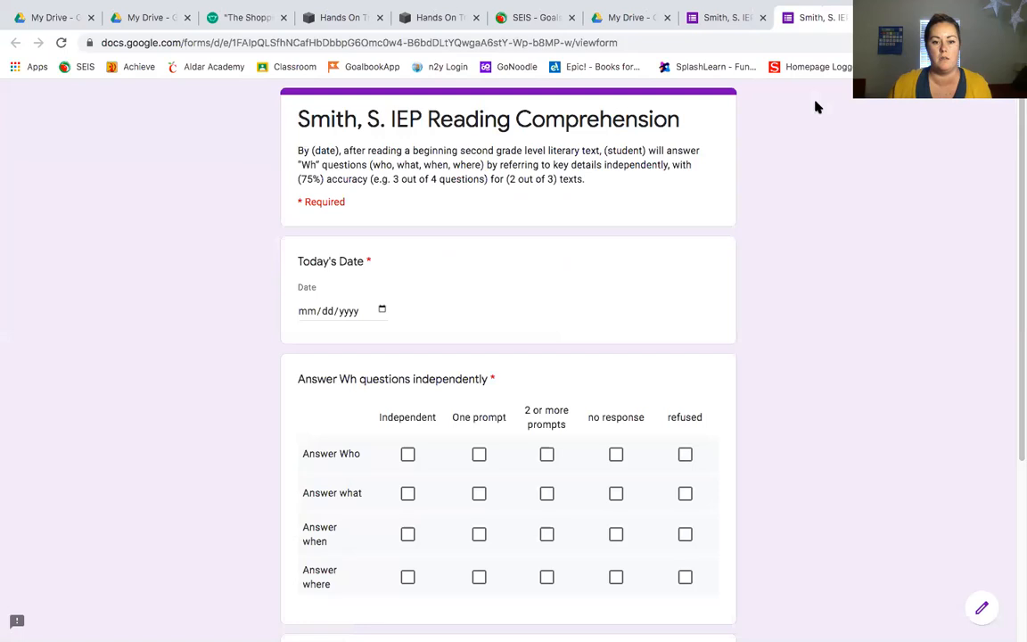
mouse_move(936, 129)
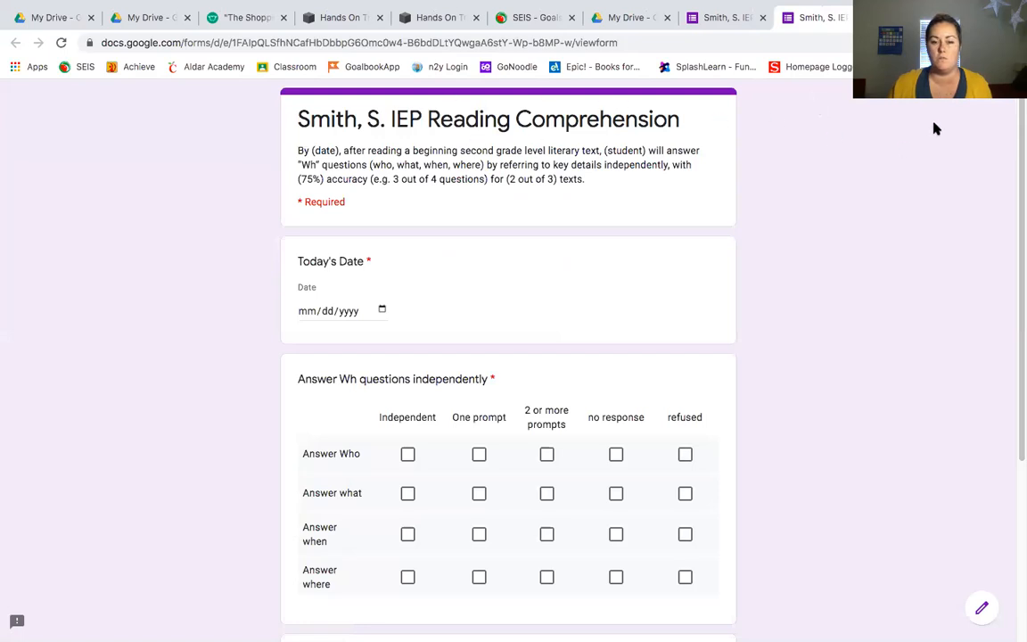
mouse_move(382, 333)
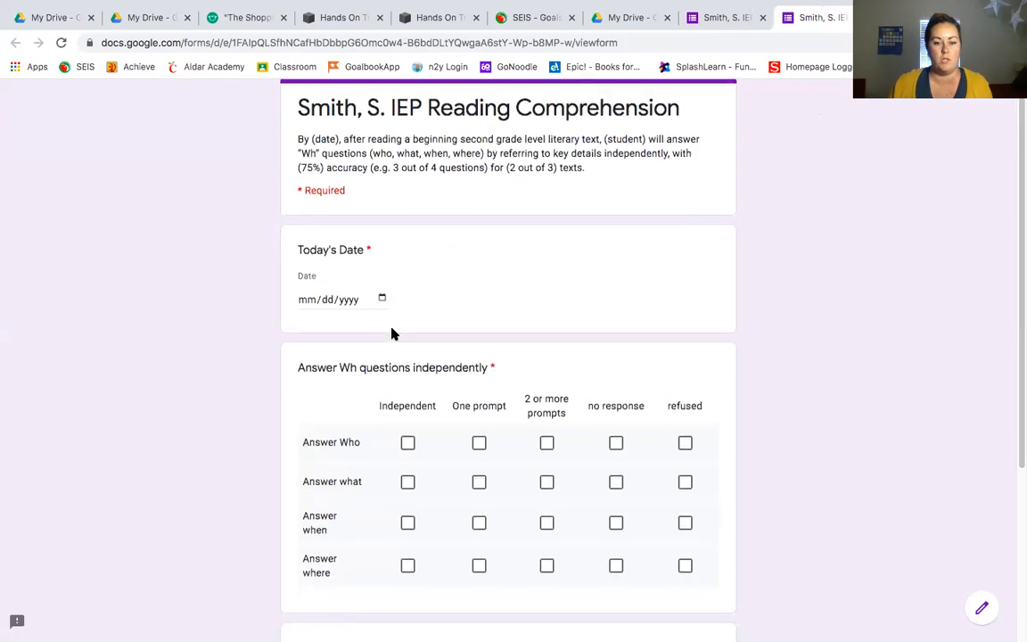
scroll(down, 3)
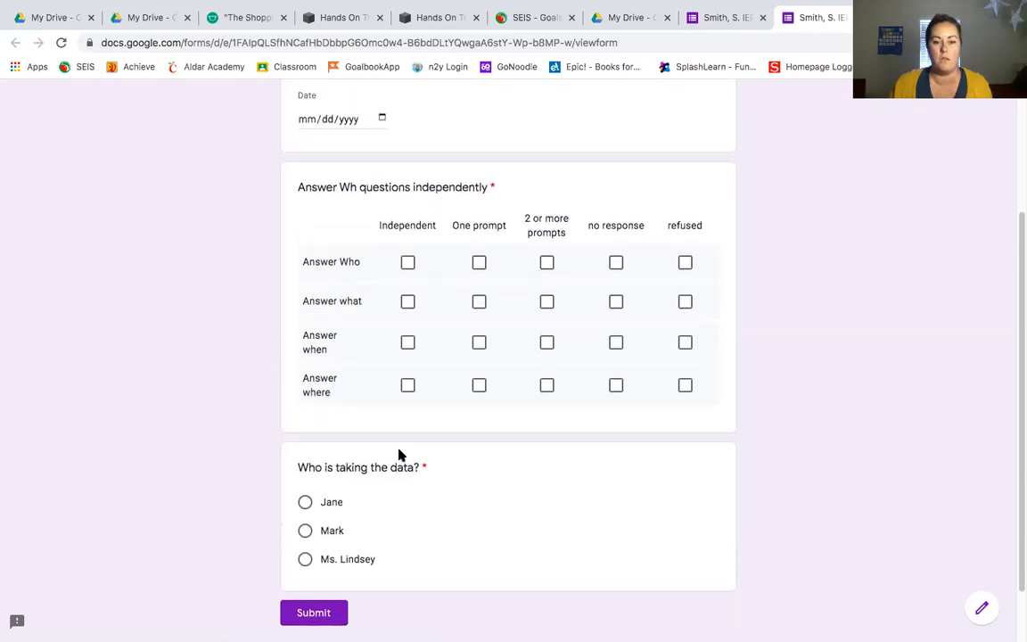
scroll(up, 3)
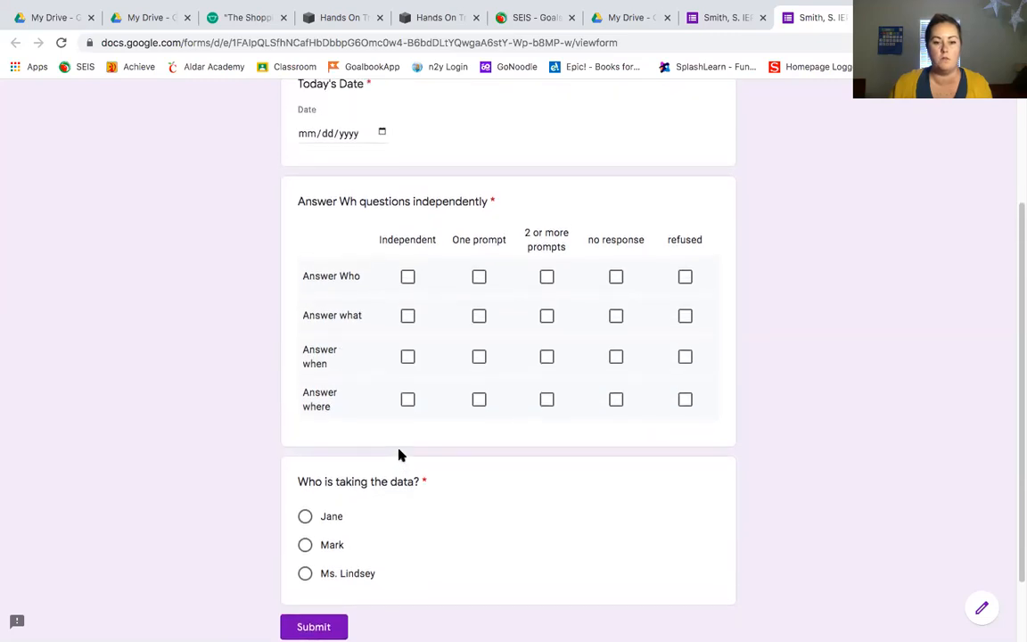
scroll(up, 3)
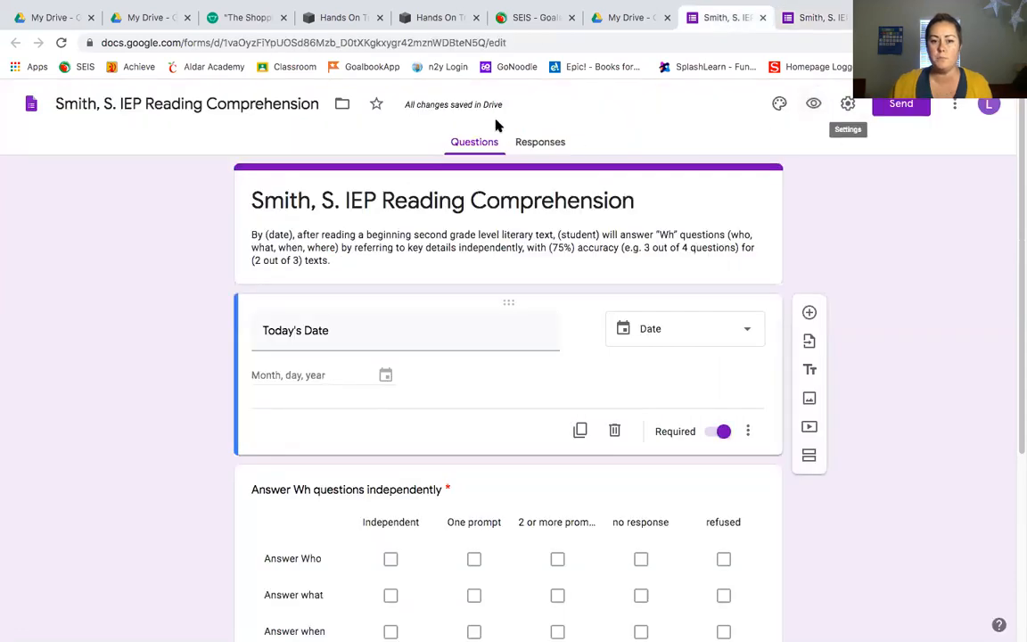
mouse_move(453, 104)
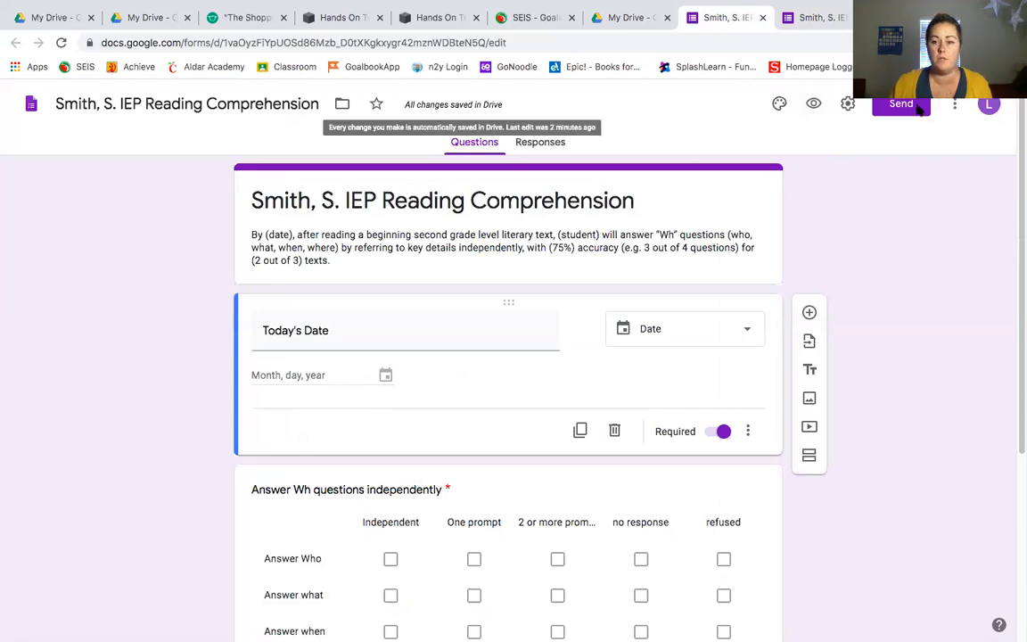
click(901, 103)
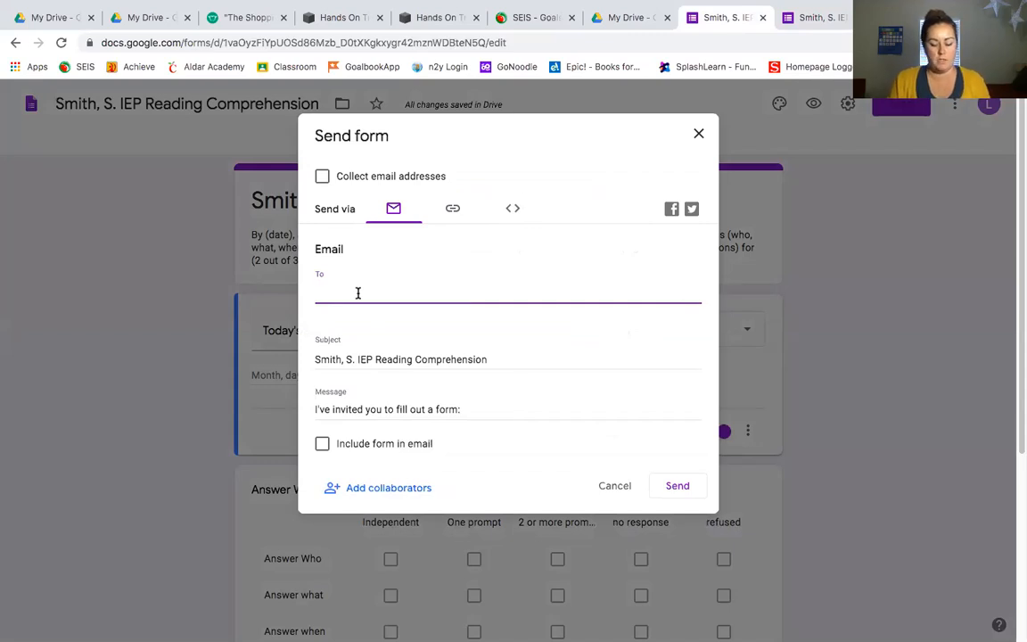
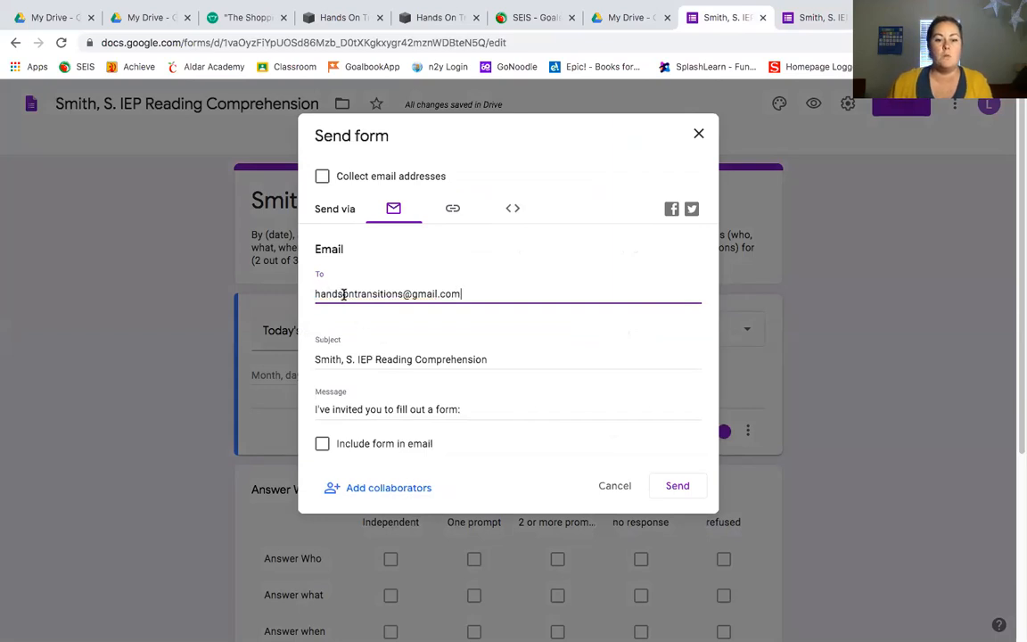
mouse_move(467, 294)
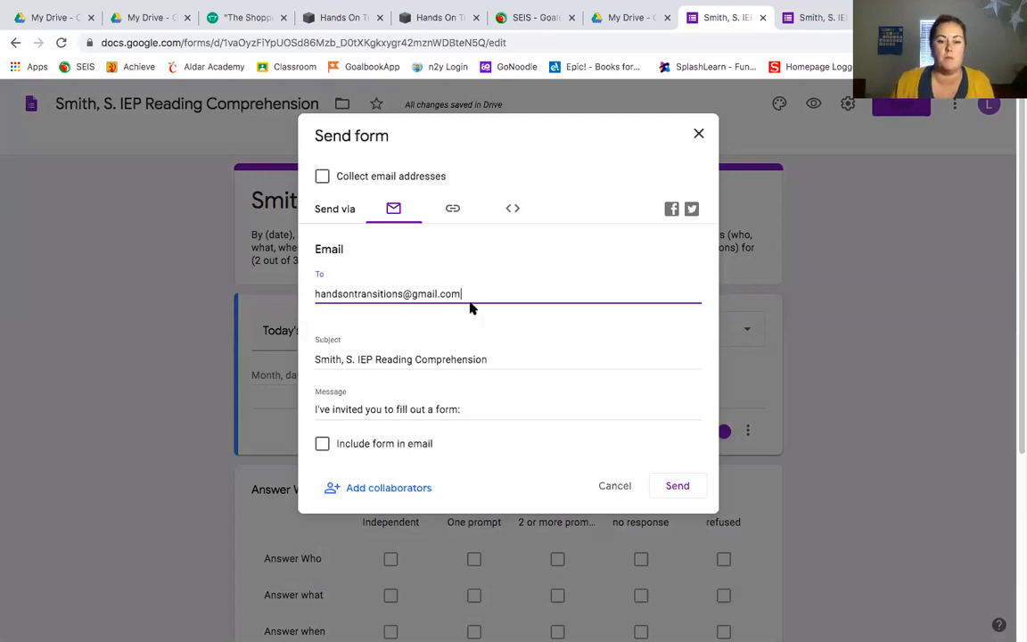
mouse_move(480, 449)
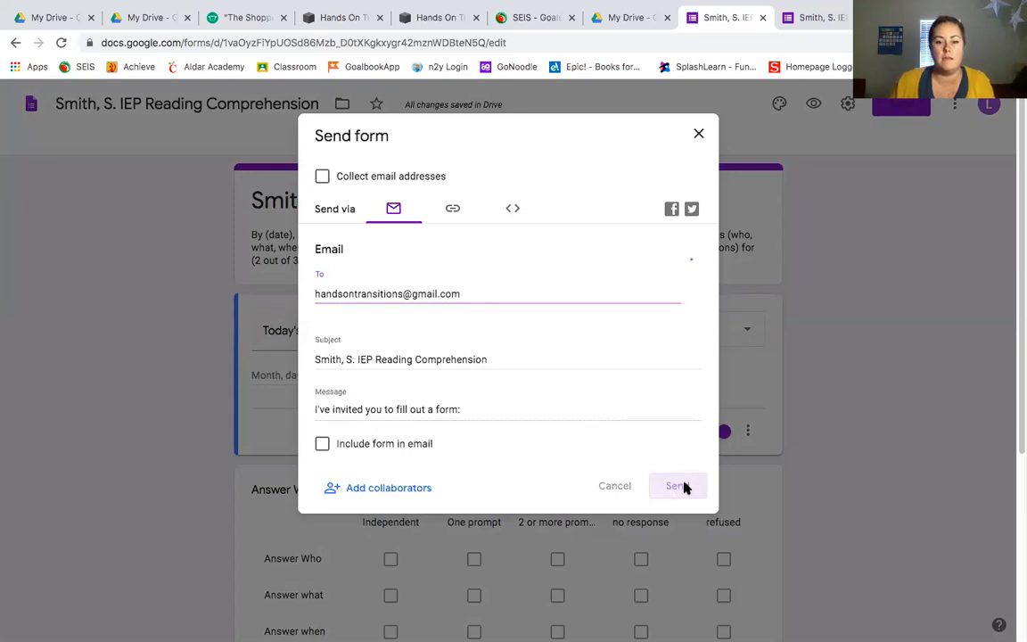
click(676, 485)
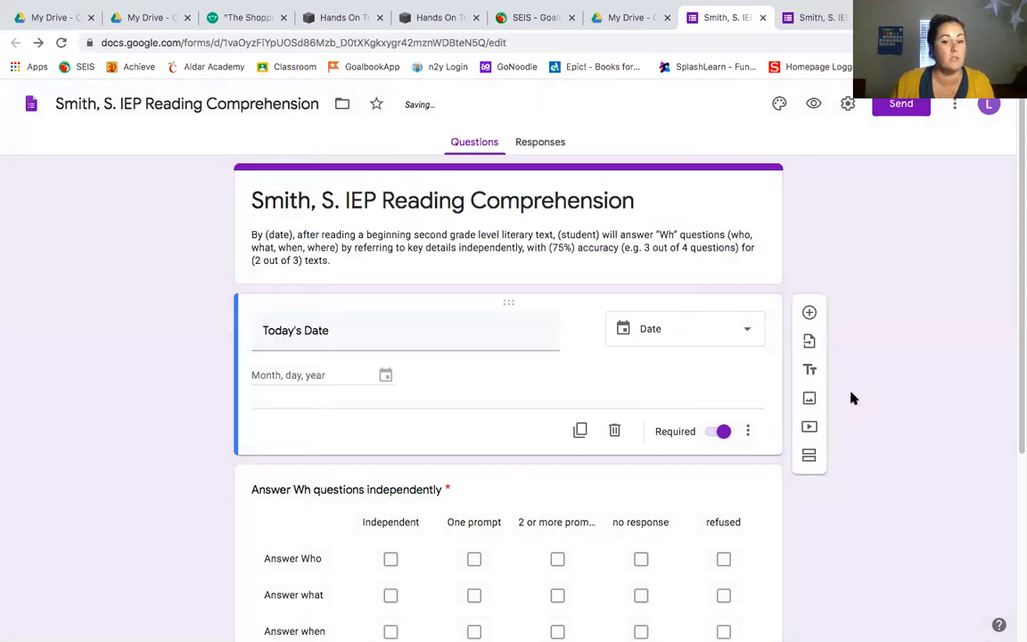
mouse_move(863, 274)
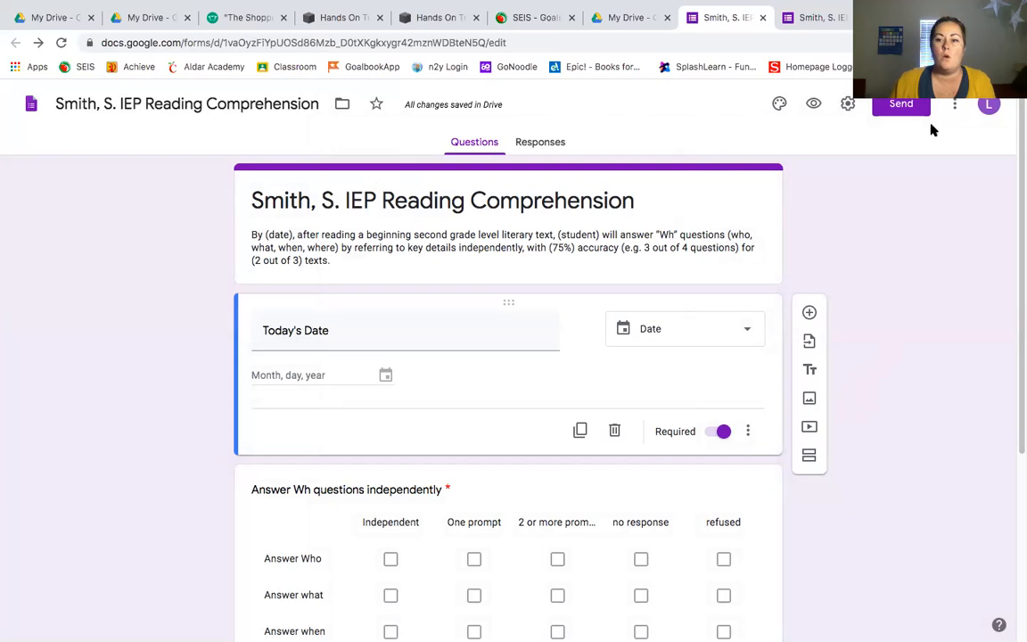
mouse_move(955, 103)
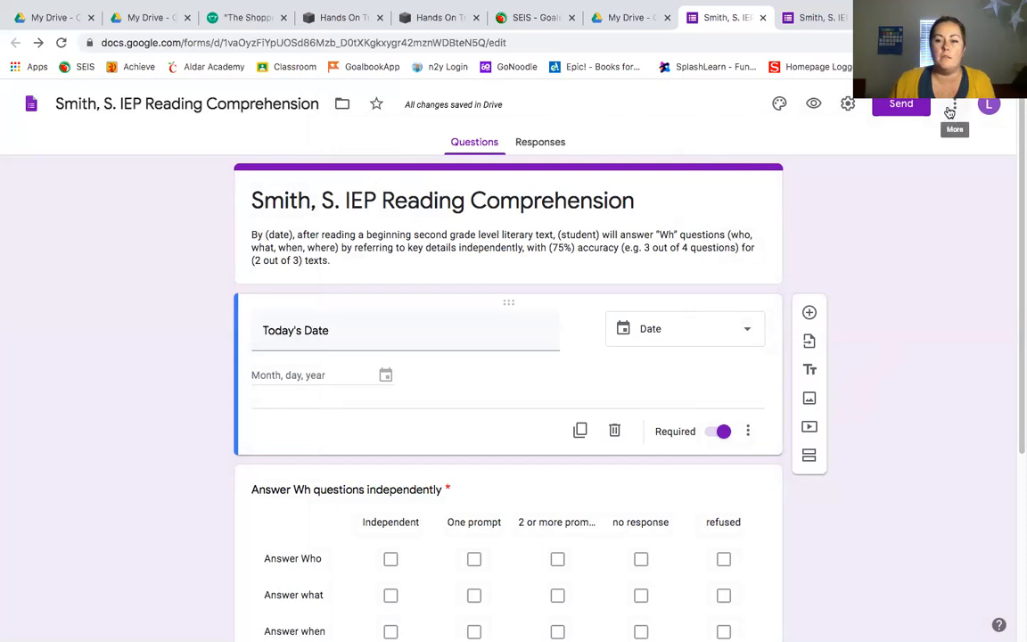
- Check the Responses view, which shows 0 responses and waiting for responses
click(538, 143)
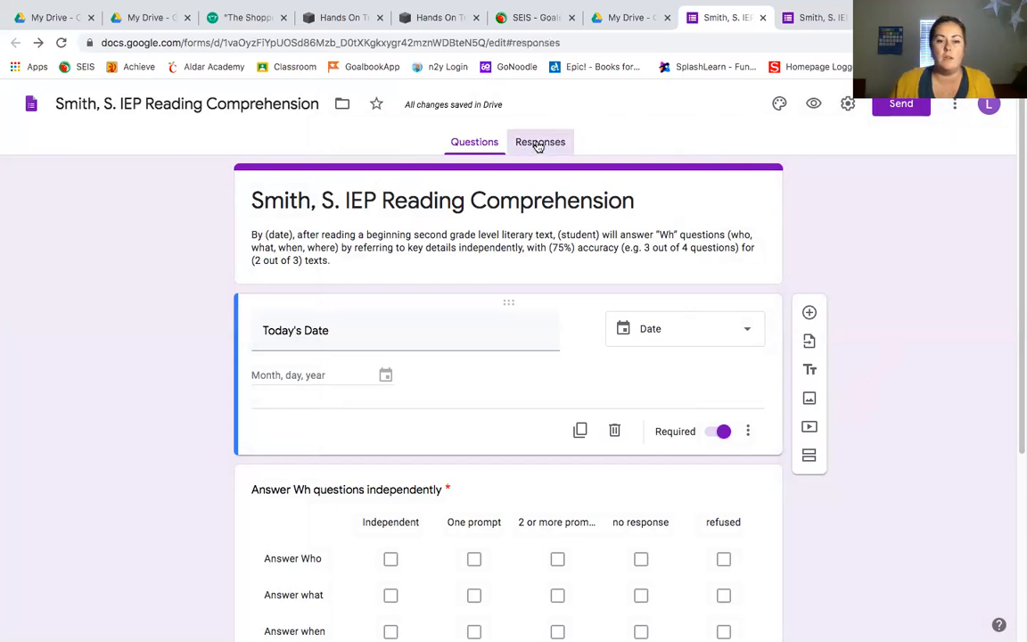
click(539, 143)
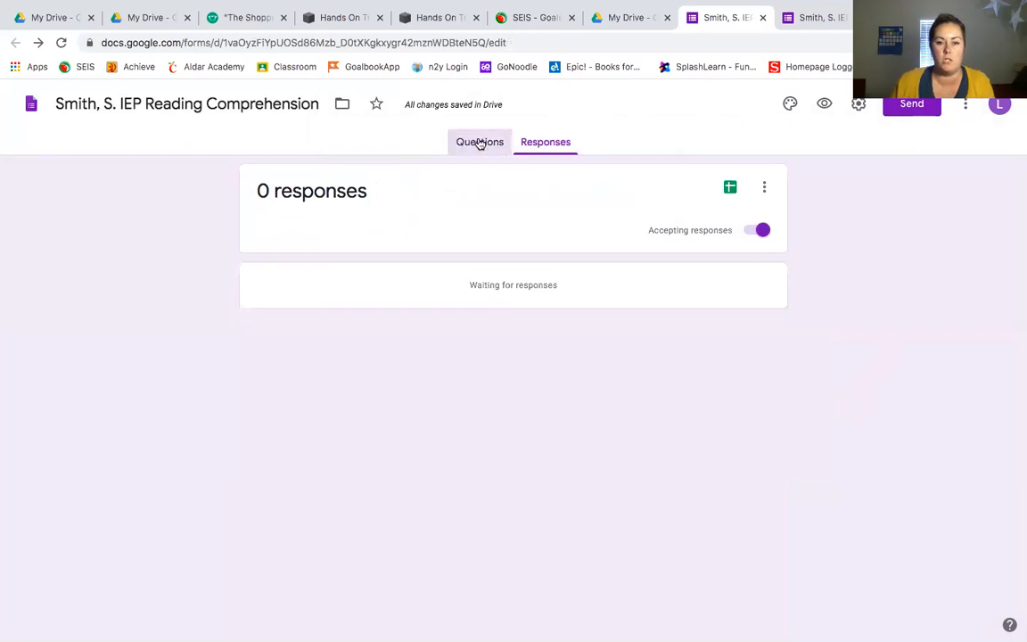
click(474, 143)
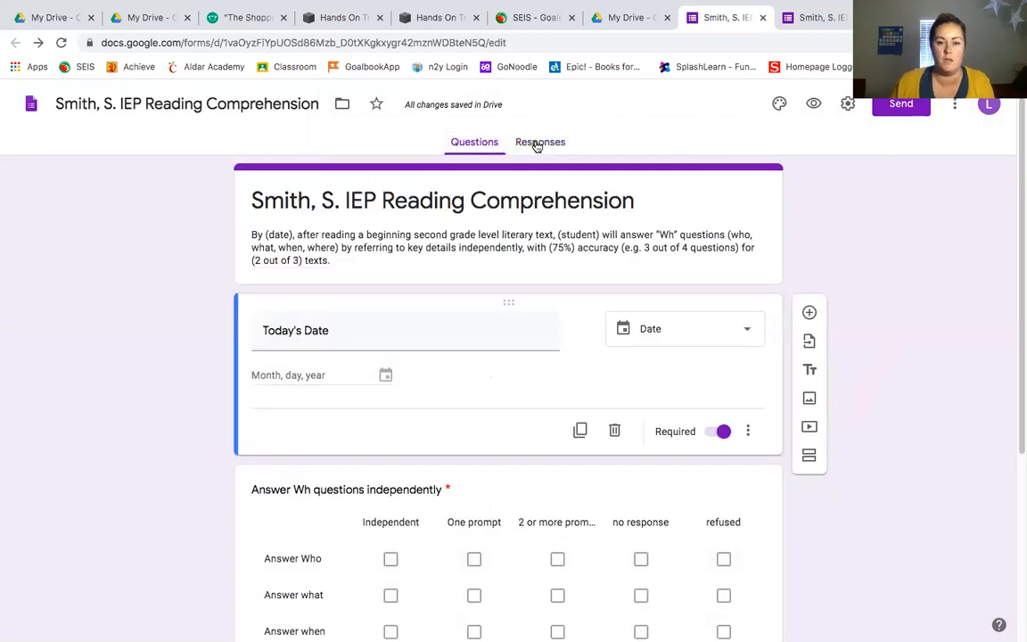
click(541, 143)
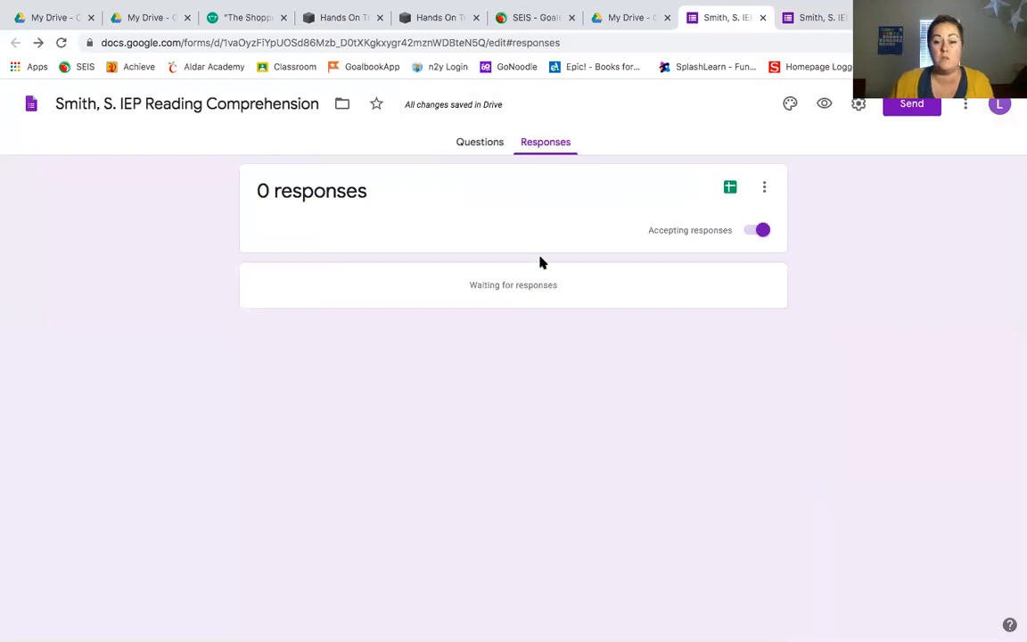
mouse_move(509, 303)
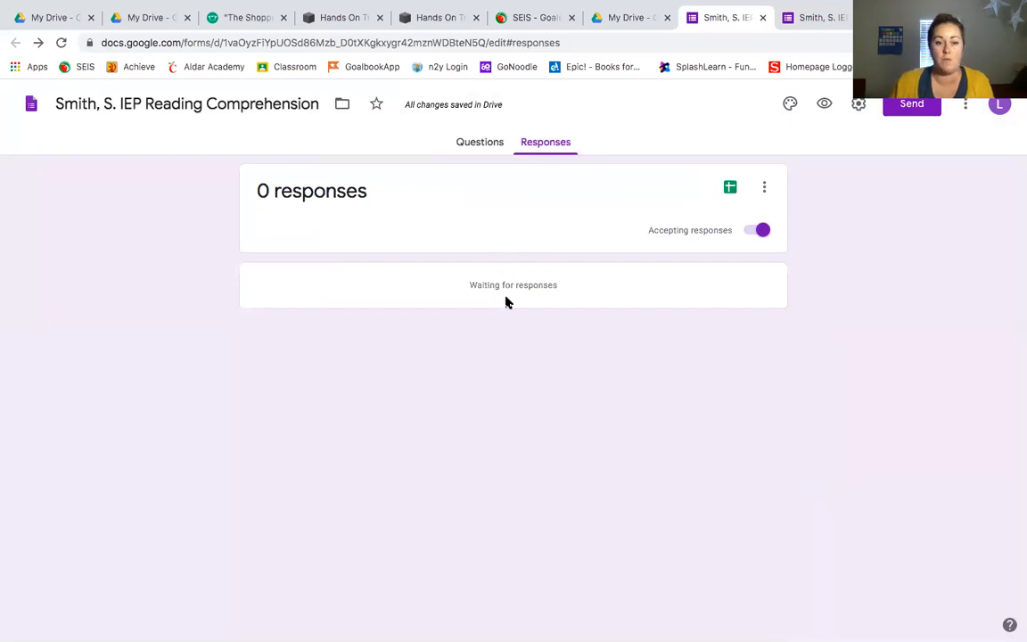
mouse_move(561, 301)
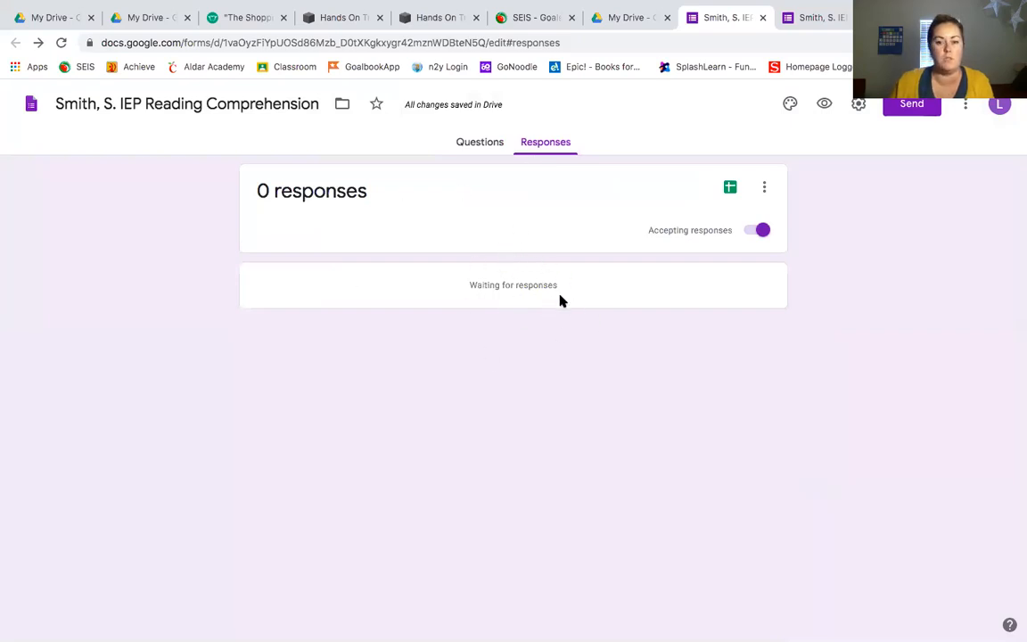
mouse_move(651, 79)
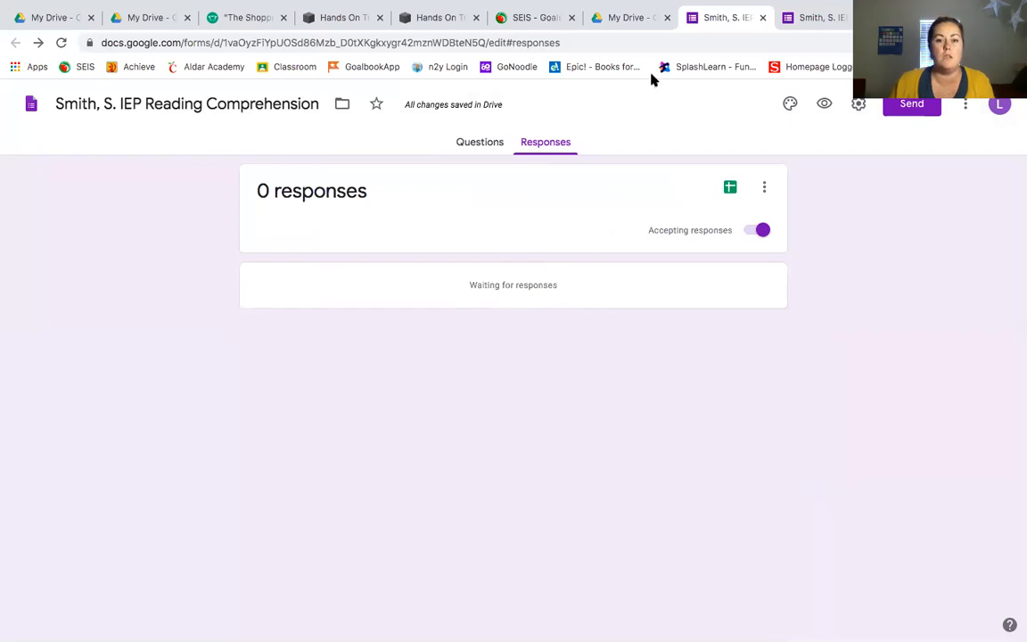
- Switch to Gmail via the Google apps launcher from the Drive tab
click(631, 18)
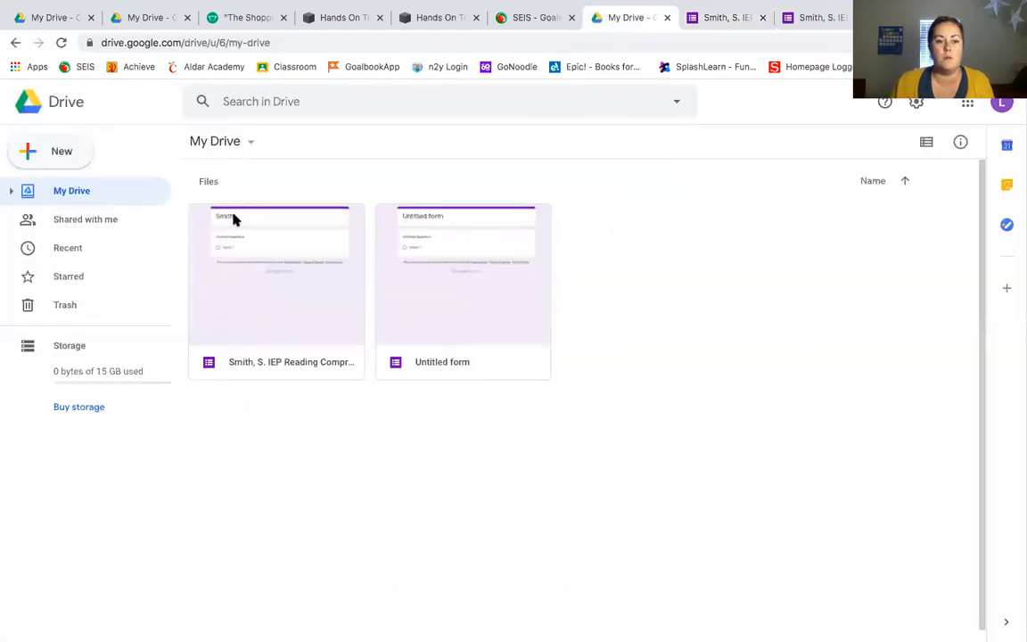
click(966, 102)
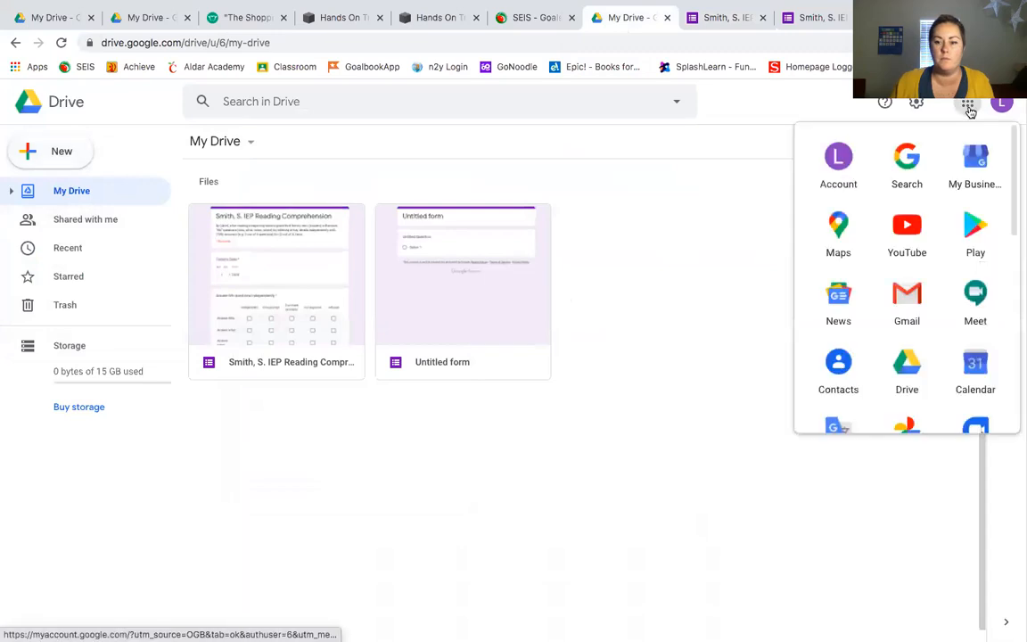
click(905, 299)
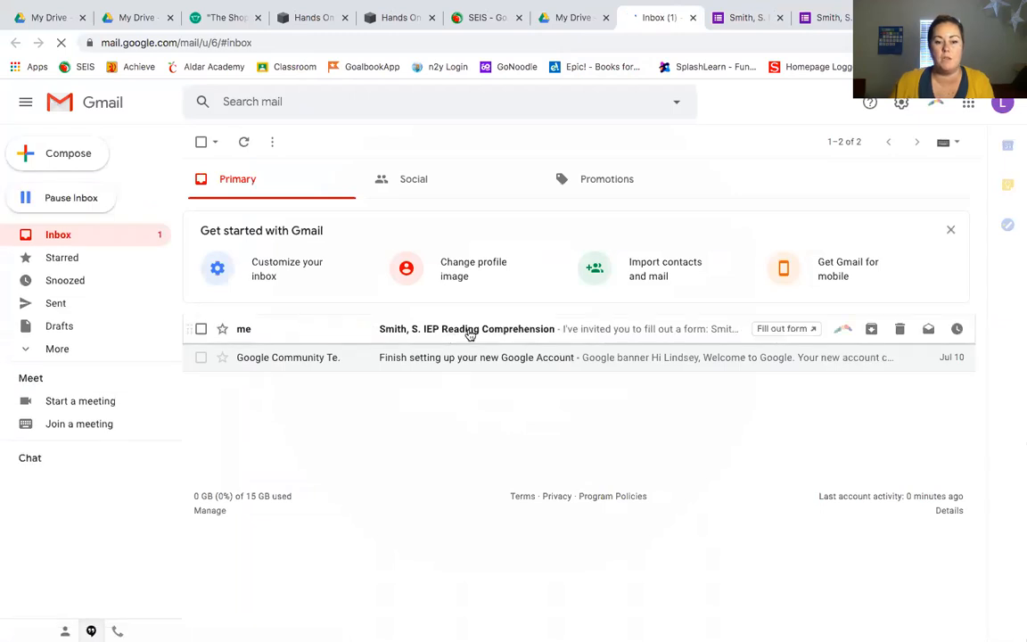
- Open the form invitation email and launch the form with Fill Out Form
click(468, 328)
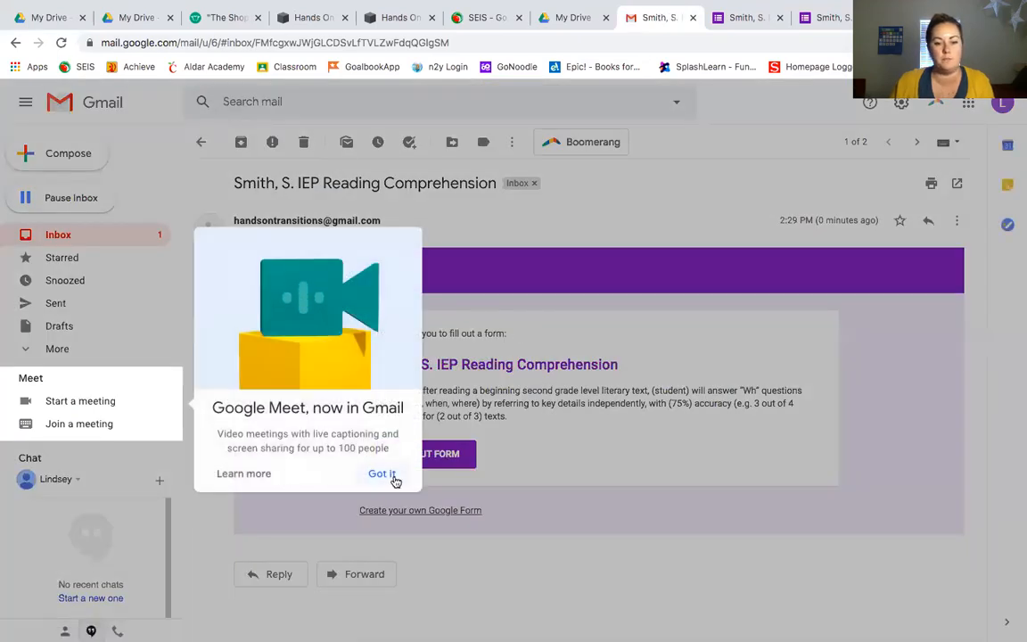
click(378, 474)
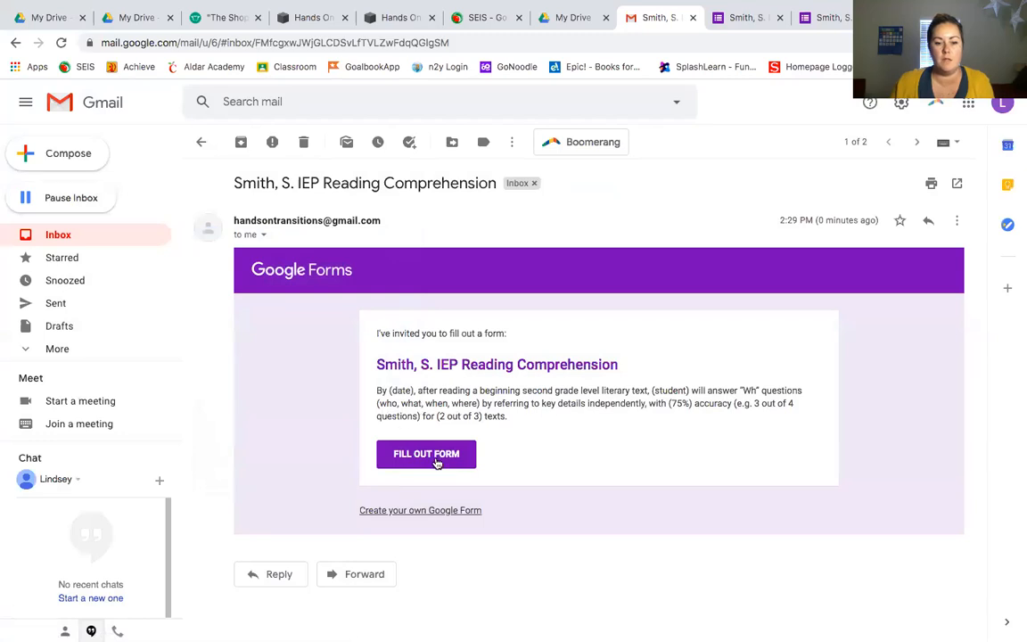
click(426, 455)
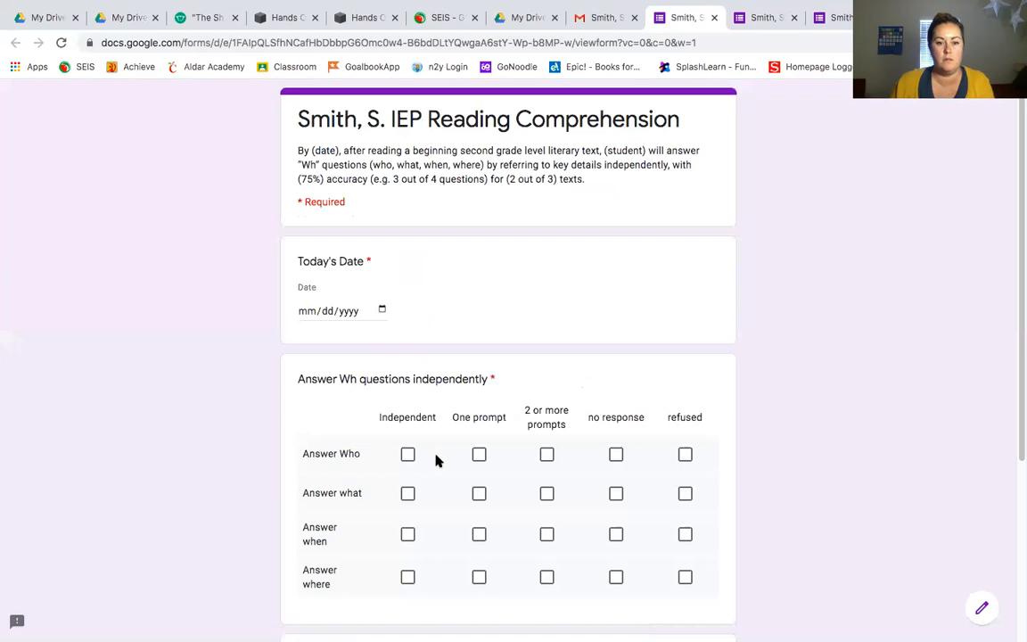
- Fill in today's date from the calendar picker
click(382, 310)
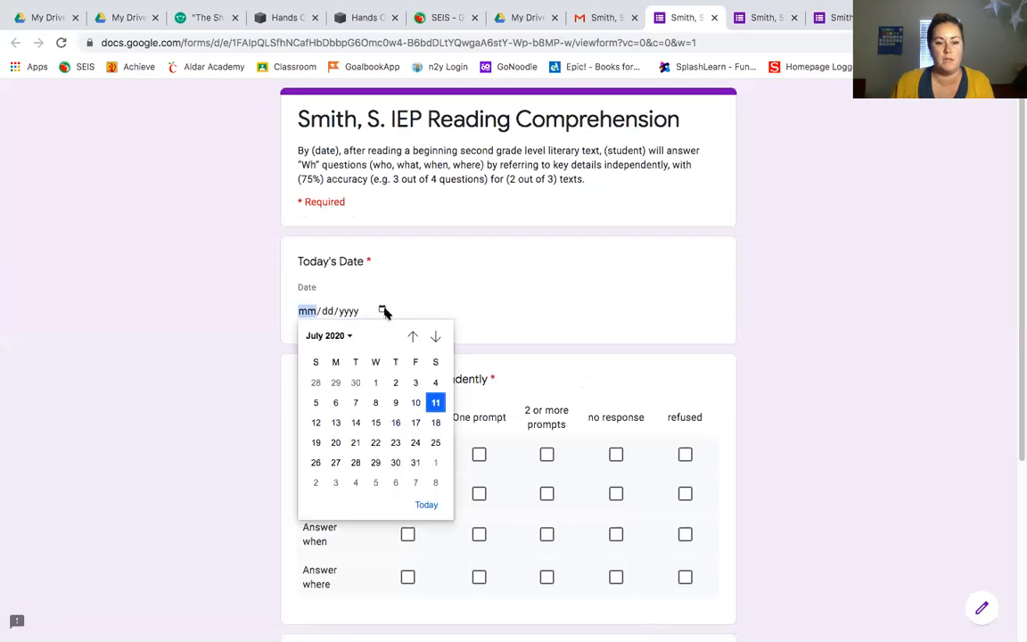
mouse_move(436, 410)
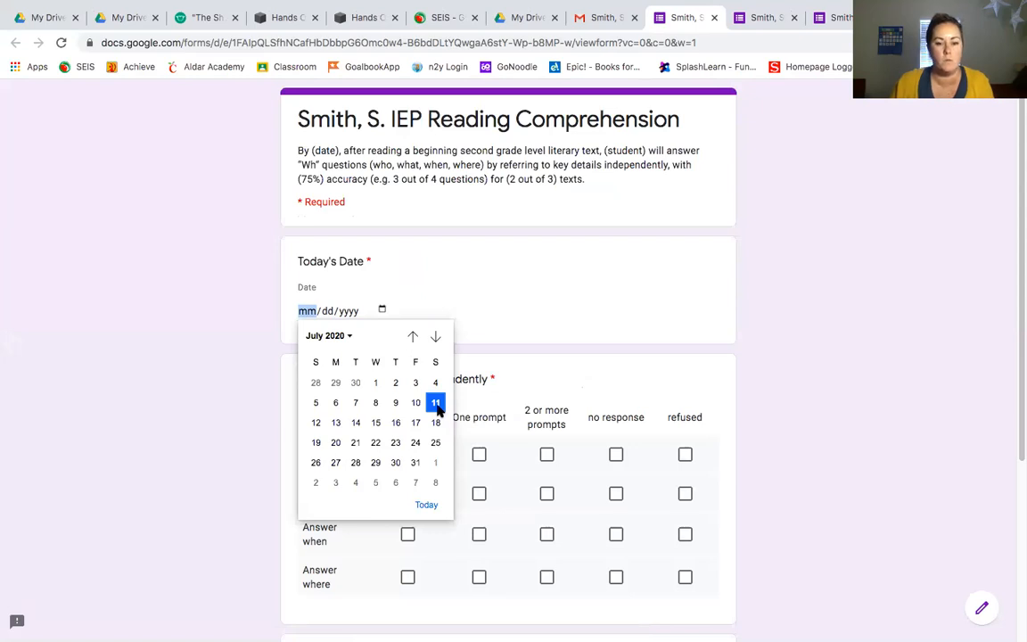
click(435, 403)
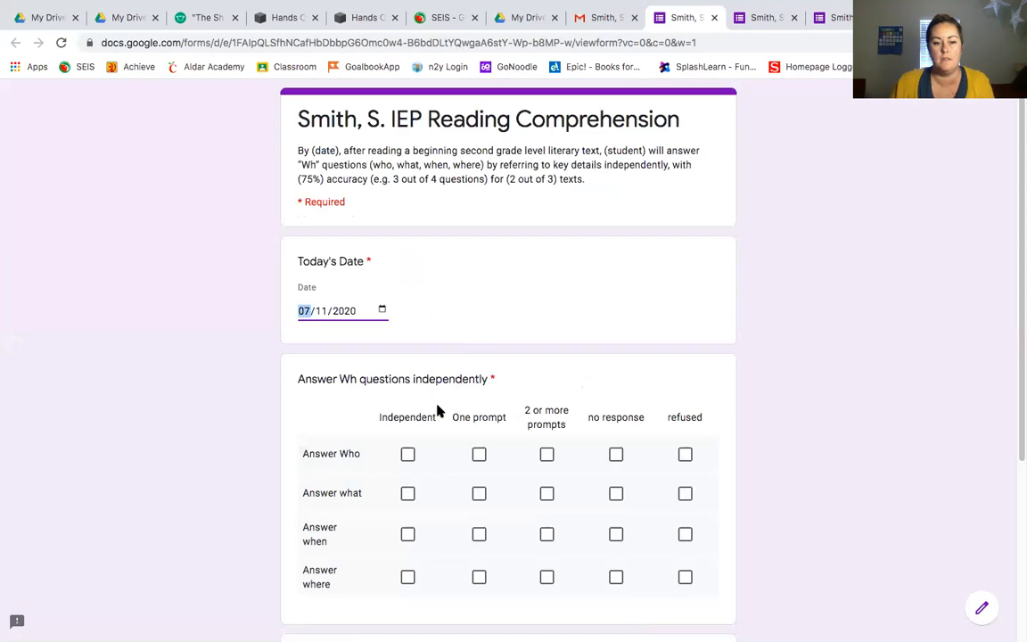
scroll(down, 3)
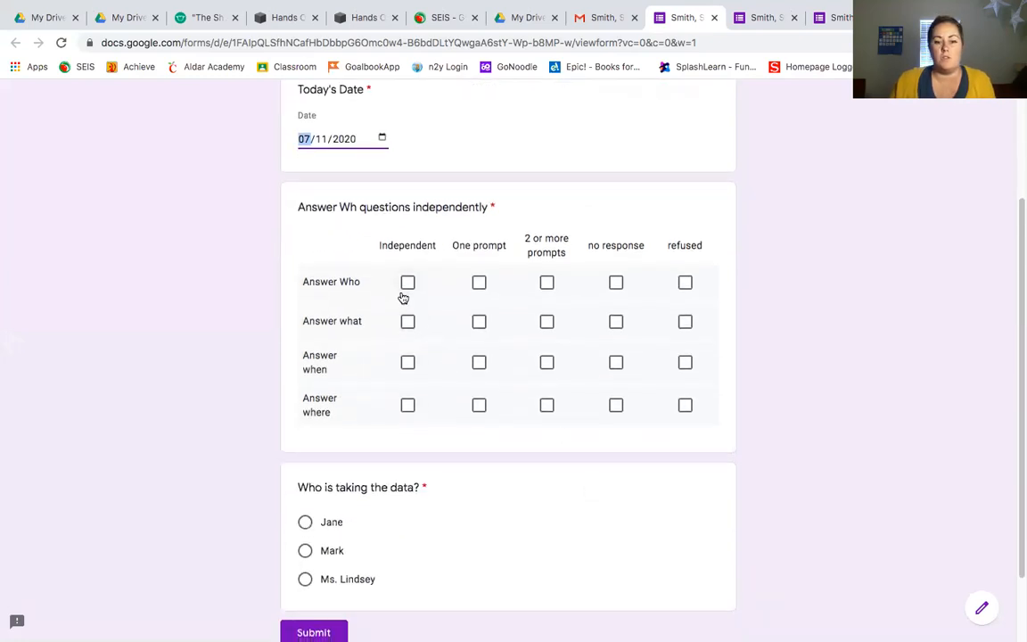
- Mark Who as Independent, What as One prompt, When as refused, Where as One prompt
click(407, 281)
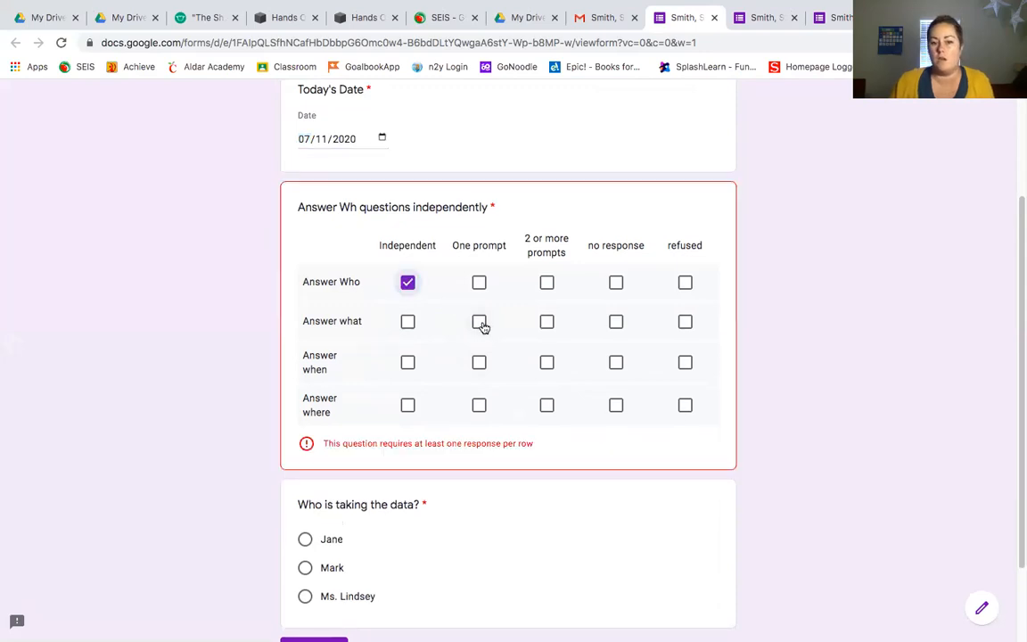
click(478, 321)
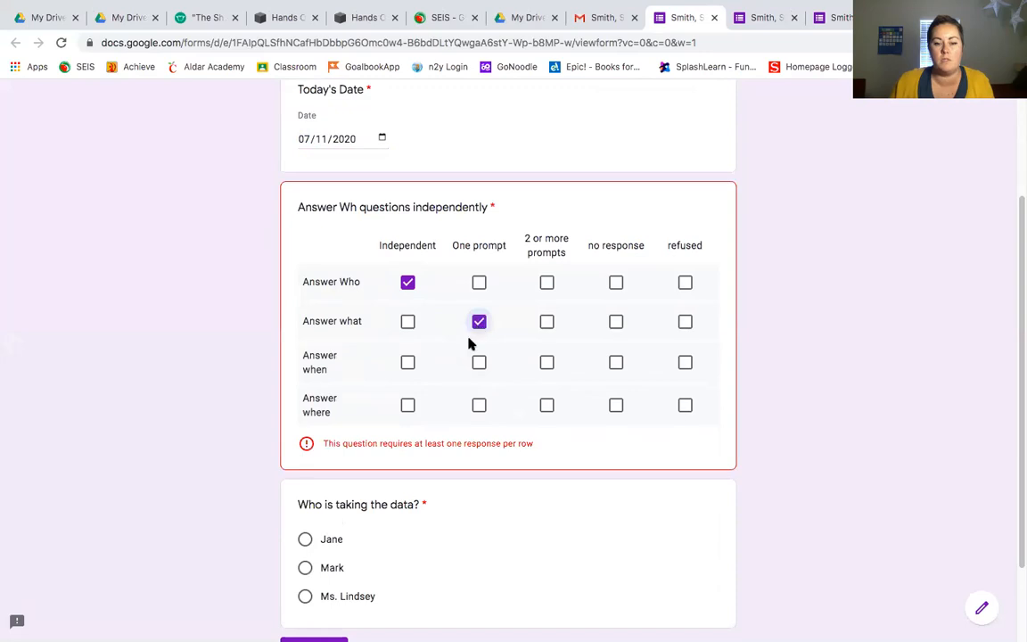
click(685, 362)
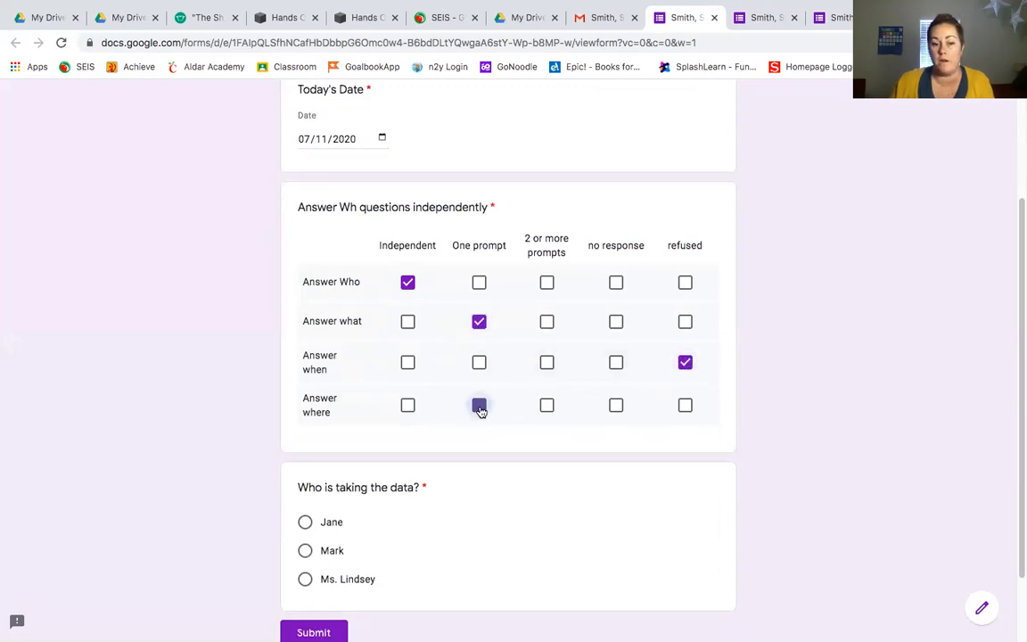
click(478, 405)
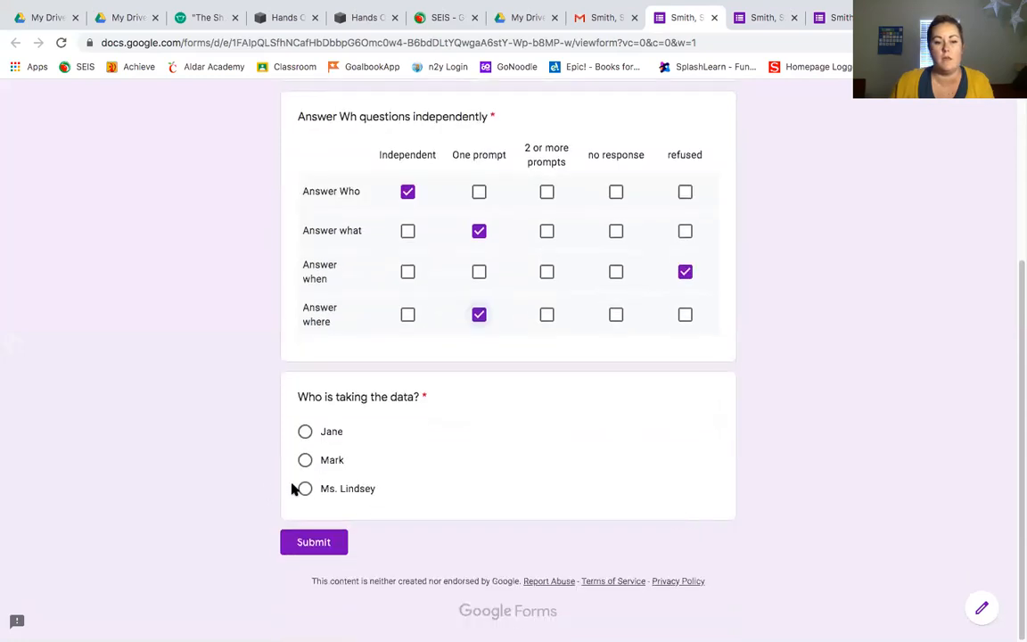
- Choose Ms. Lindsey as data taker and submit the response
click(305, 488)
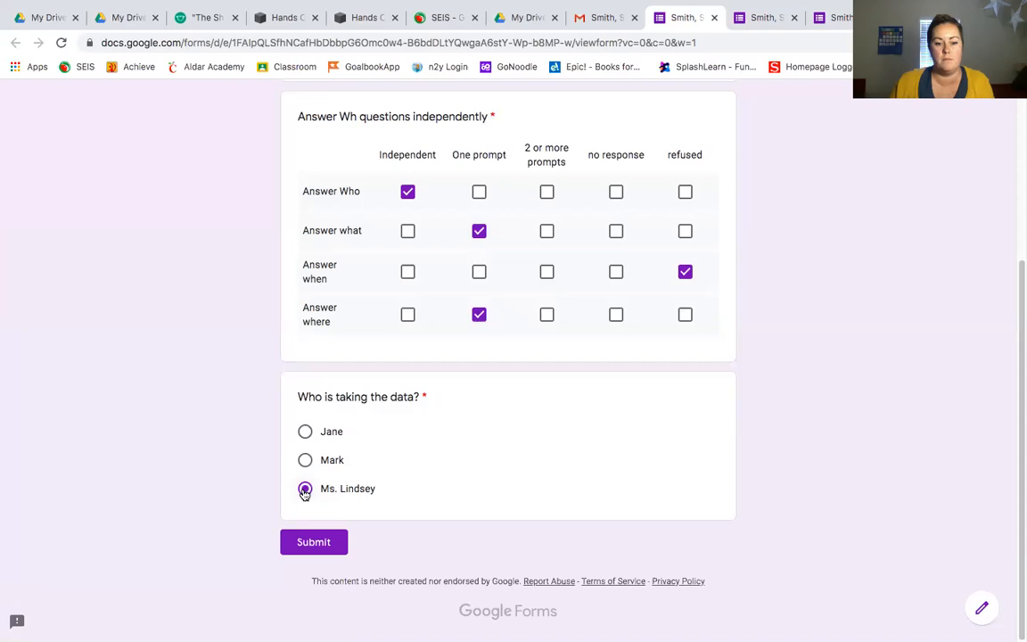
click(313, 542)
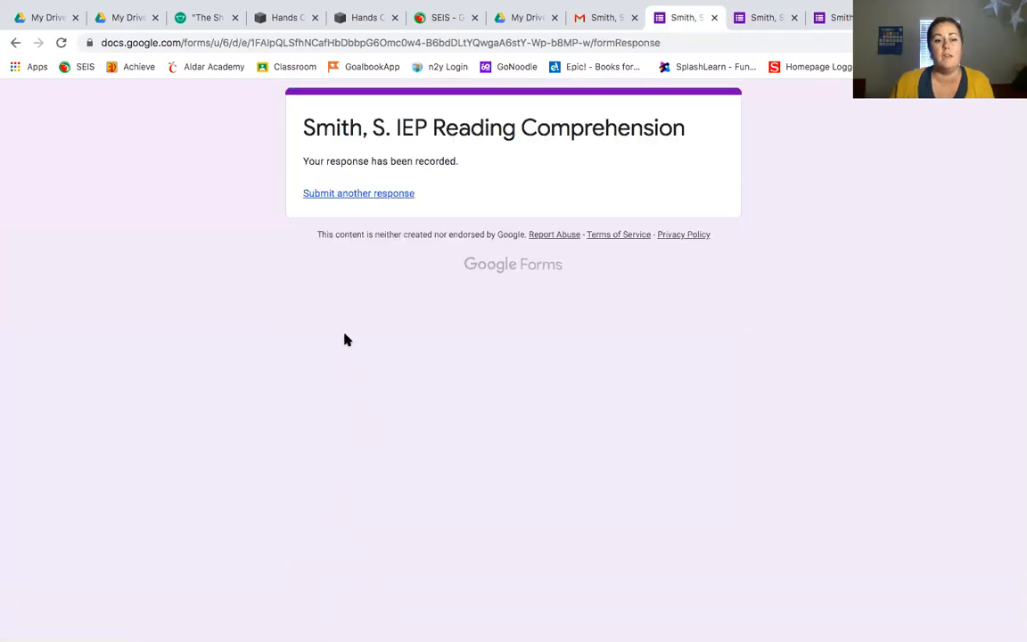
mouse_move(350, 289)
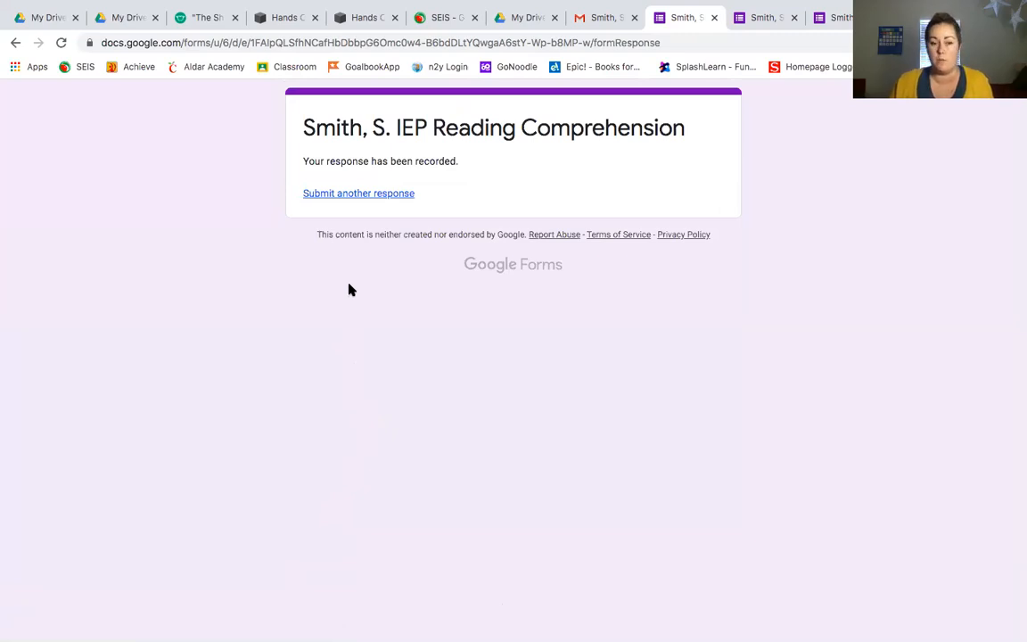
mouse_move(358, 192)
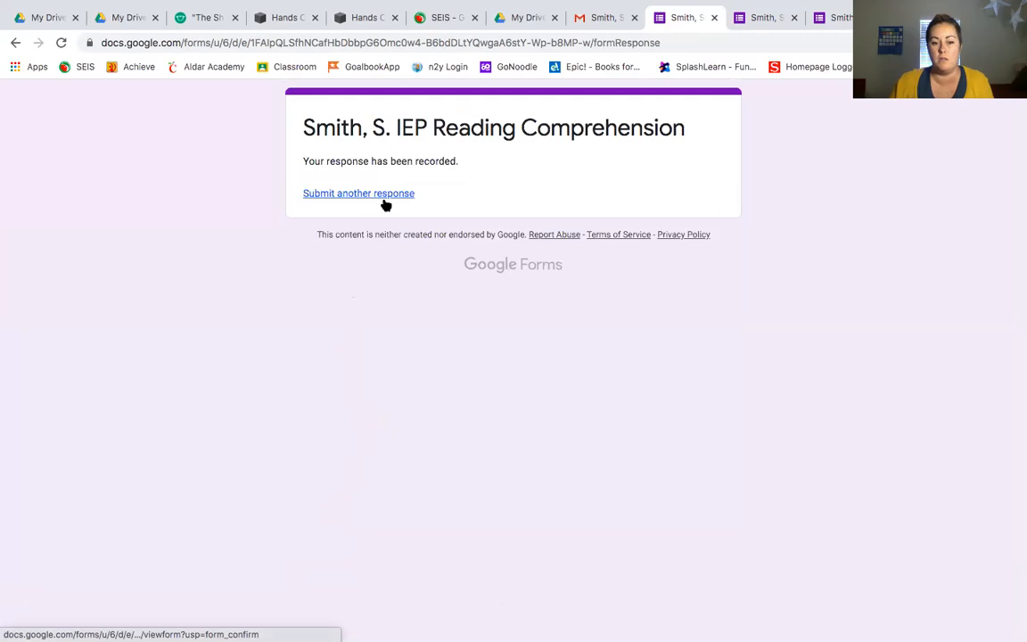
- Start another blank response, then return to the form editor tab
click(358, 193)
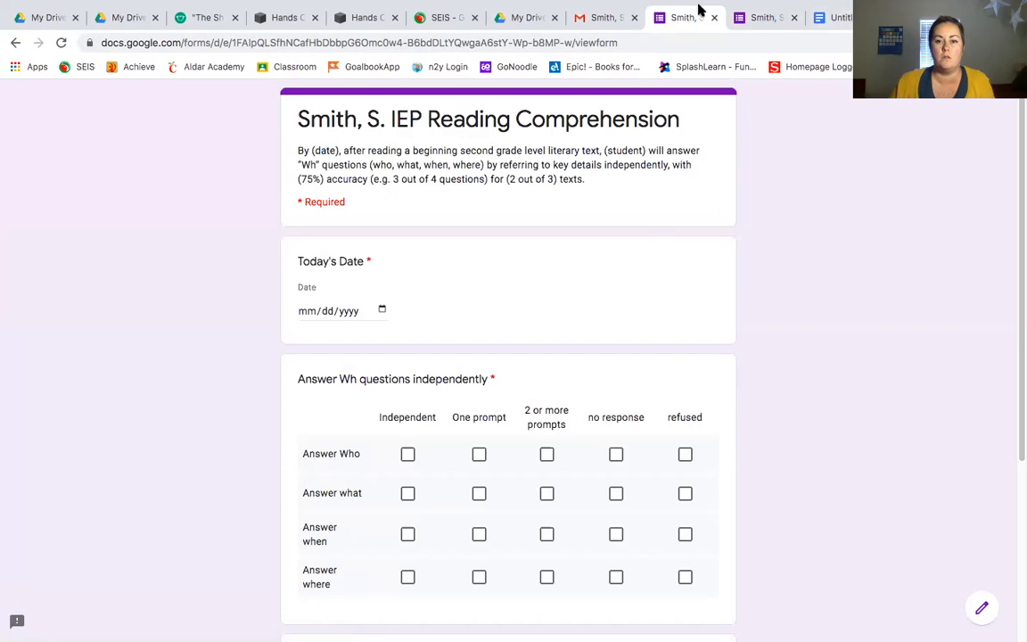
click(831, 18)
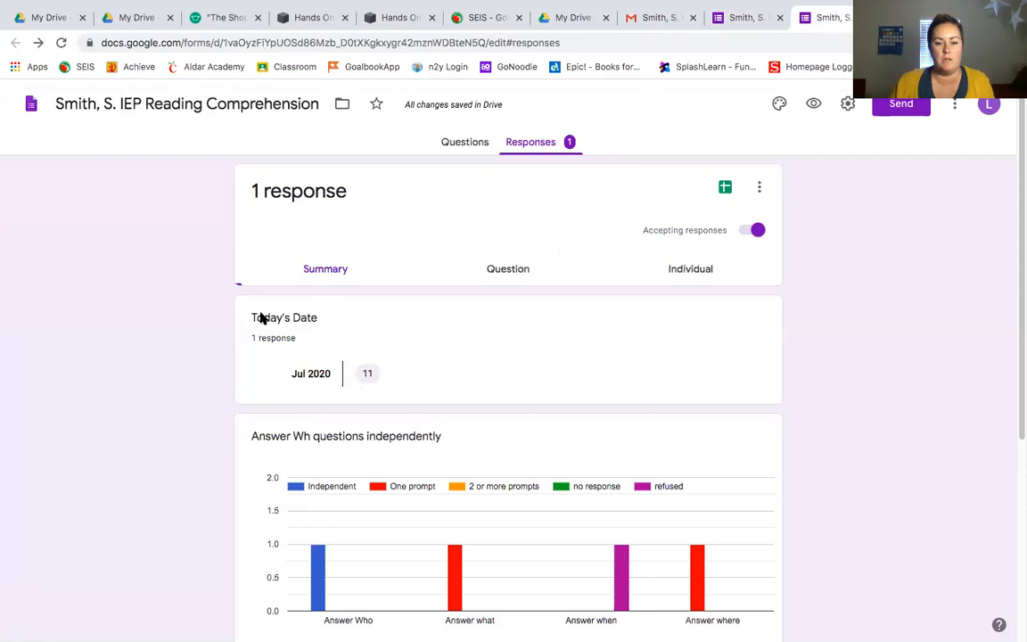
mouse_move(296, 366)
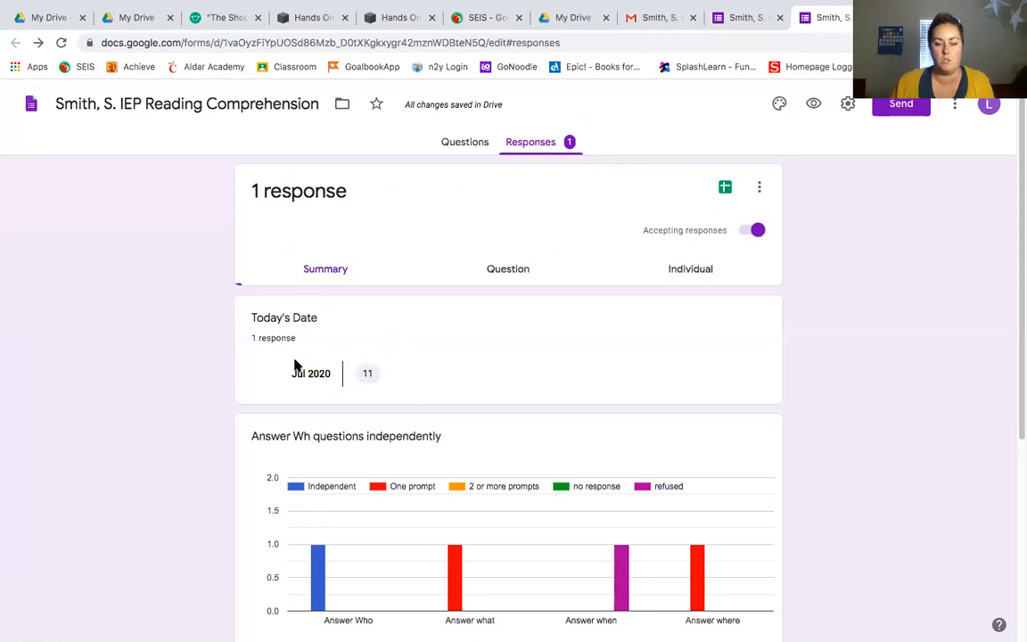
- Scroll through the summary charts for date, Wh-question levels and data taker (Ms. Lindsey 100%)
scroll(down, 3)
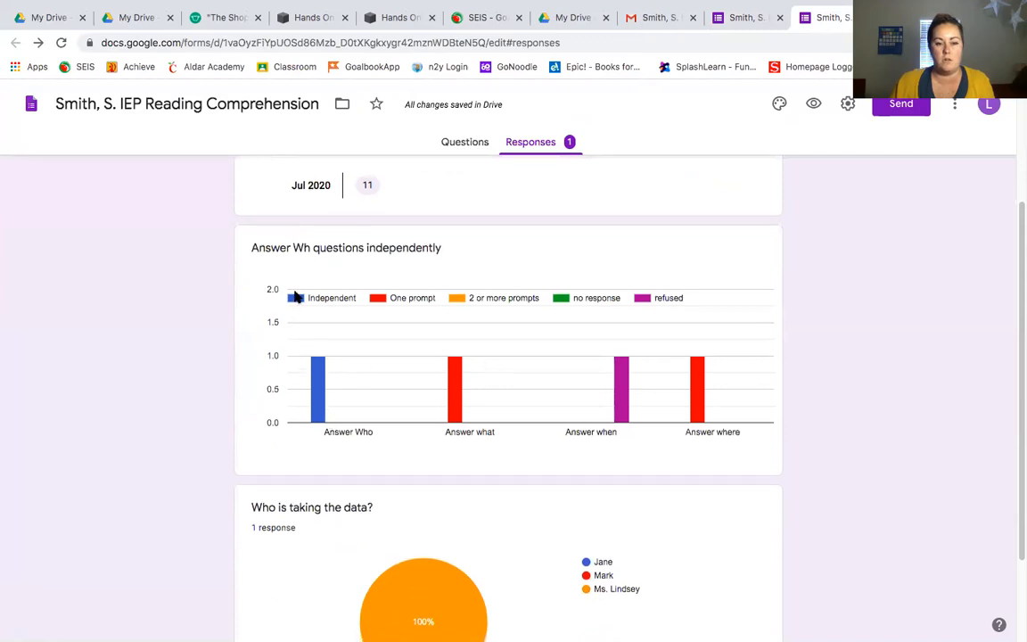
mouse_move(470, 439)
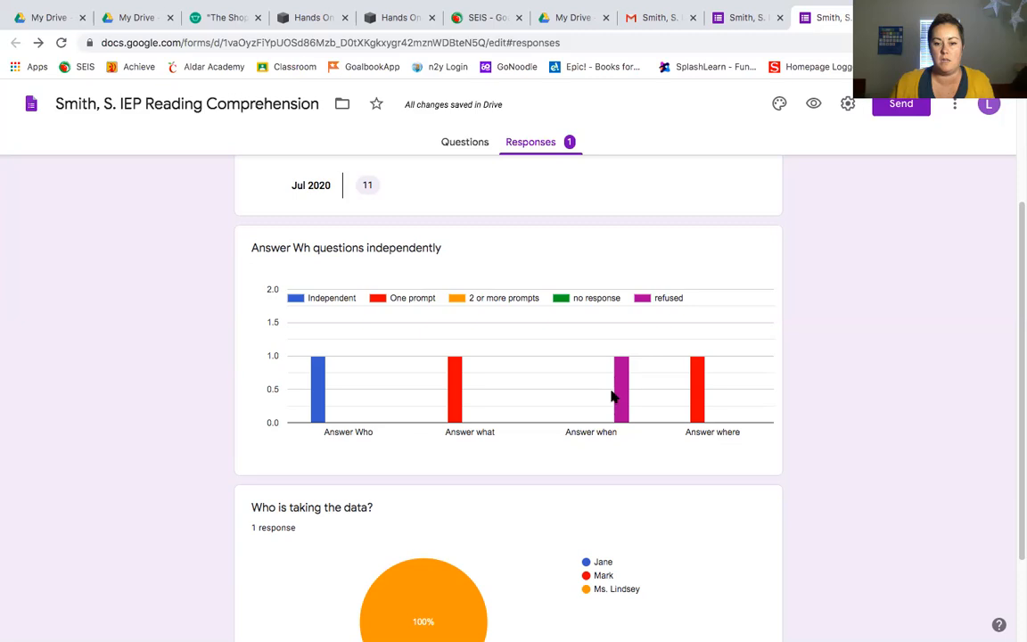
mouse_move(688, 410)
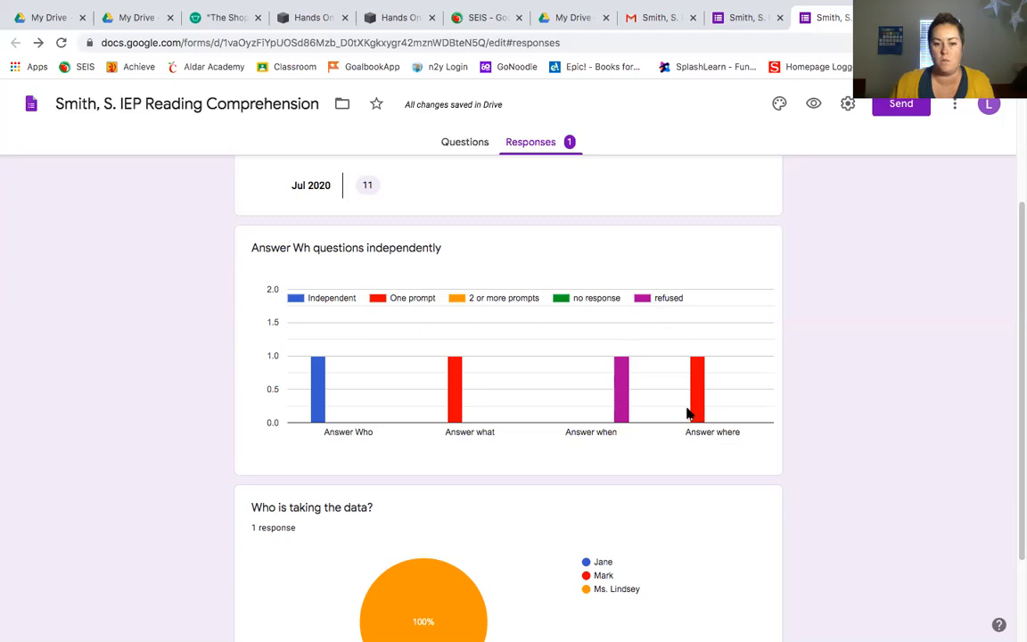
mouse_move(396, 307)
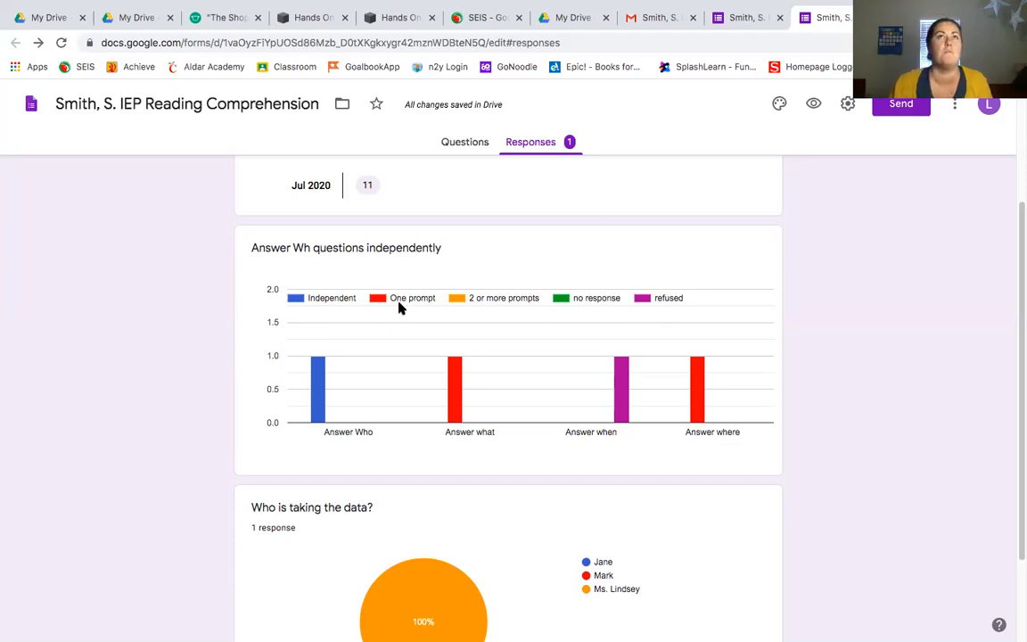
mouse_move(752, 470)
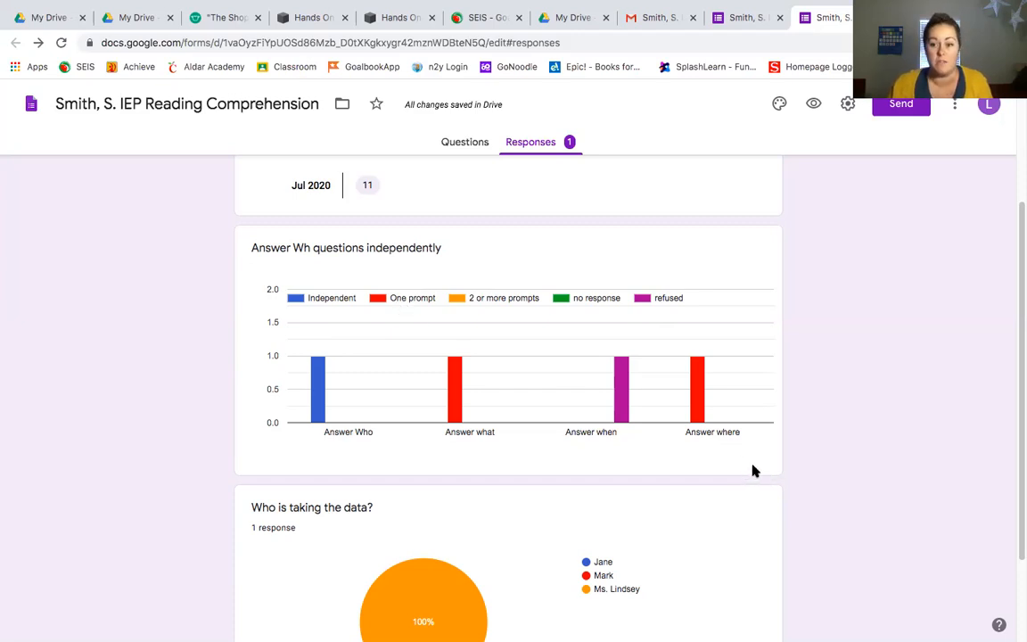
scroll(down, 3)
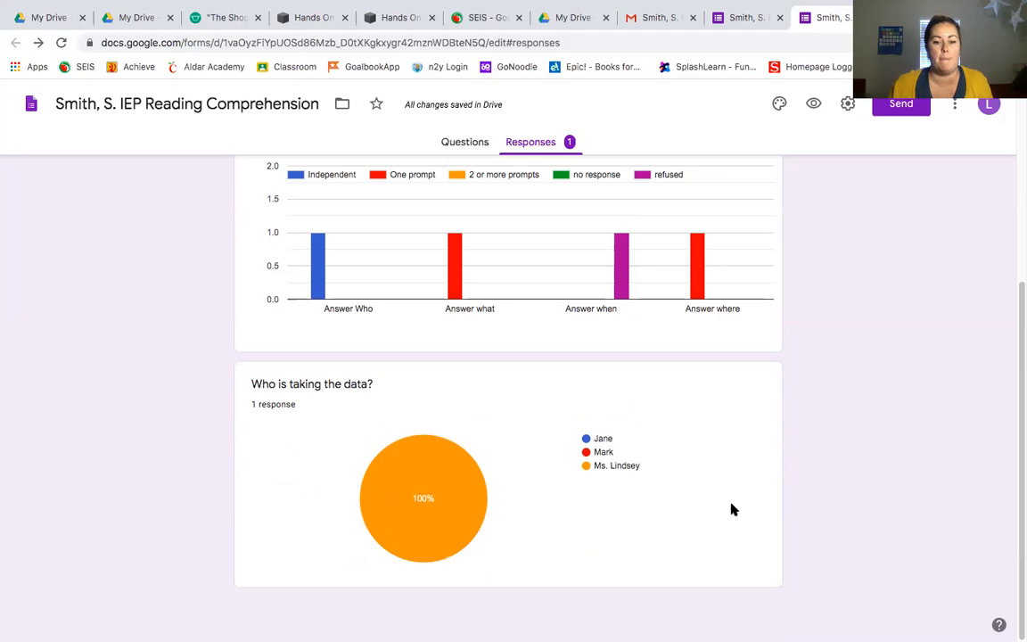
mouse_move(474, 496)
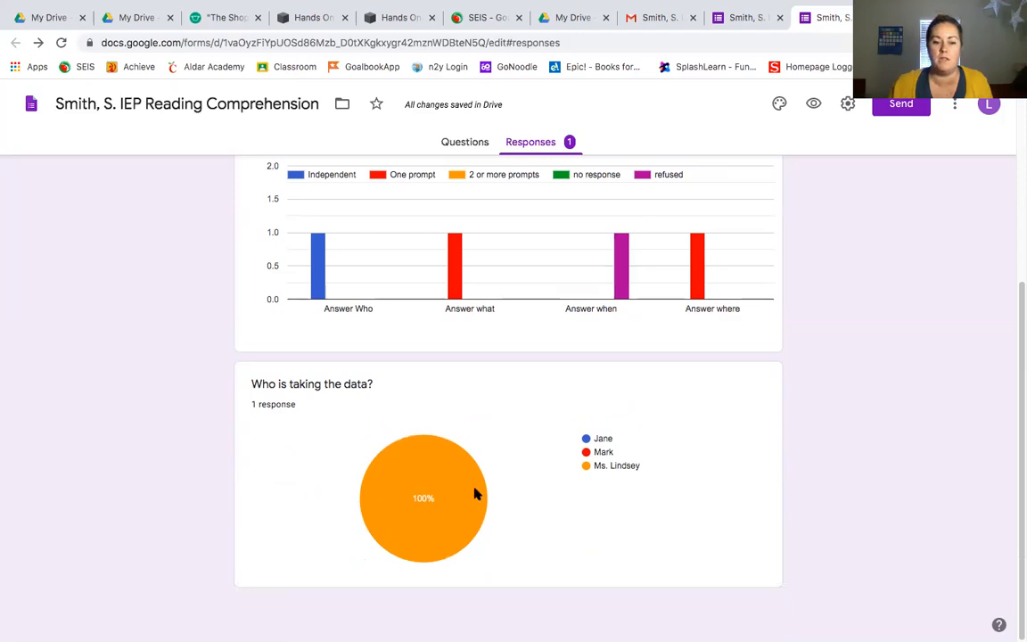
mouse_move(639, 472)
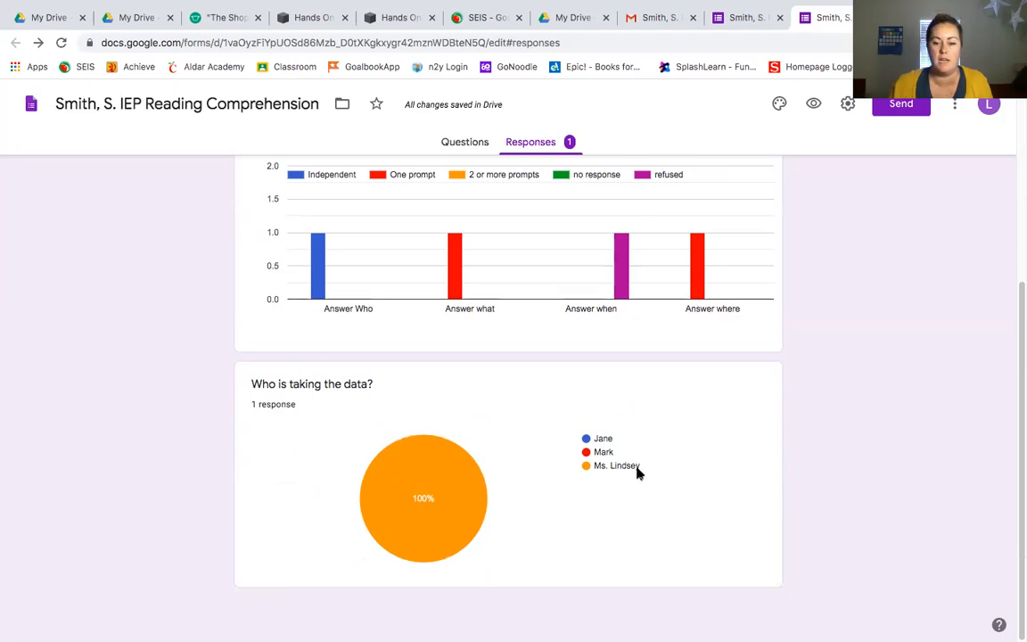
scroll(up, 3)
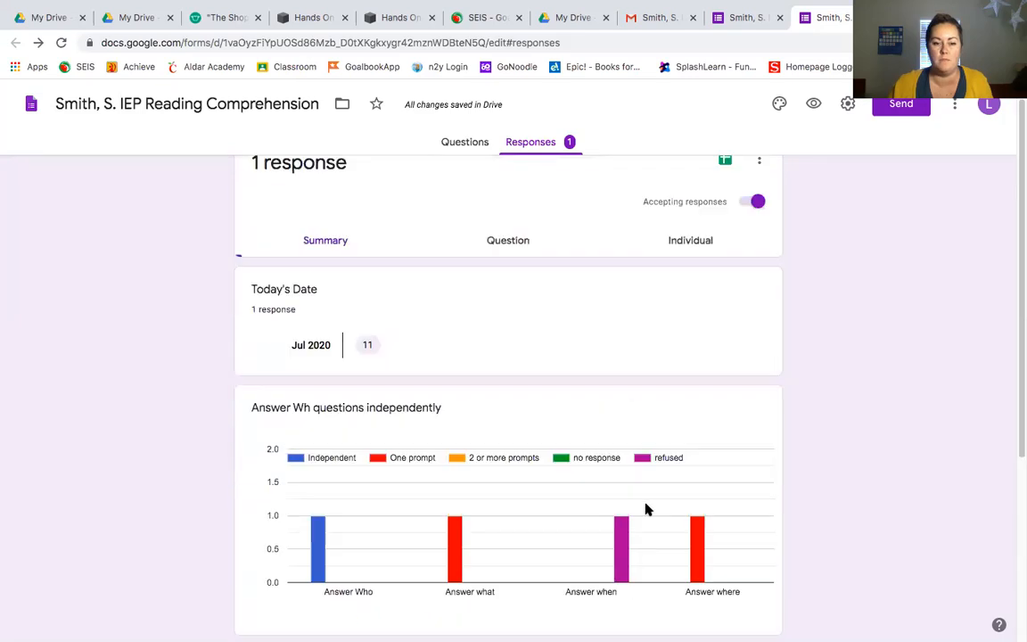
scroll(up, 3)
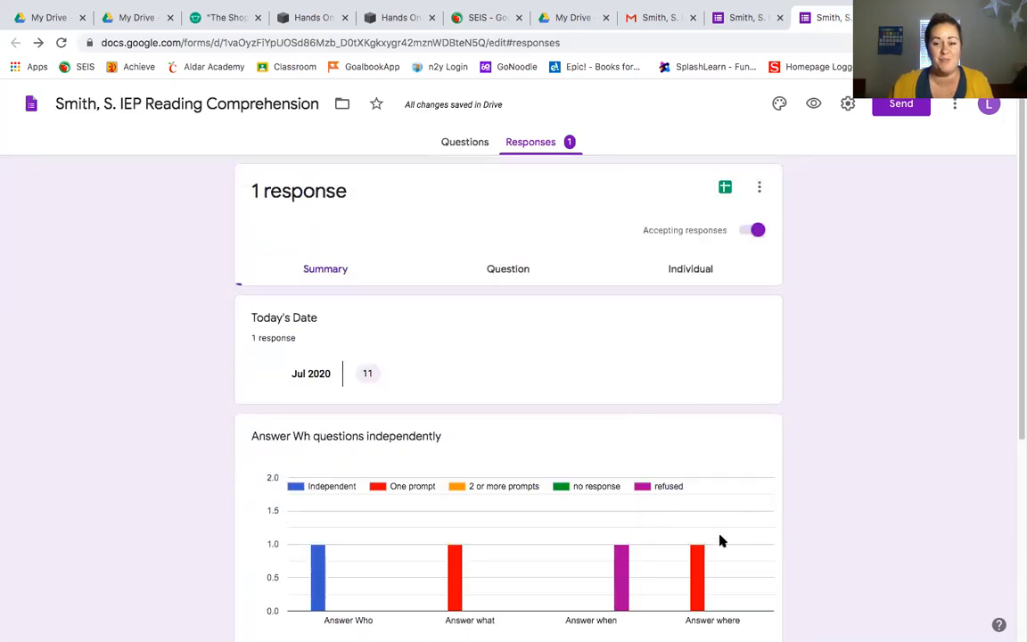
mouse_move(488, 38)
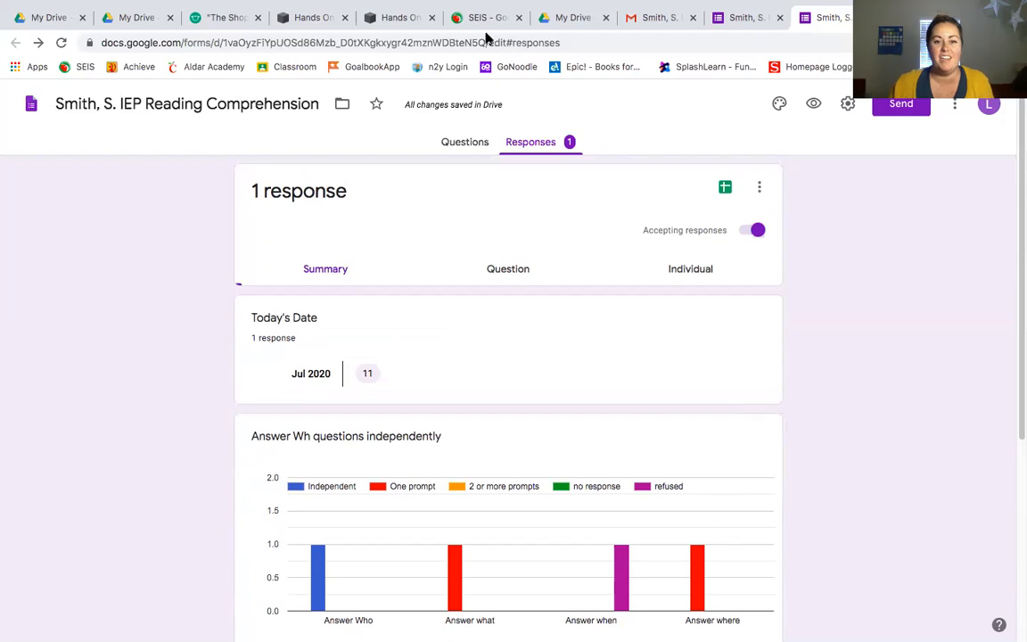
mouse_move(852, 328)
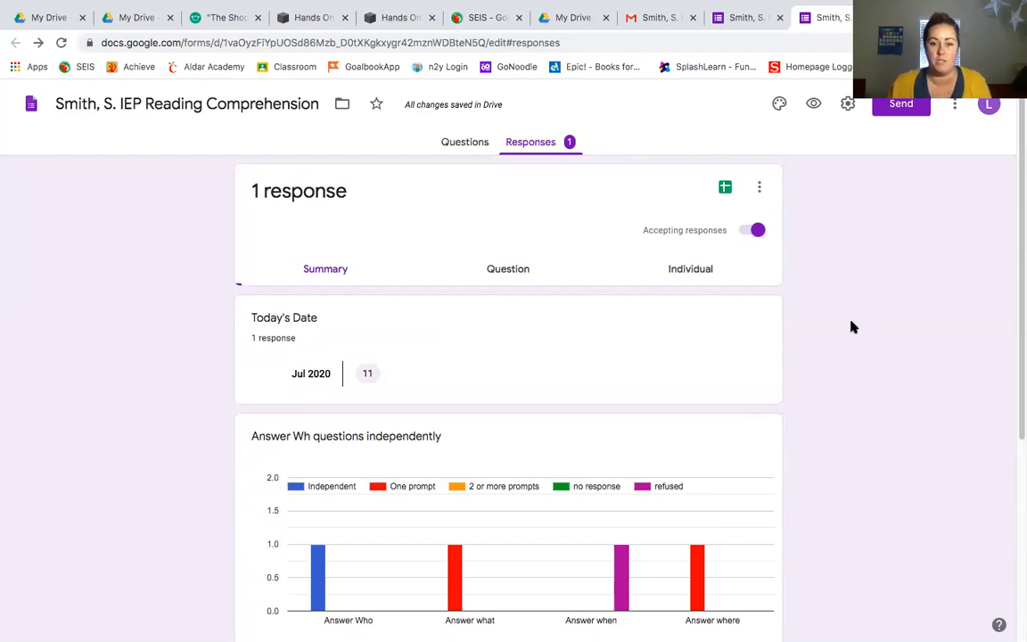
mouse_move(925, 216)
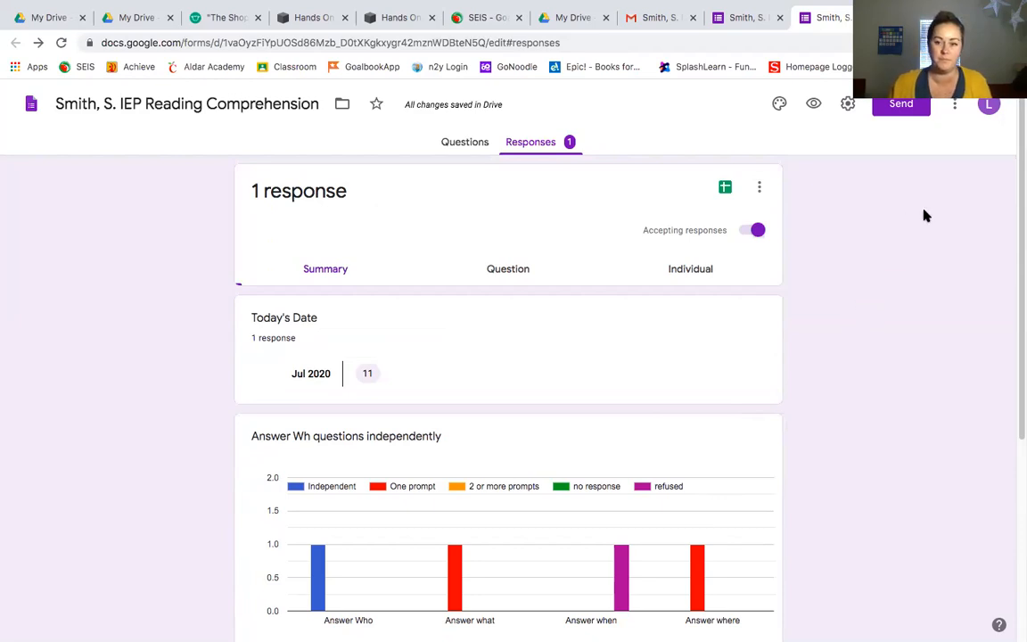